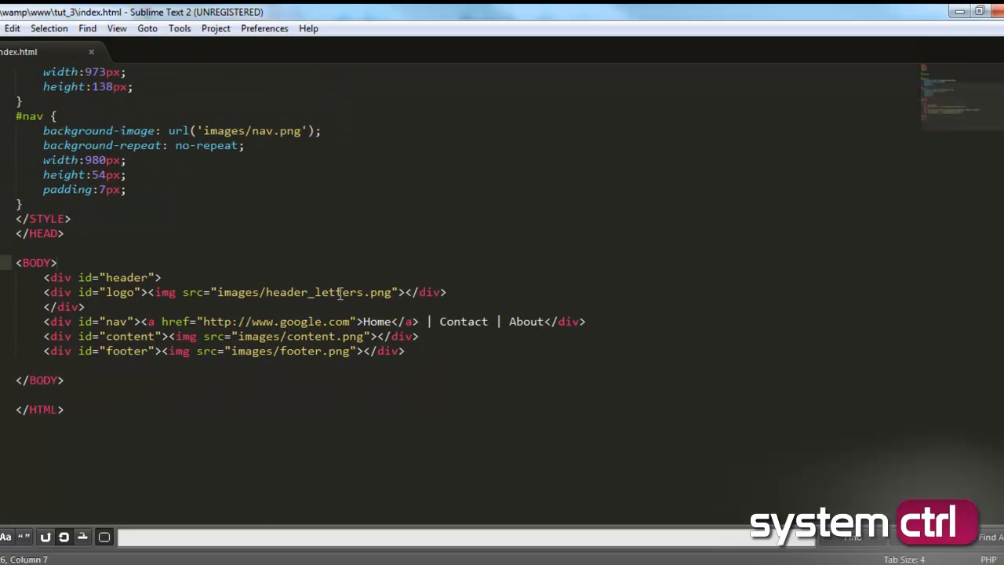
Step: Wrap the page body in a new <div id="wrap">, closing it before </BODY>
text(<)
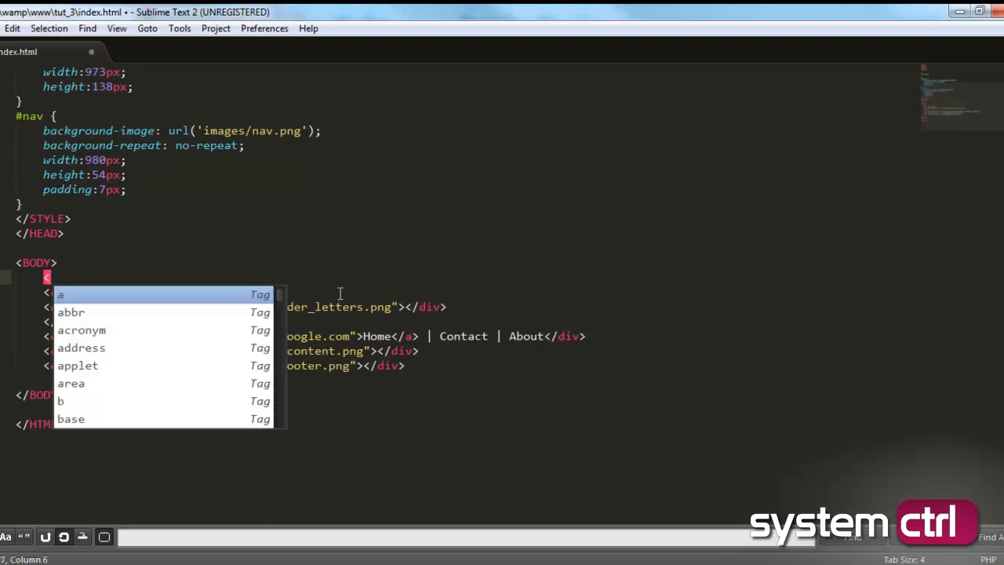
text(div id)
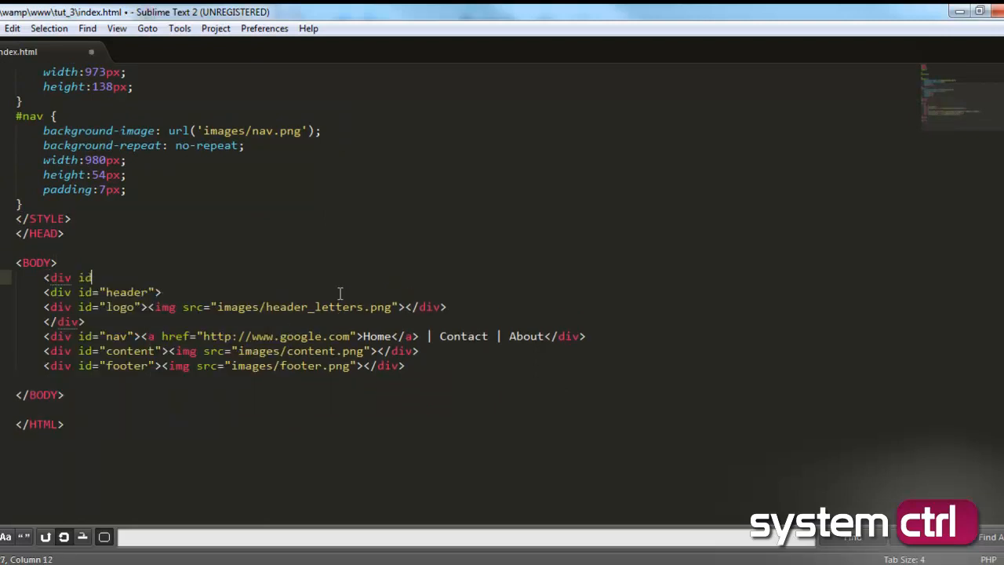
text(="")
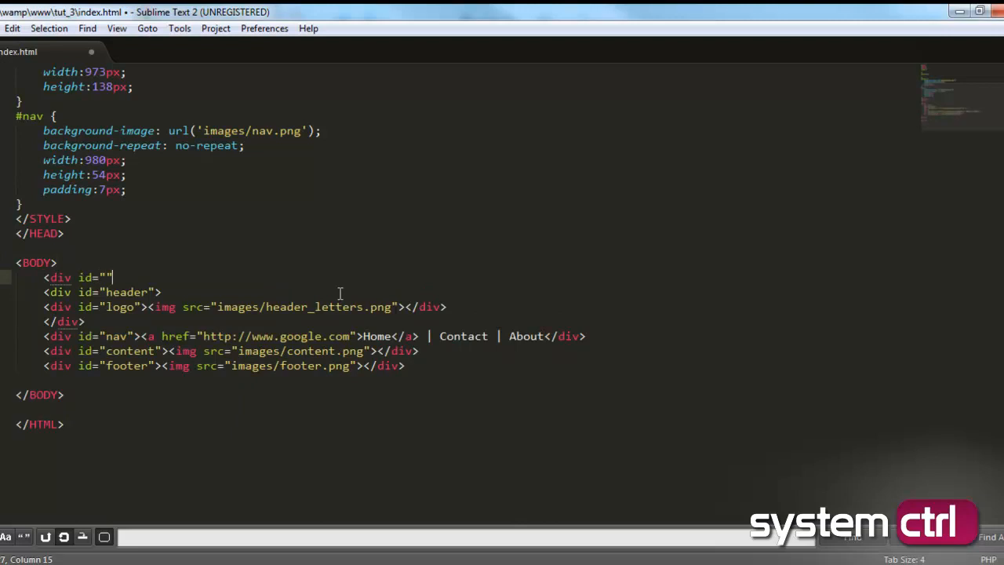
text(>)
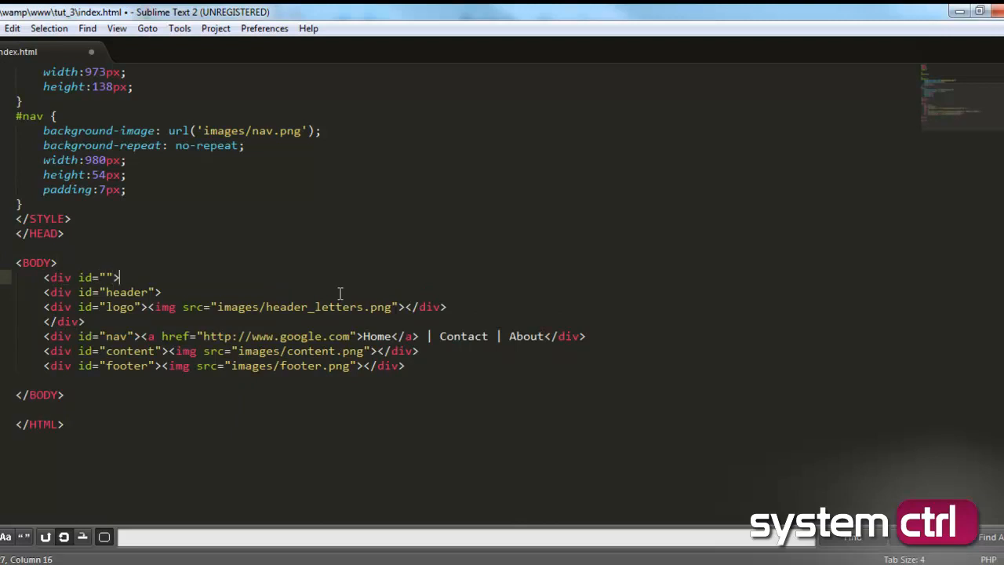
mouse_move(49, 369)
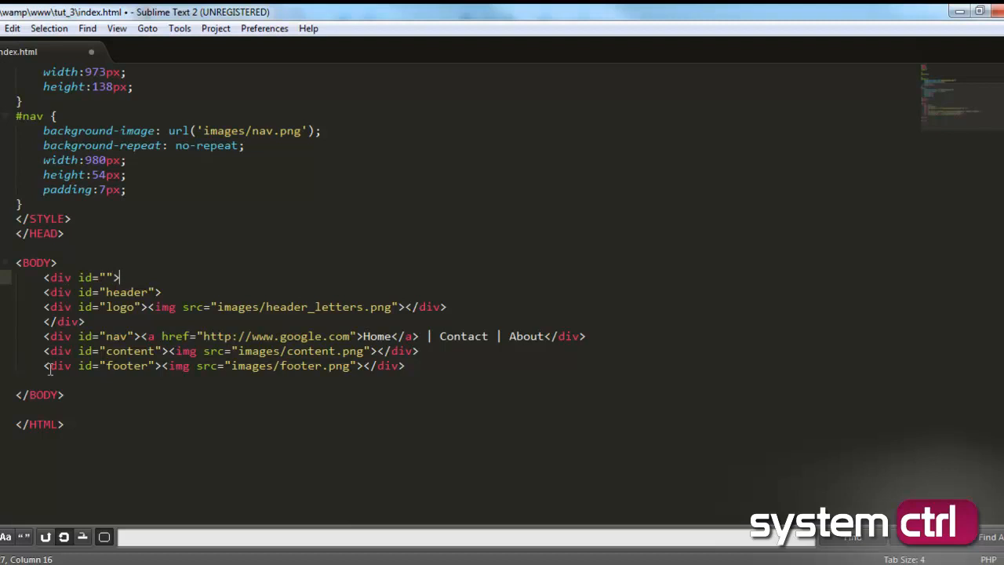
text(</div>)
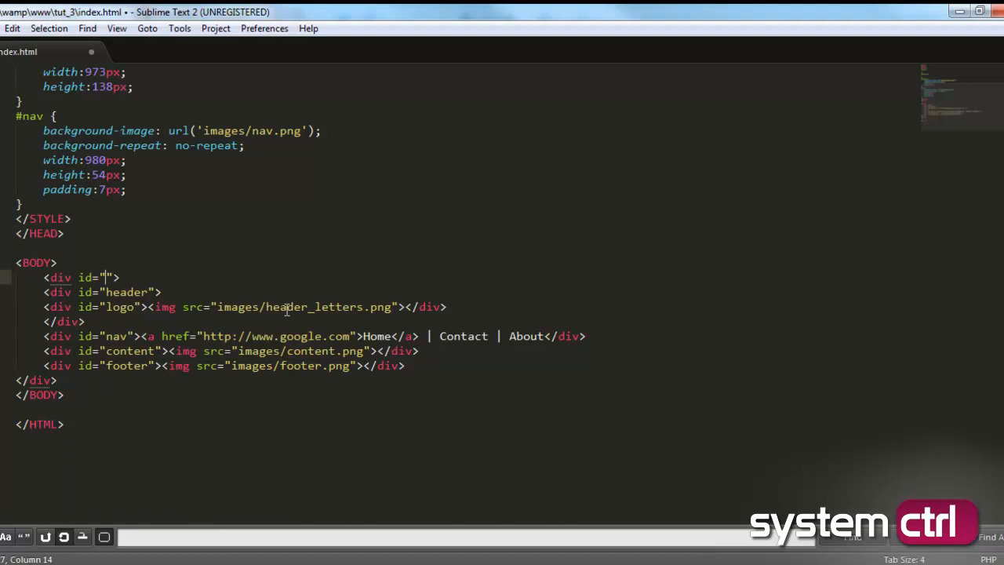
text(wrap)
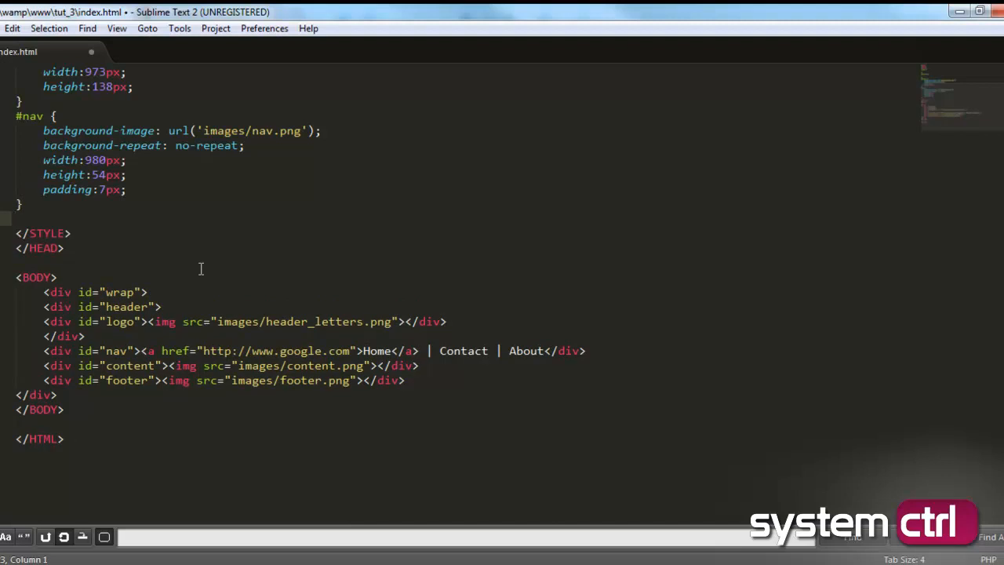
Step: Start a #wrap selector below the #nav rule in the stylesheet
text(#)
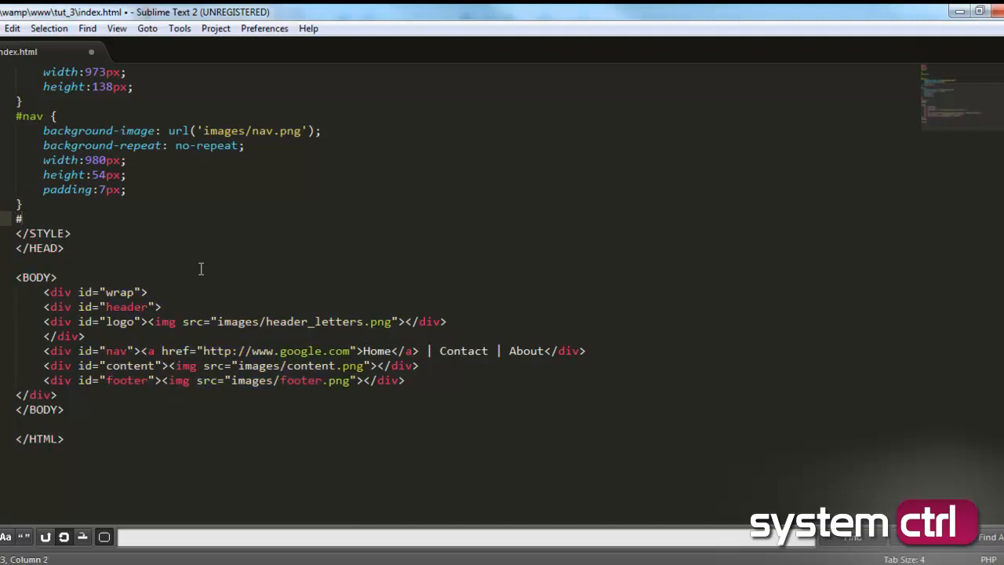
text(wrap)
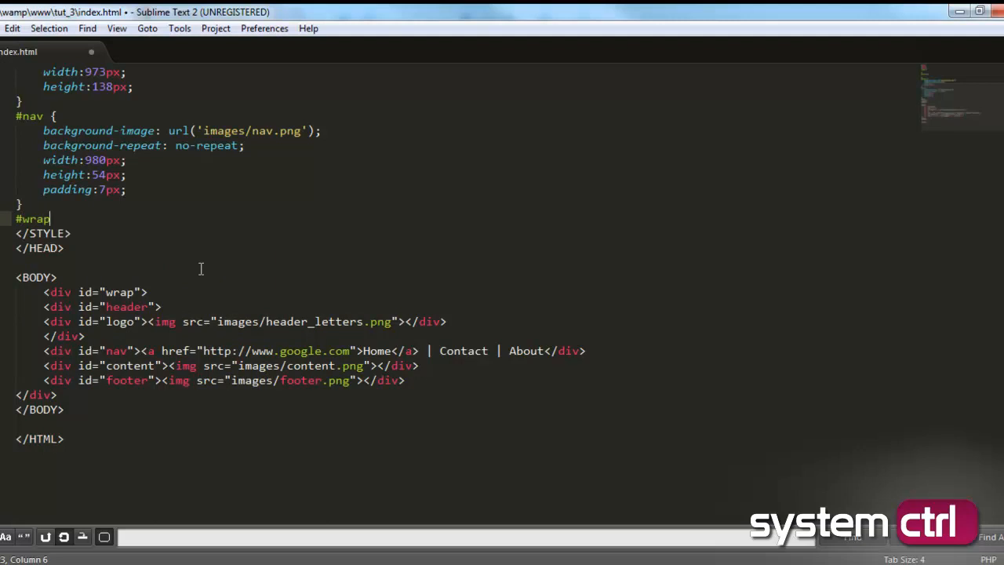
double_click(33, 219)
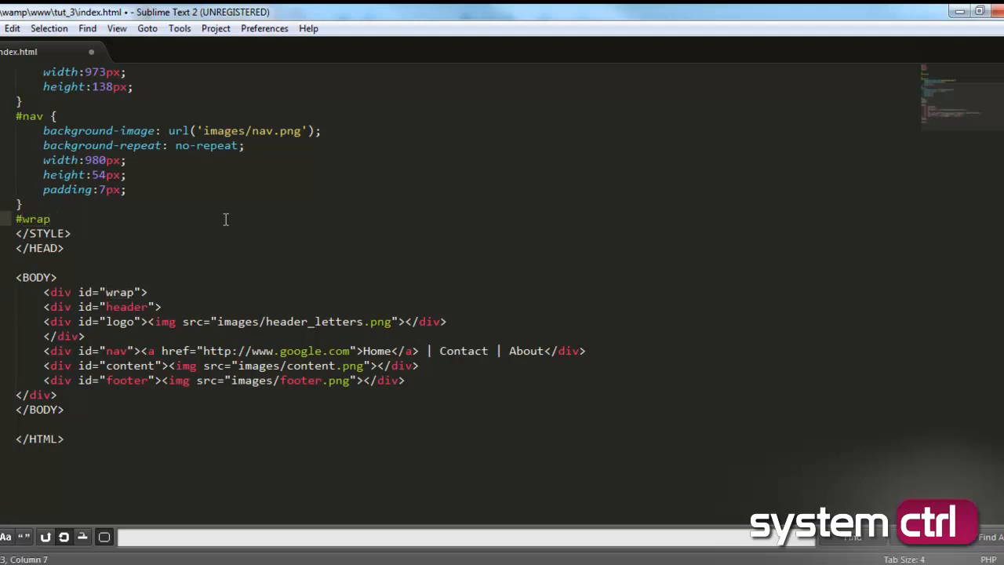
Step: Give #wrap width 1001px with margin-left and margin-right set to auto
text({)
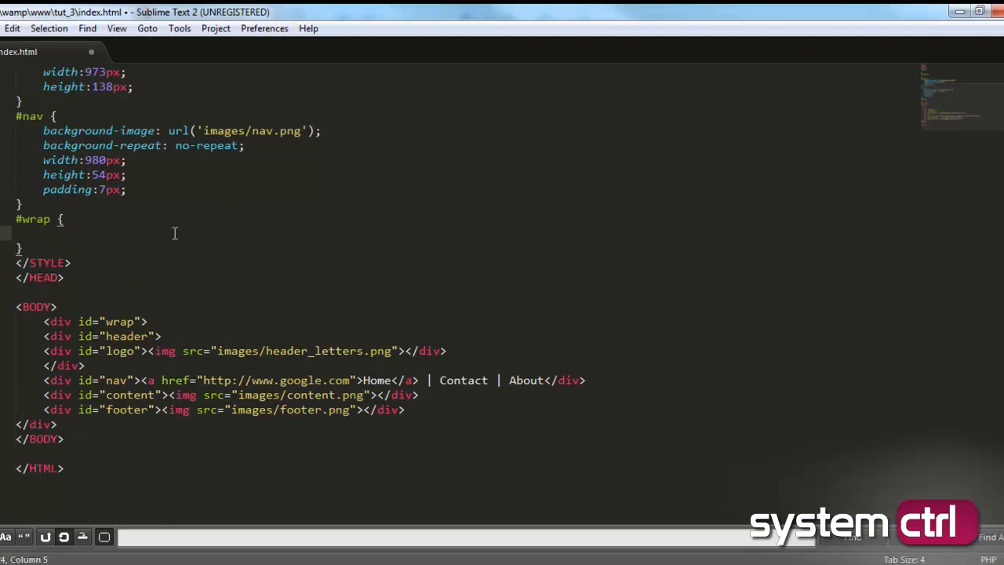
mouse_move(296, 258)
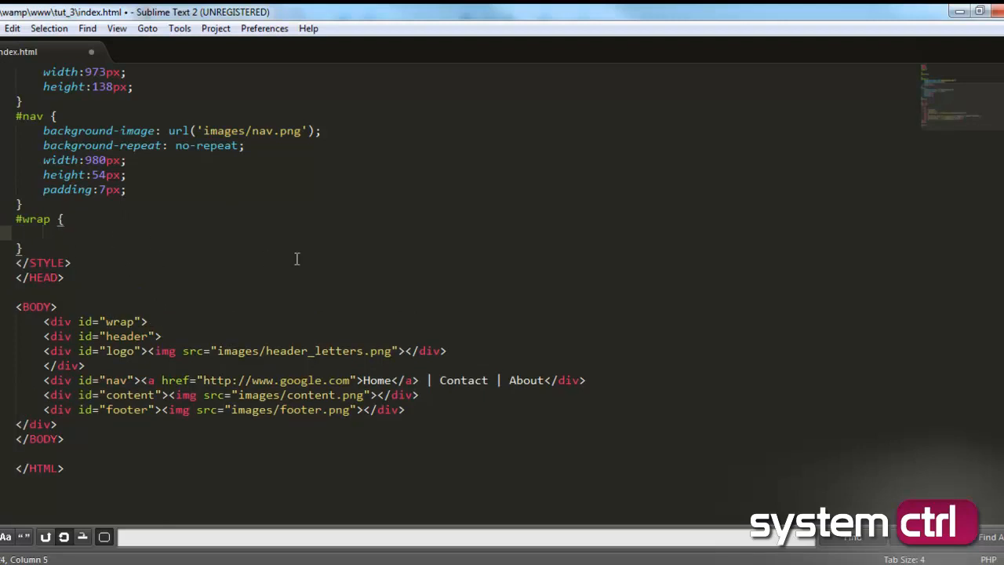
text(width:;)
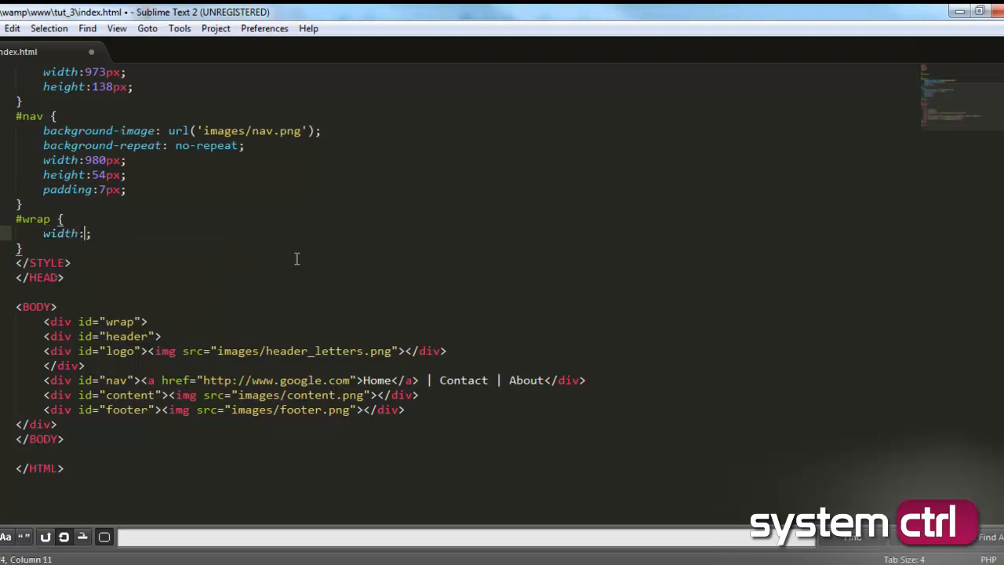
text(1001px)
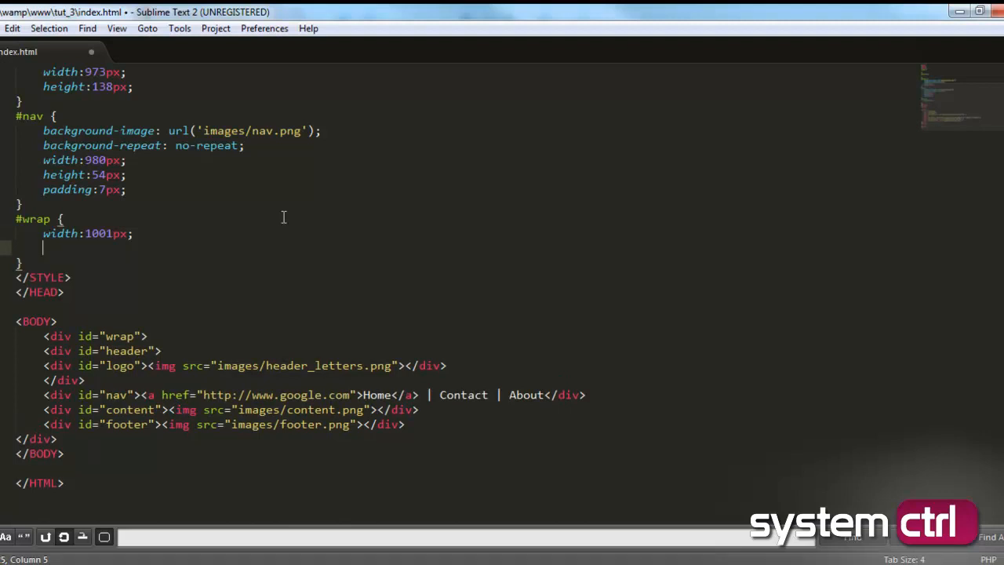
text(ma)
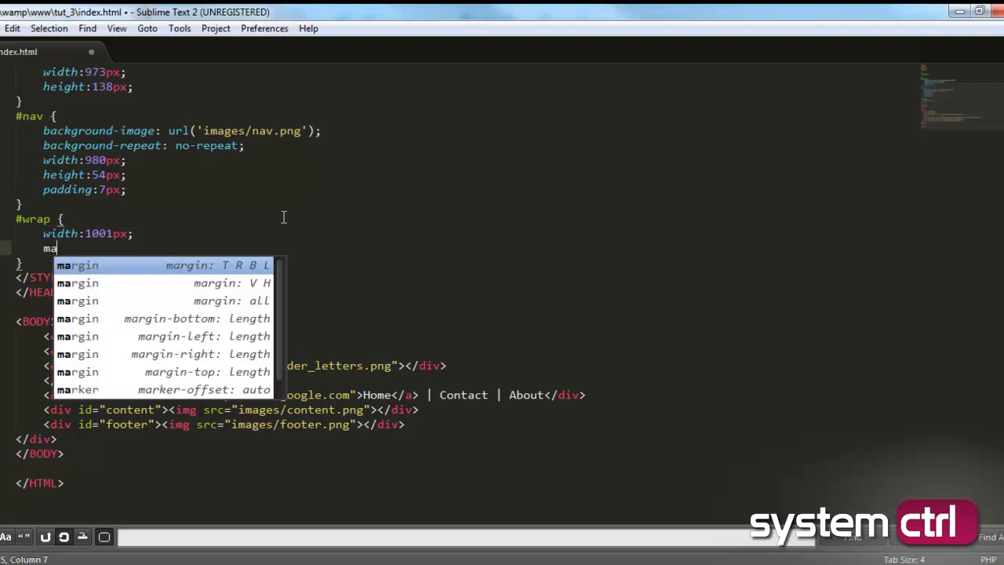
text(rgin-left: auto;)
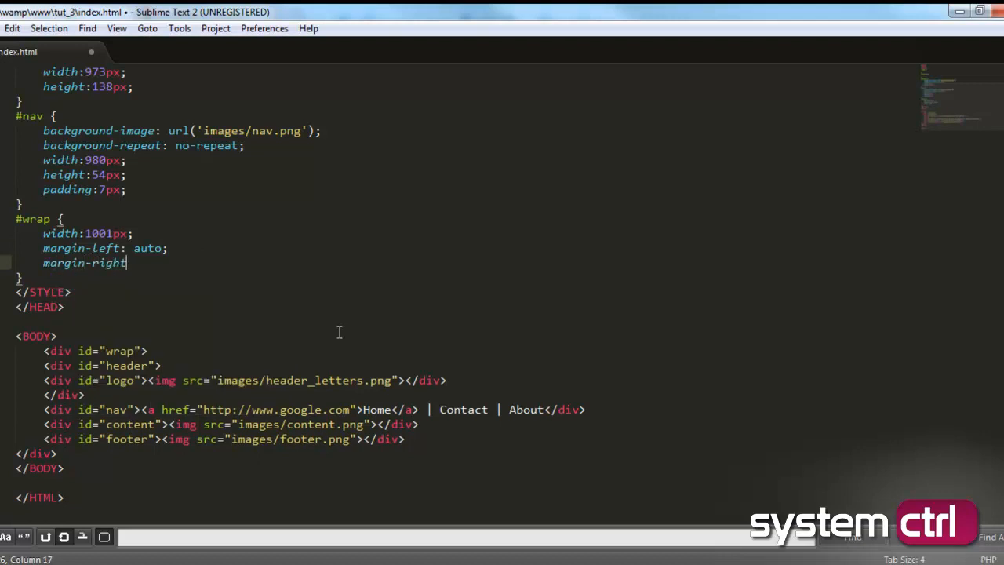
text(: auto;)
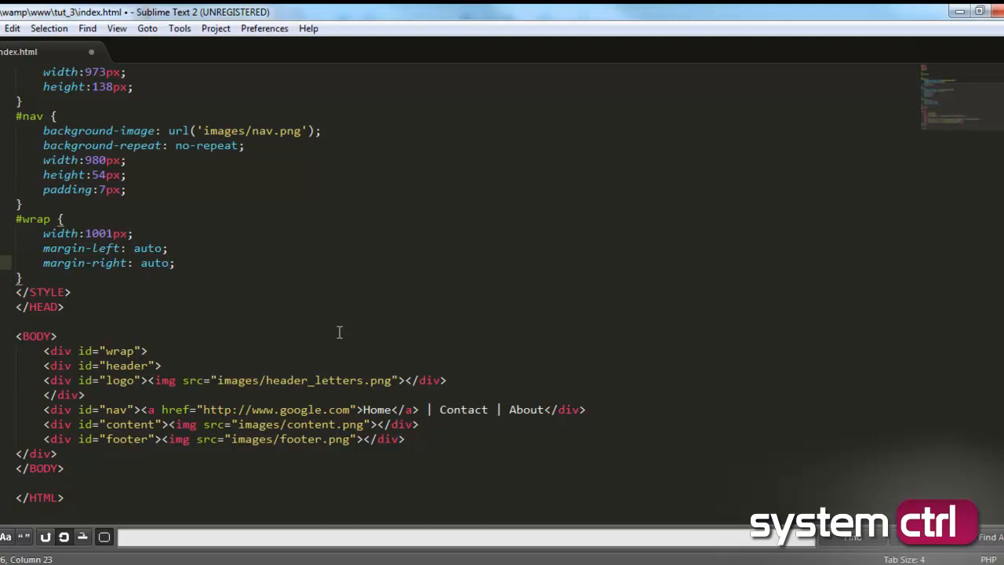
click(167, 263)
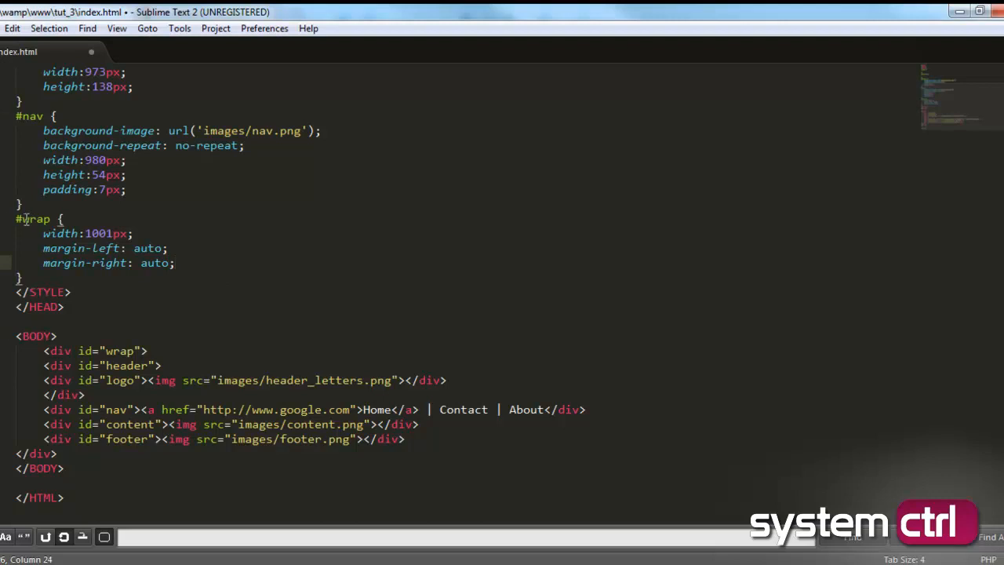
double_click(33, 219)
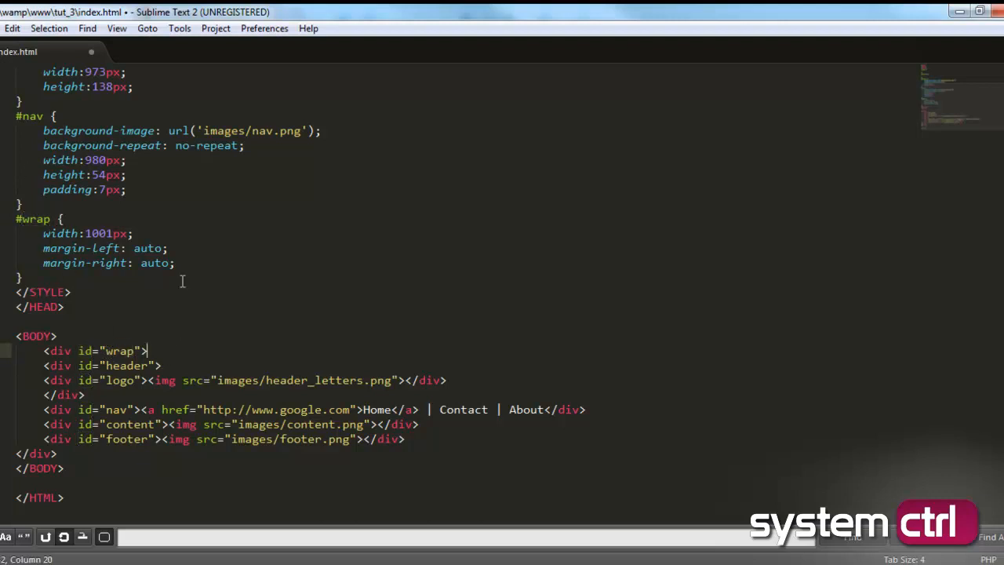
Step: Save index.html, view the centred layout in Chrome, then return to the code
key(ctrl+s)
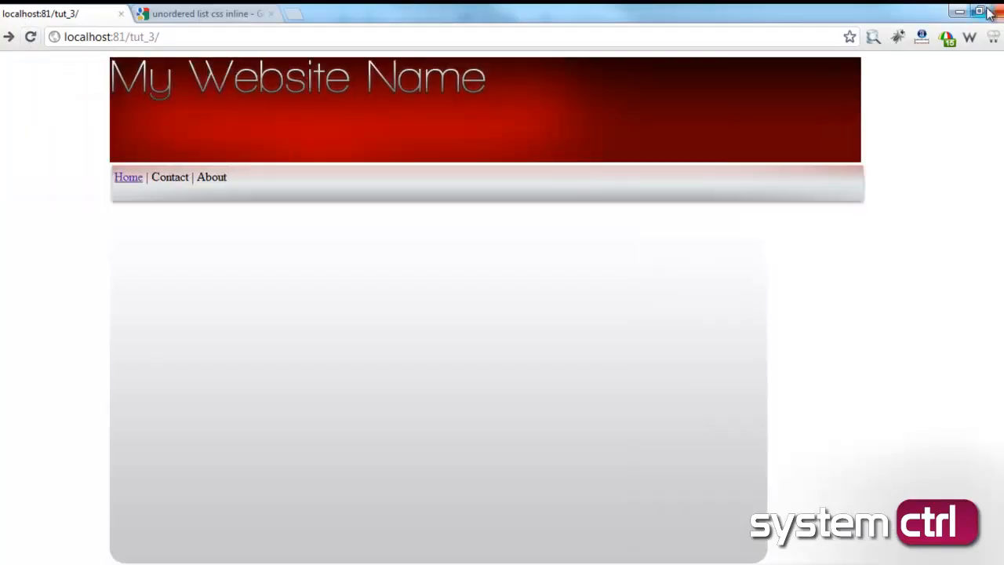
click(978, 12)
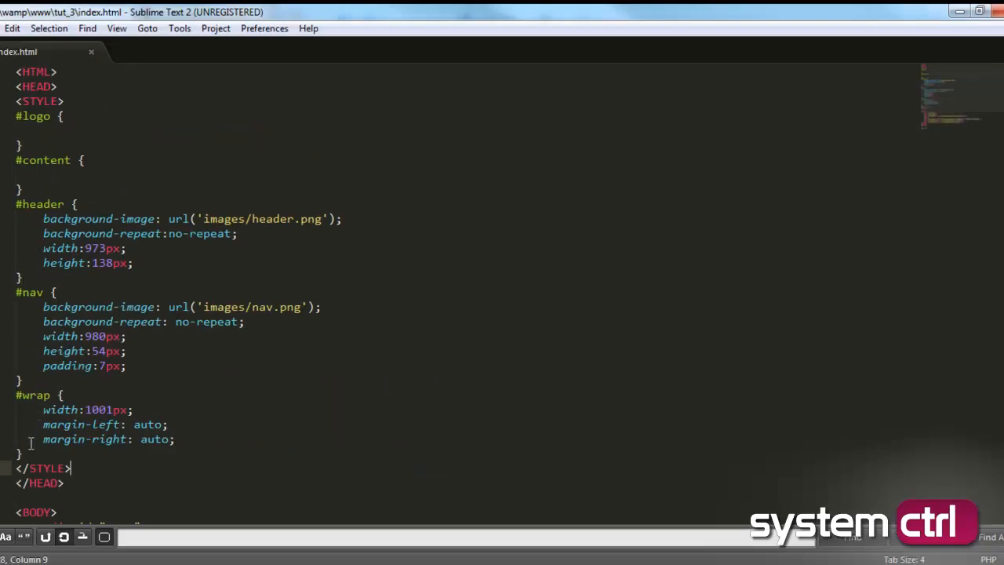
Step: Add a body rule with margin 0px and padding 0px
text(body {)
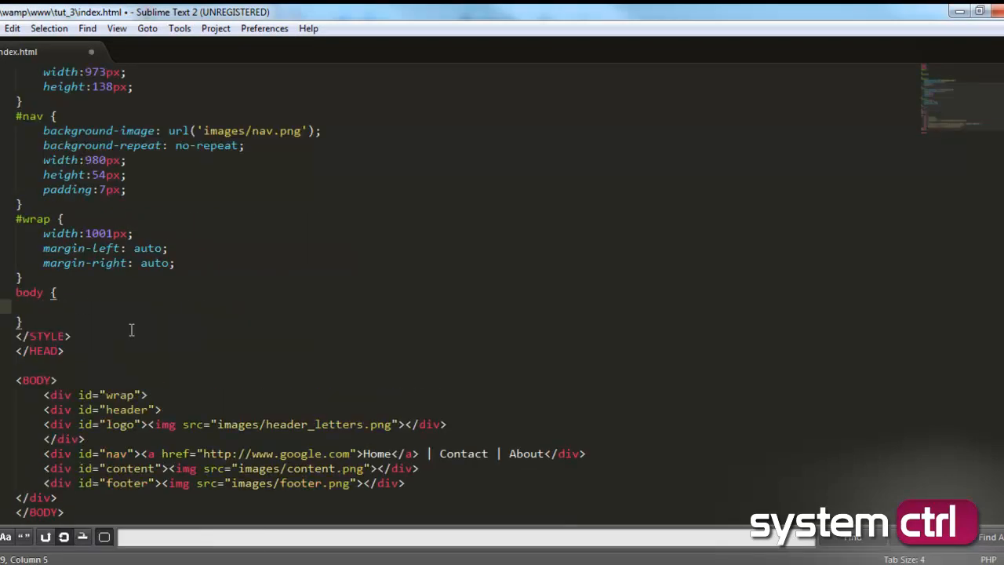
text(margin:)
text(padding:;)
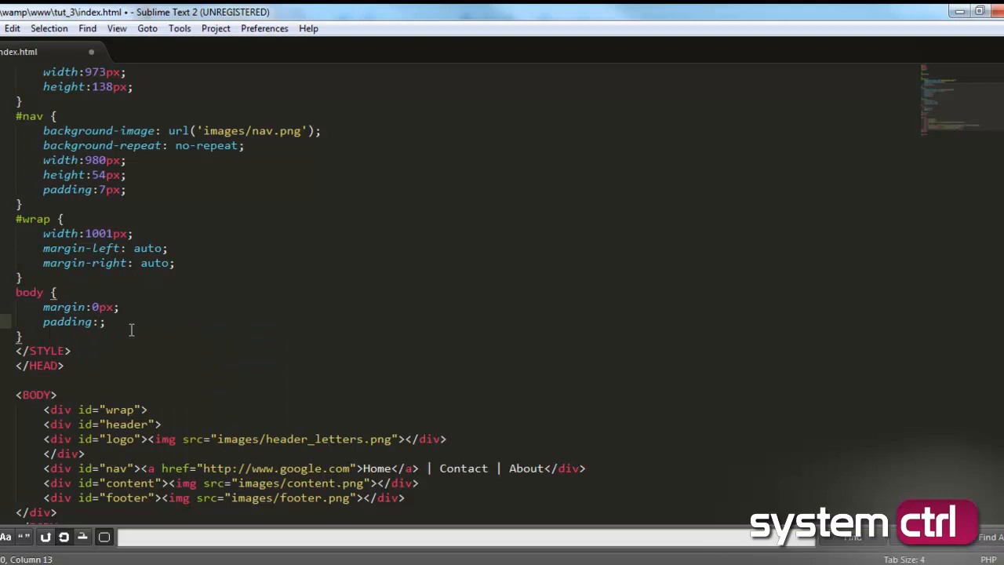
text(0px)
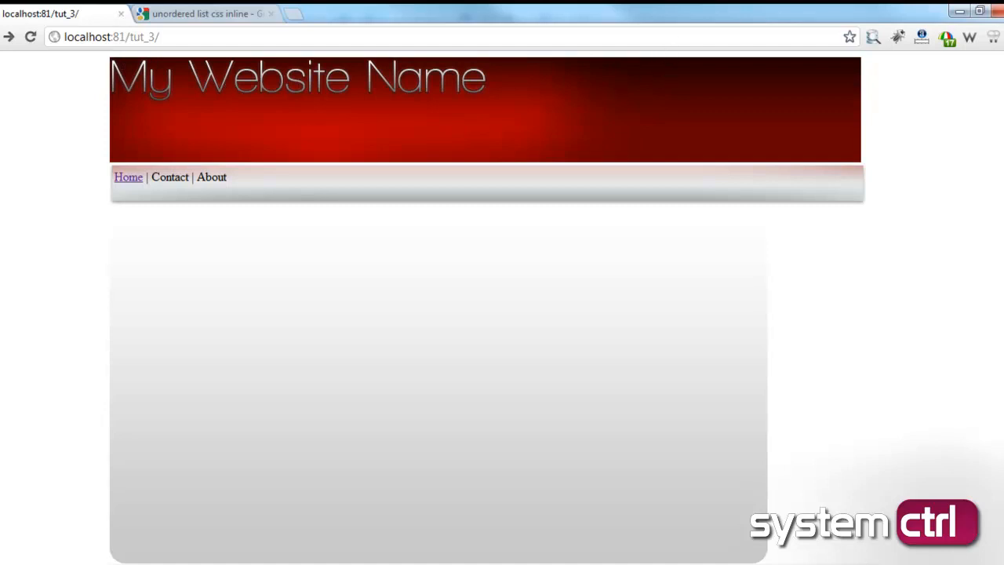
mouse_move(111, 61)
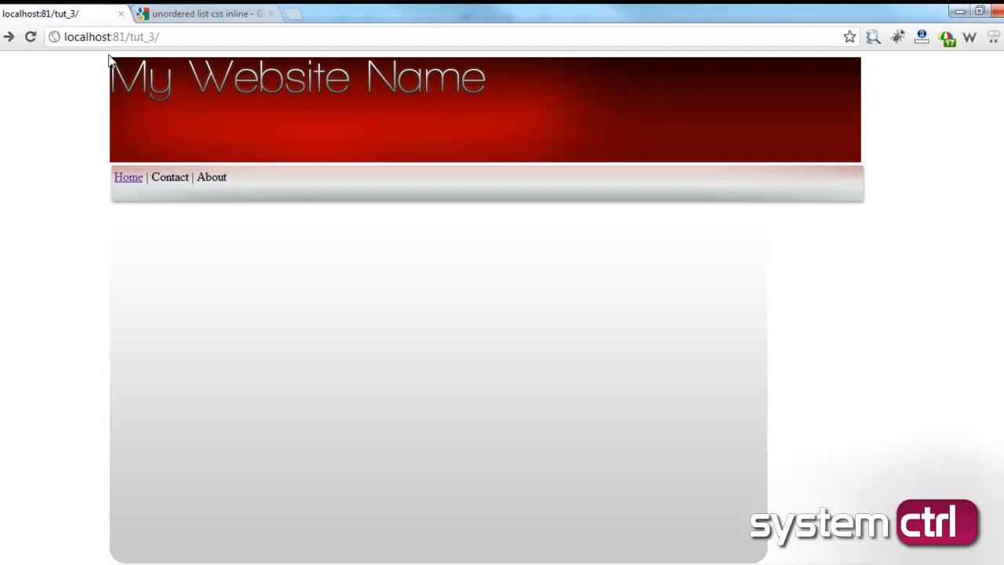
mouse_move(45, 71)
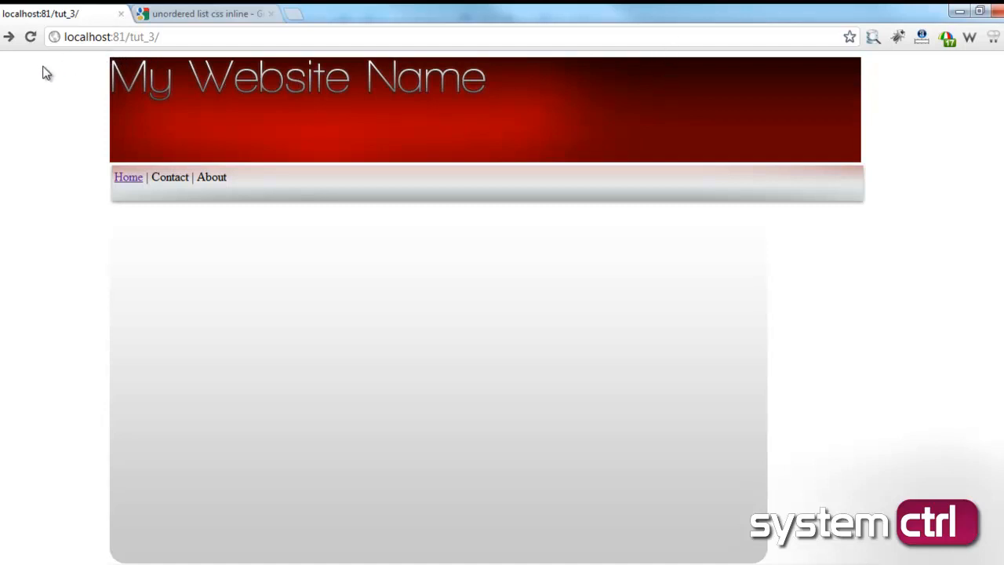
Step: Scroll the refreshed Chrome preview to confirm the header sits flush at the top
scroll(down, 3)
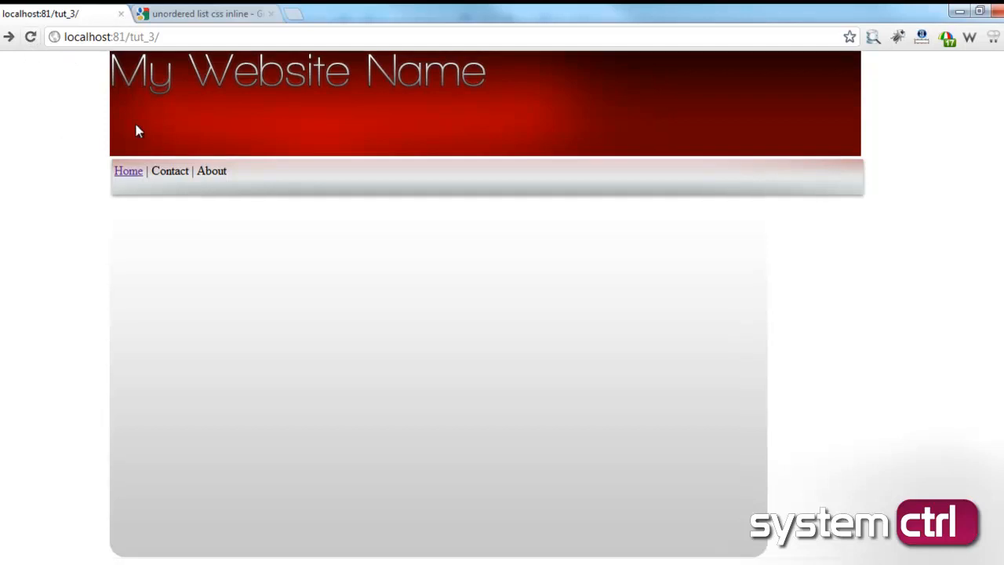
mouse_move(94, 244)
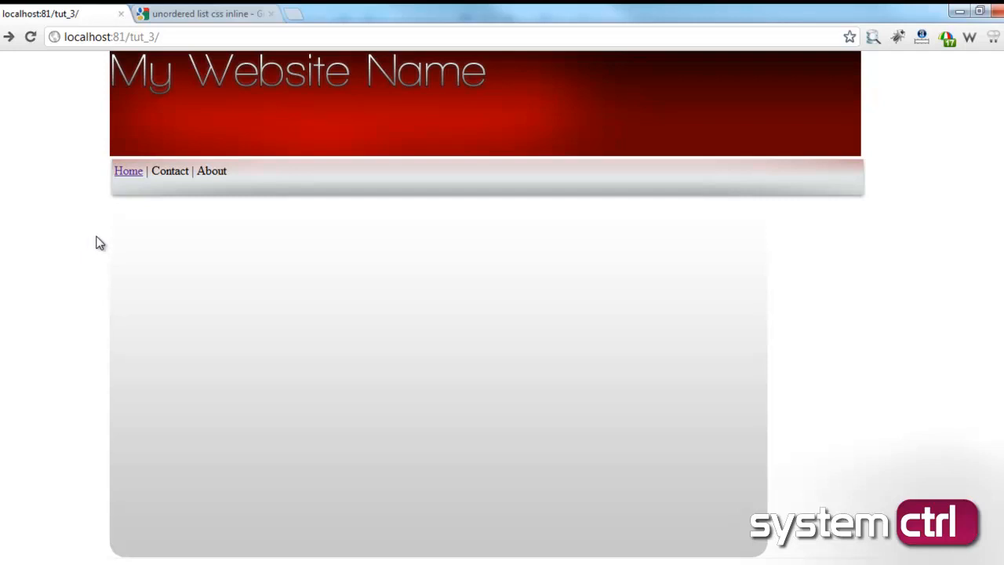
scroll(down, 3)
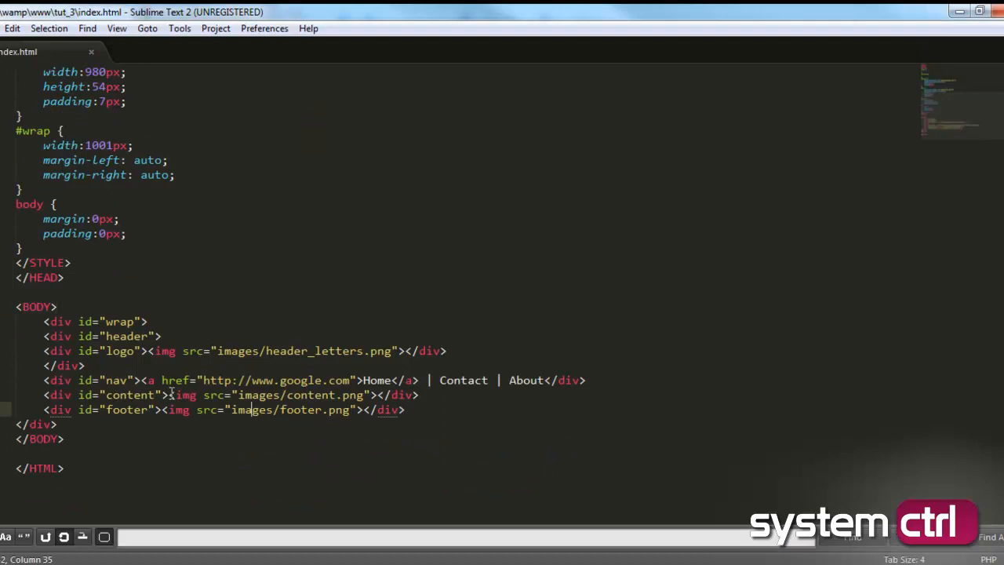
Step: Delete the content div's img tag and type 'Something Here!' in its place
drag(169, 394, 396, 395)
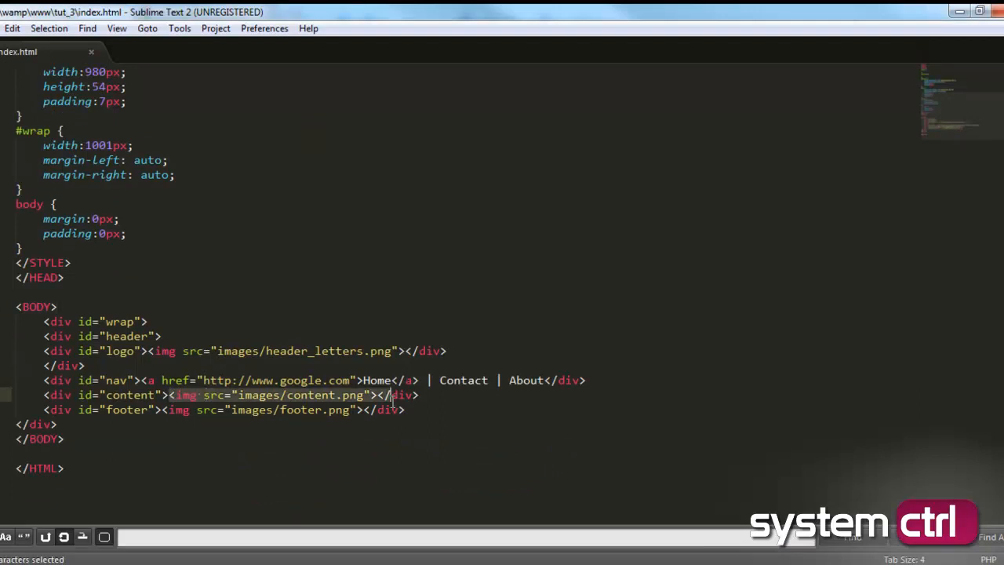
key(Delete)
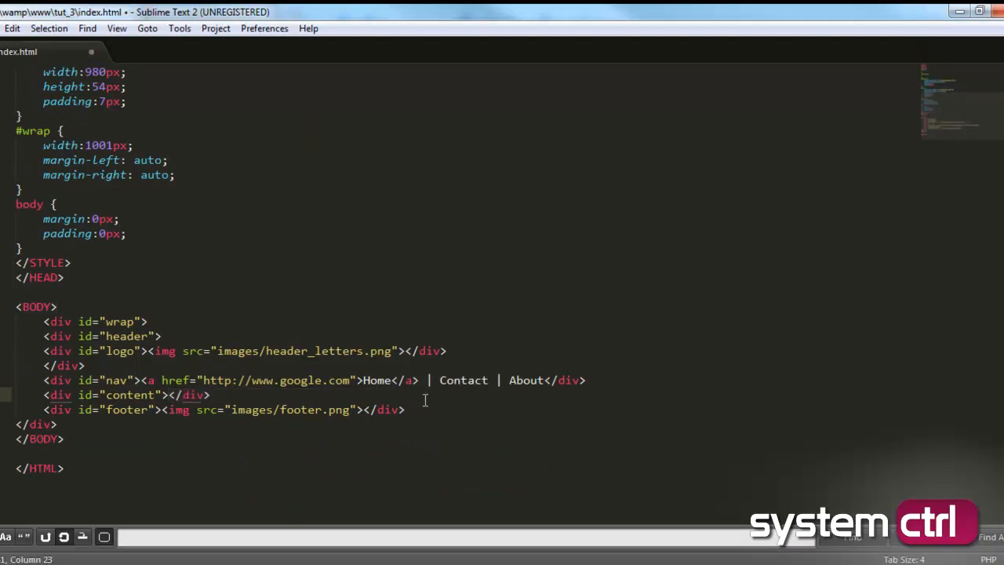
text(Something Hwere)
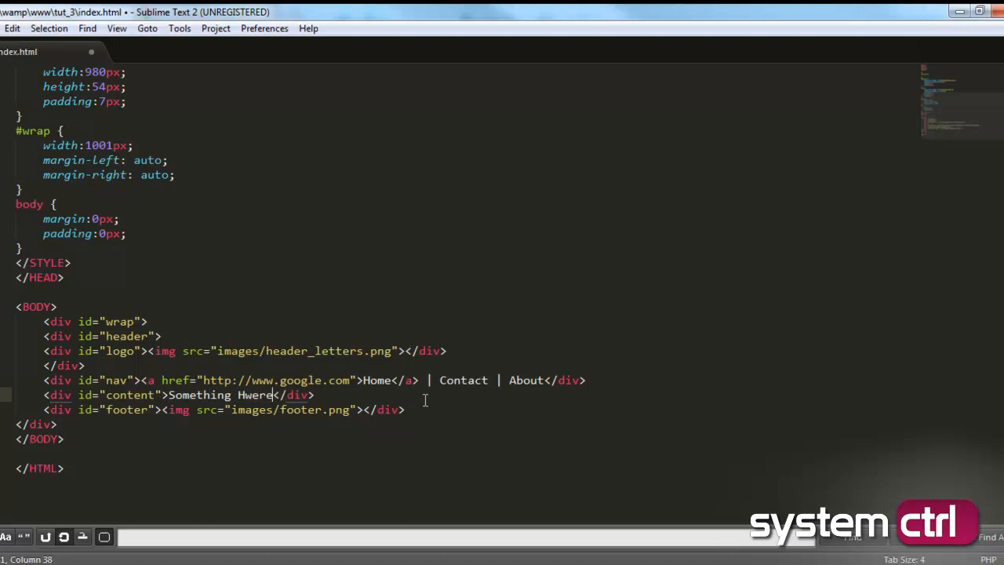
text(Here!)
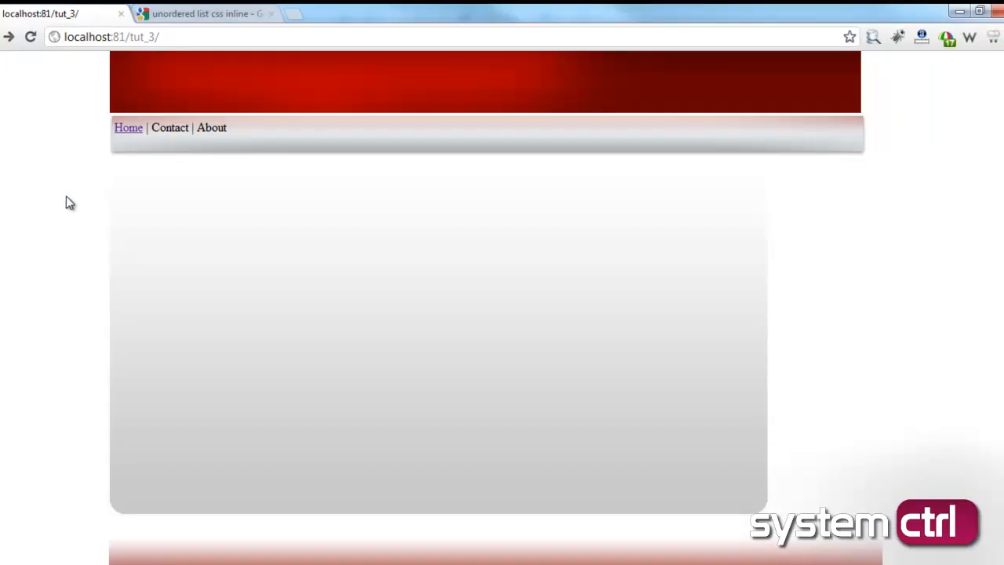
mouse_move(74, 222)
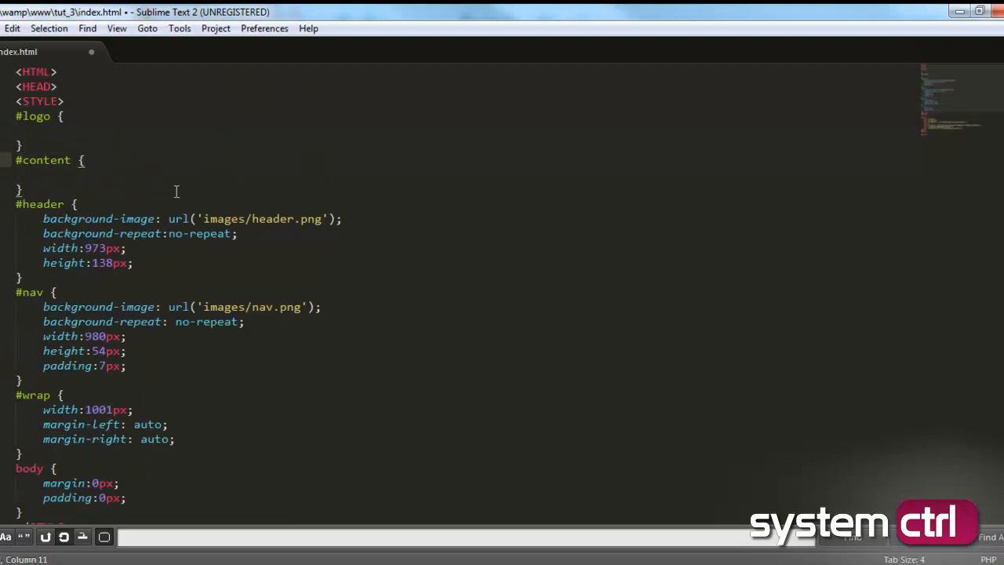
Step: Set #content background-image to url('images/content.png') with background-repeat no-repeat
text(background0)
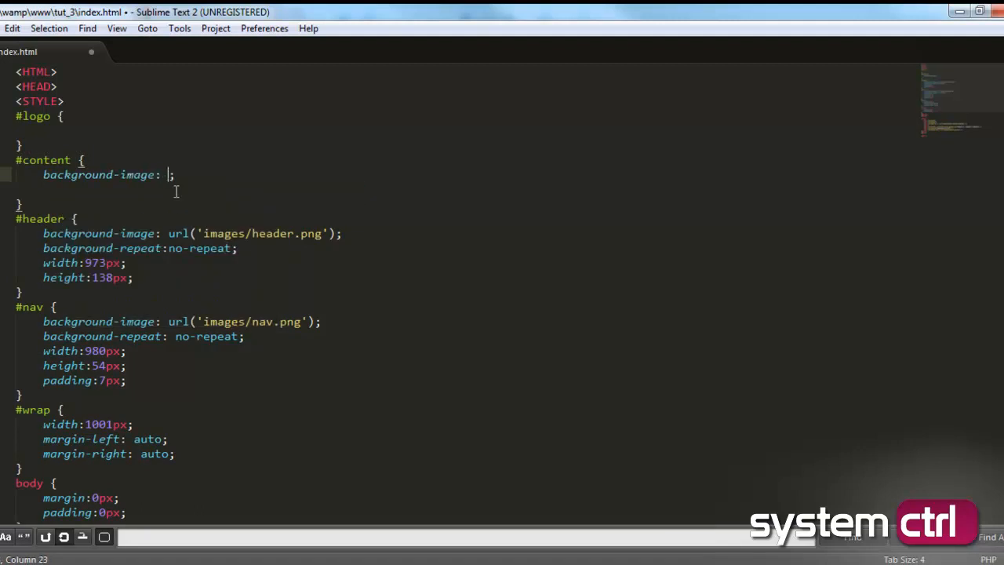
text(url())
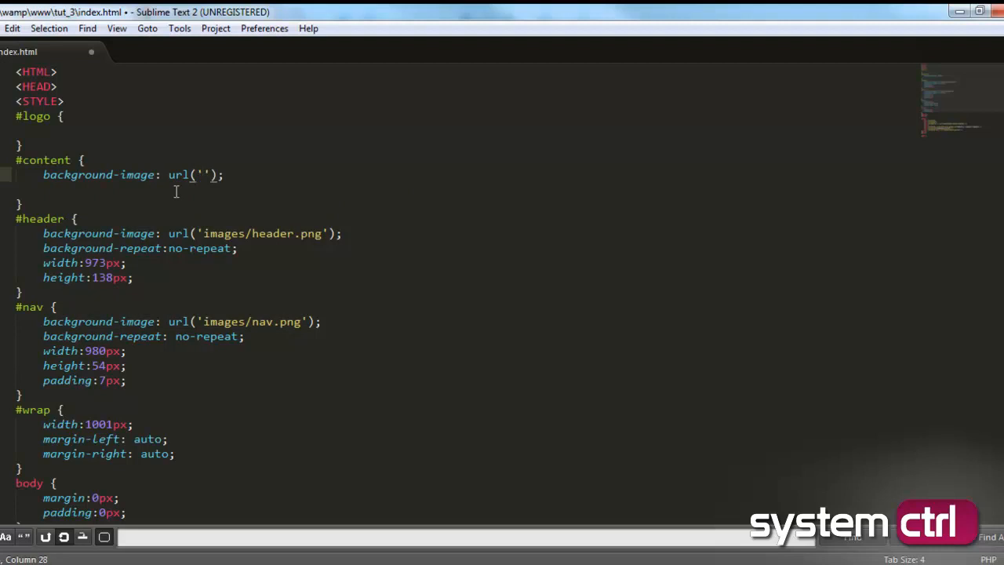
text(images/)
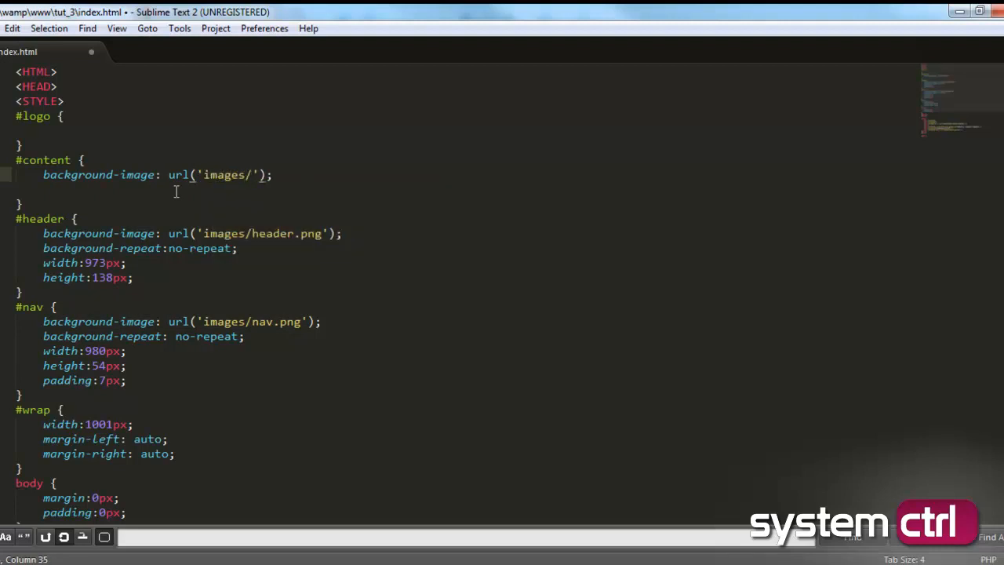
text(co)
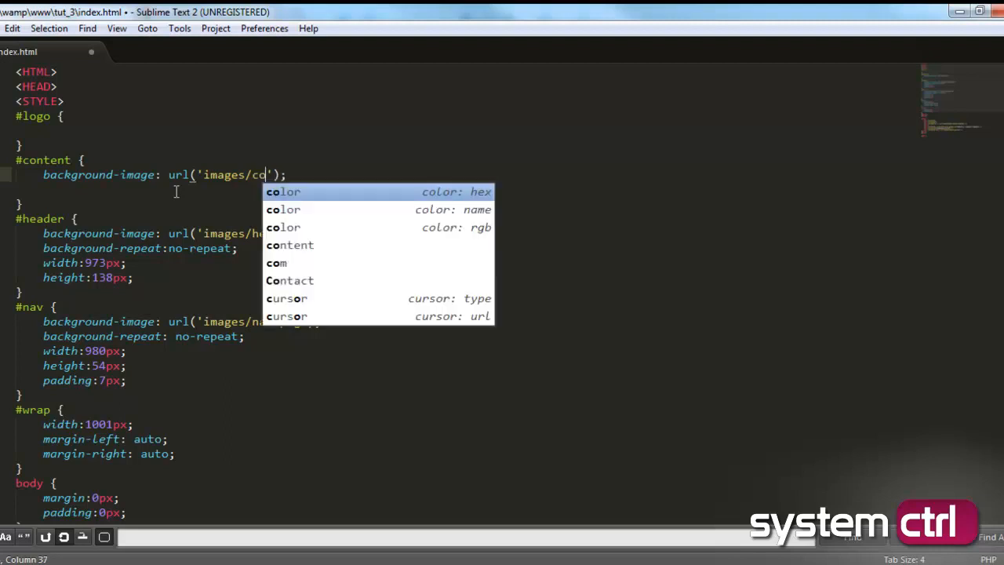
text(ntent.pn)
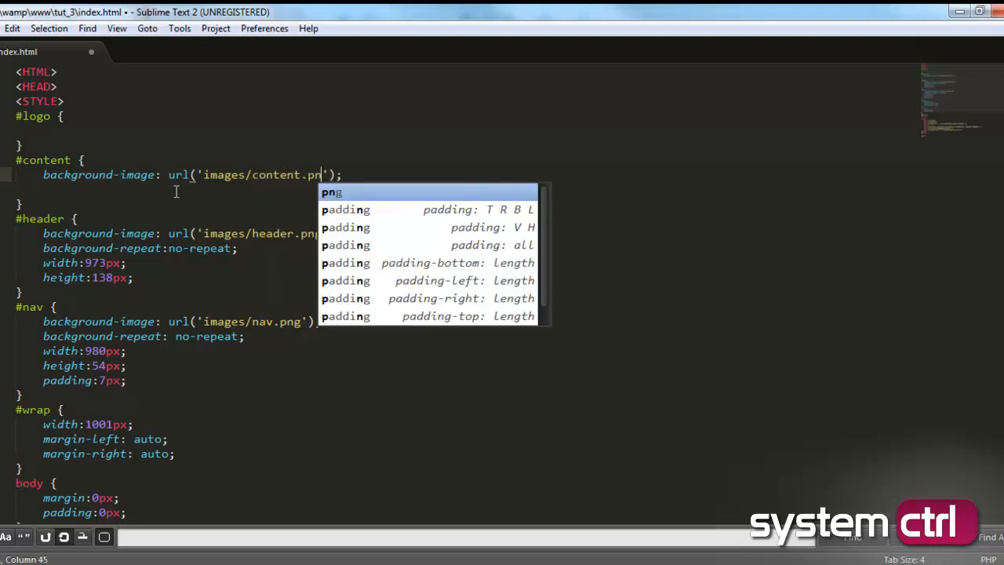
key(enter)
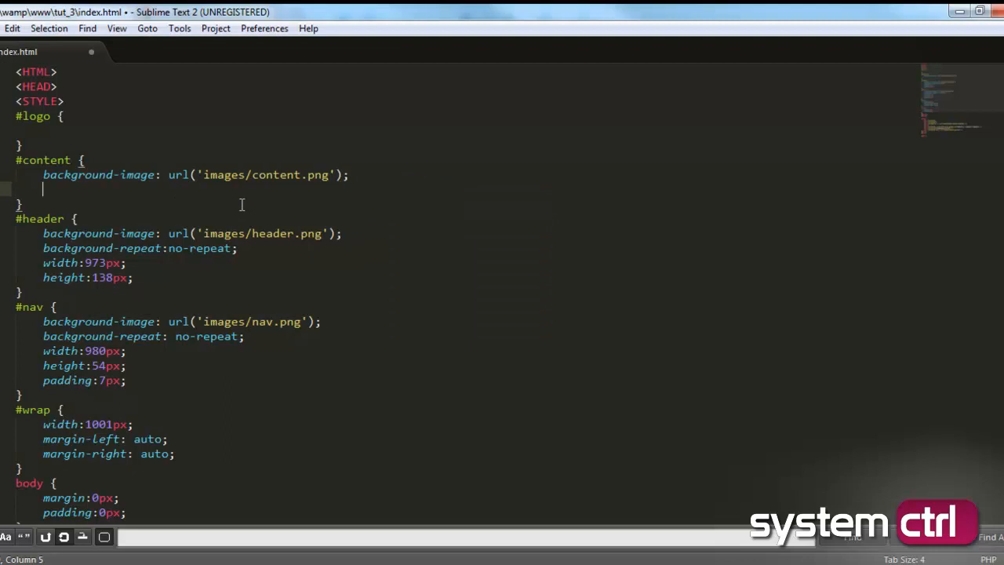
text(background-repeat: no-;)
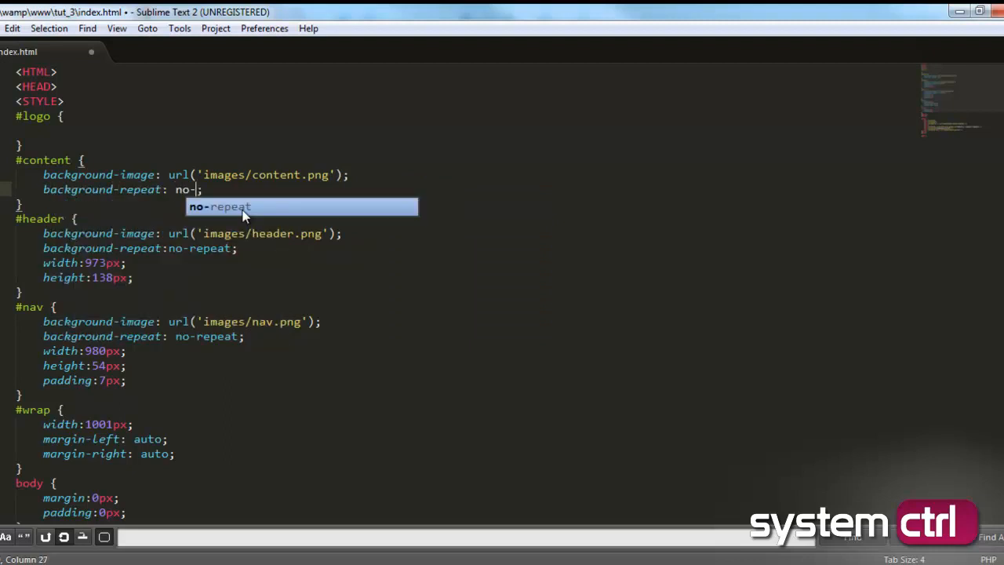
key(enter)
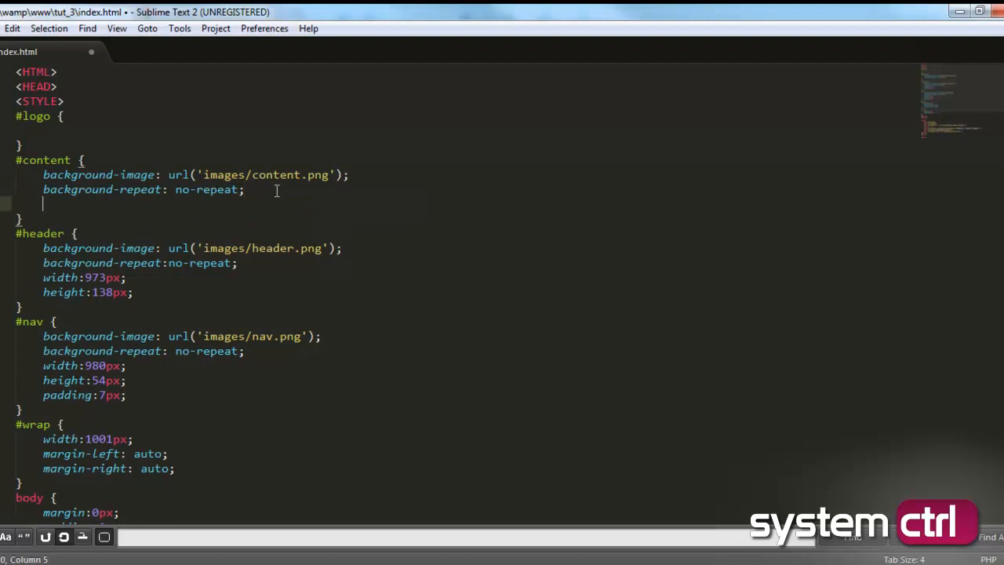
text(width:)
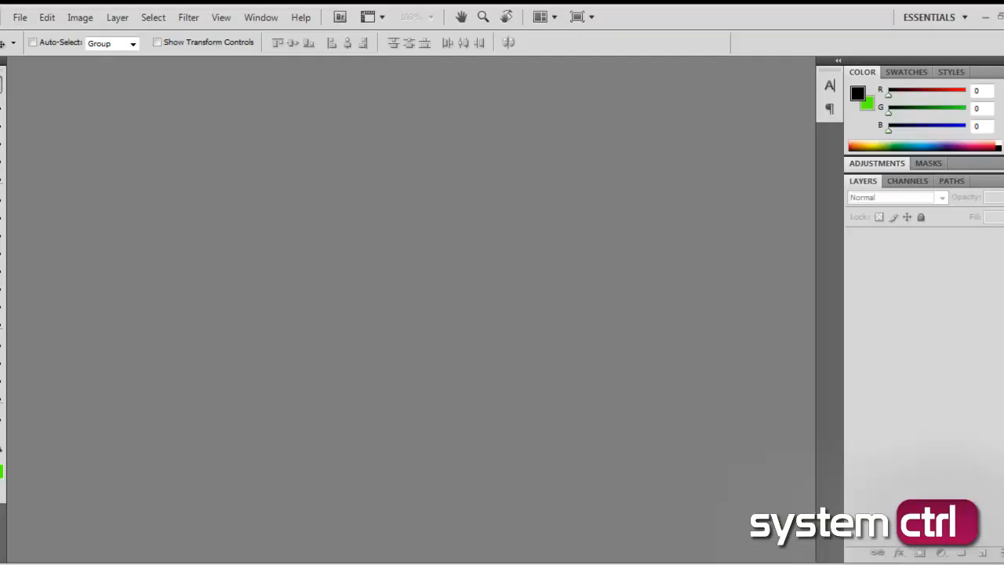
Step: Open content.png in Photoshop and check its size: 853 by 449 pixels
click(20, 16)
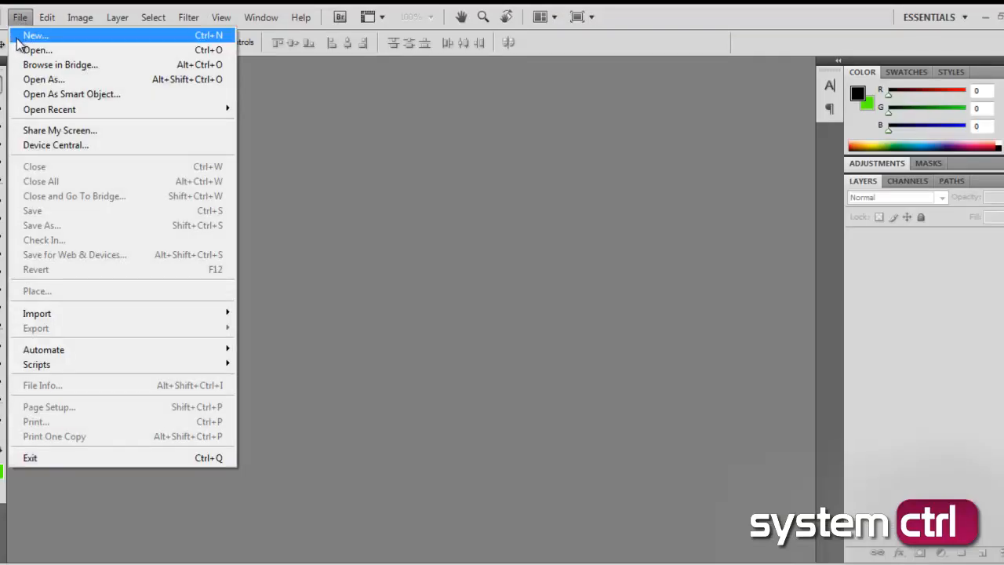
click(37, 49)
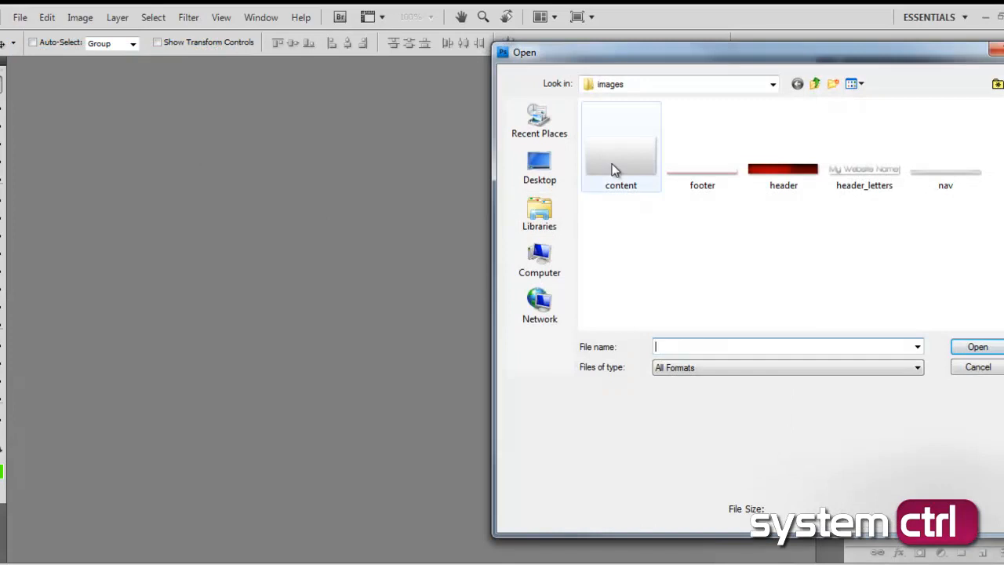
double_click(620, 149)
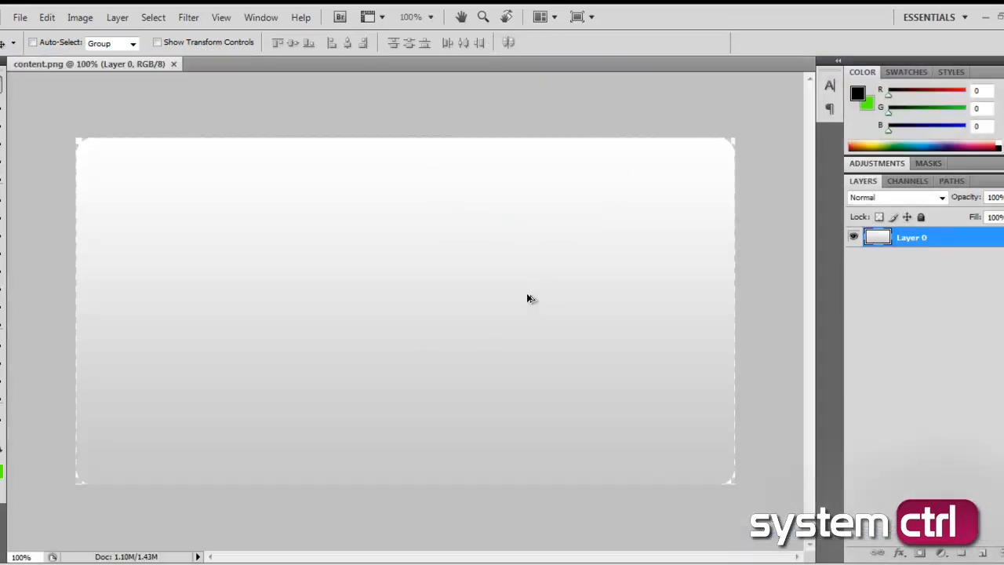
click(79, 18)
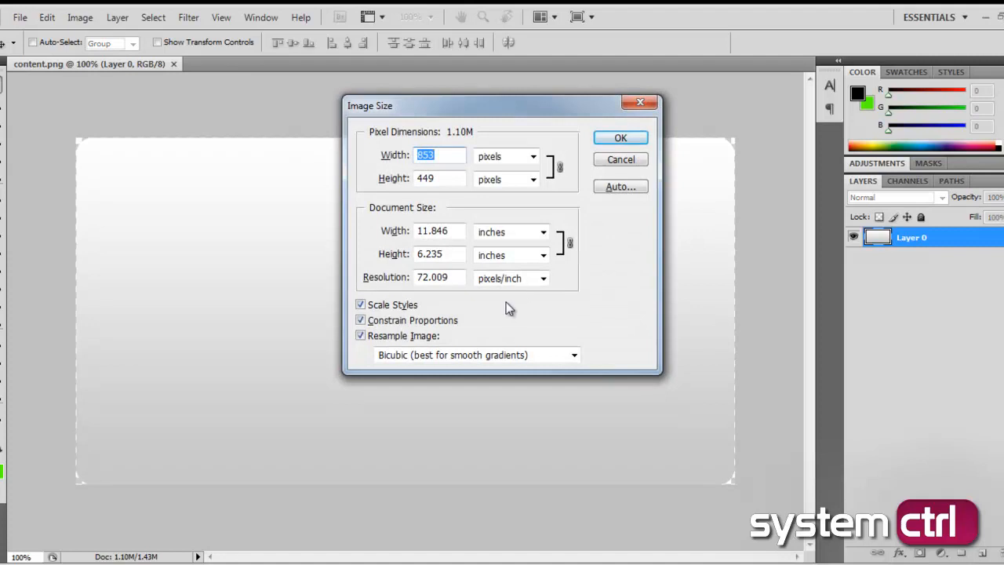
mouse_move(485, 341)
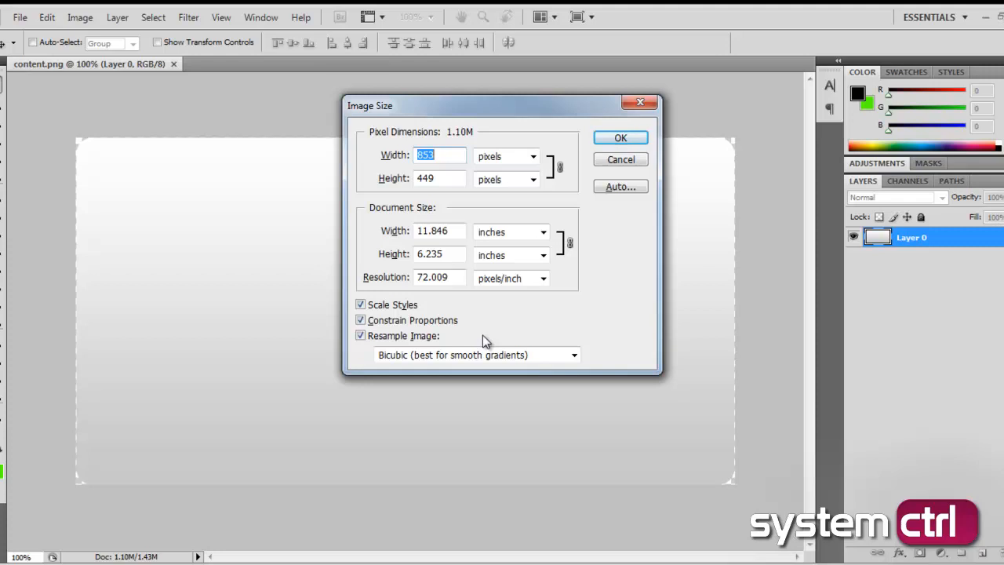
mouse_move(142, 516)
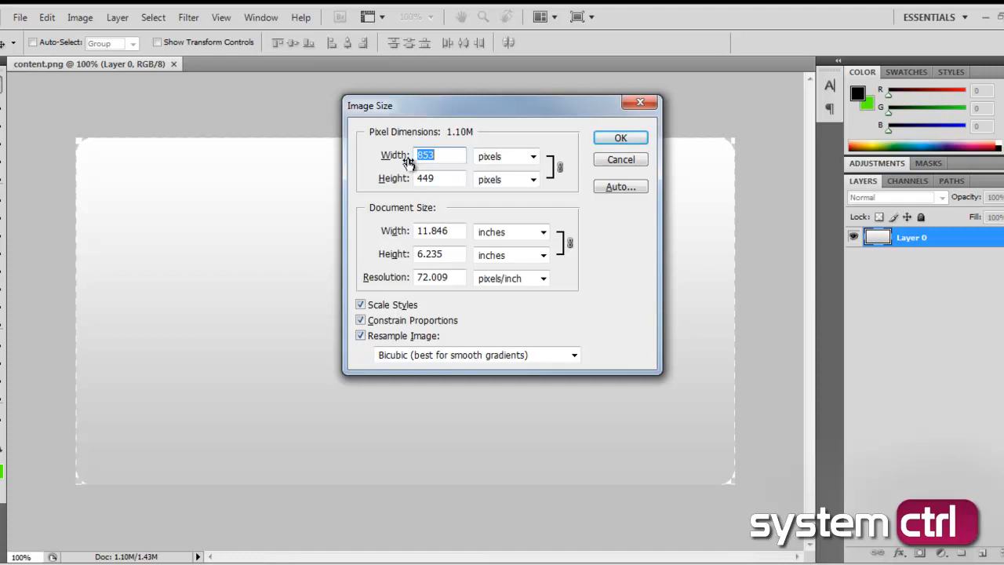
mouse_move(270, 528)
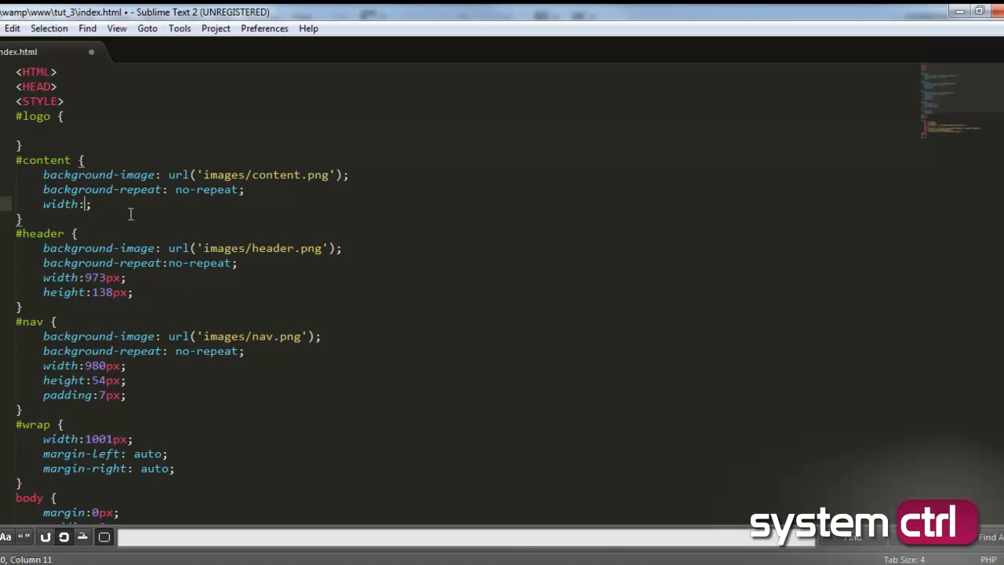
Step: Set #content to width 853px and height 449px, then save
text(853px)
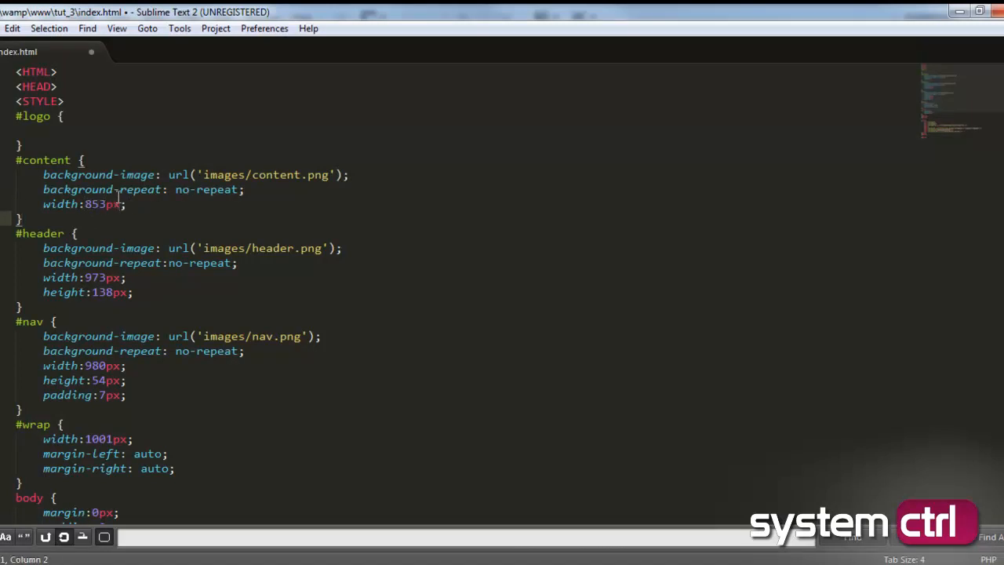
text(height: ;)
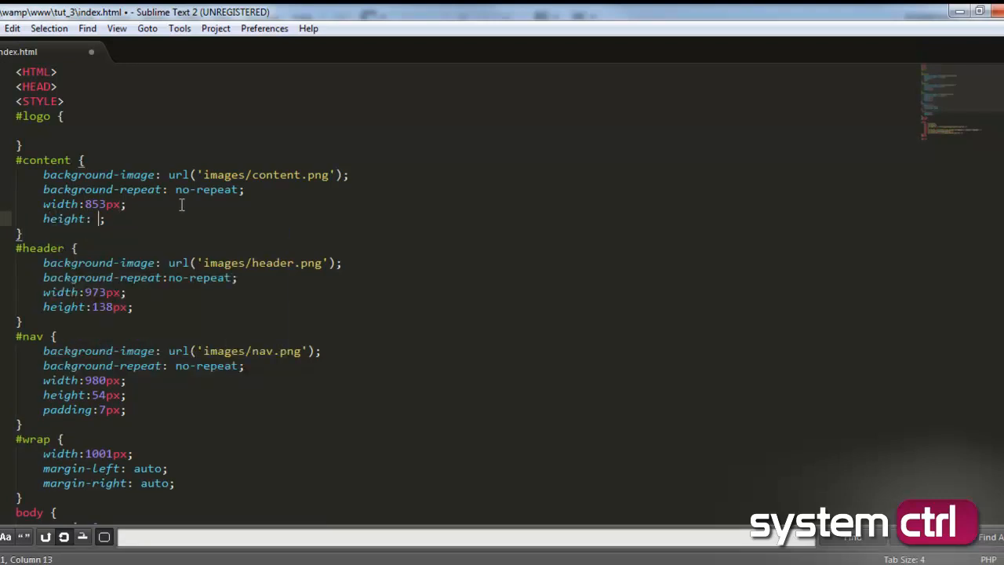
text(449px)
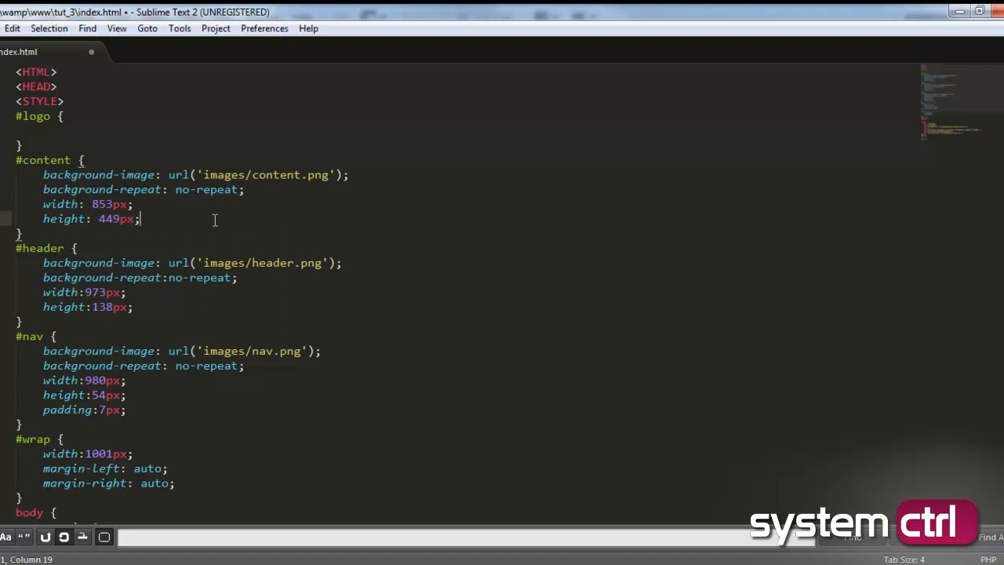
key(ctrl+s)
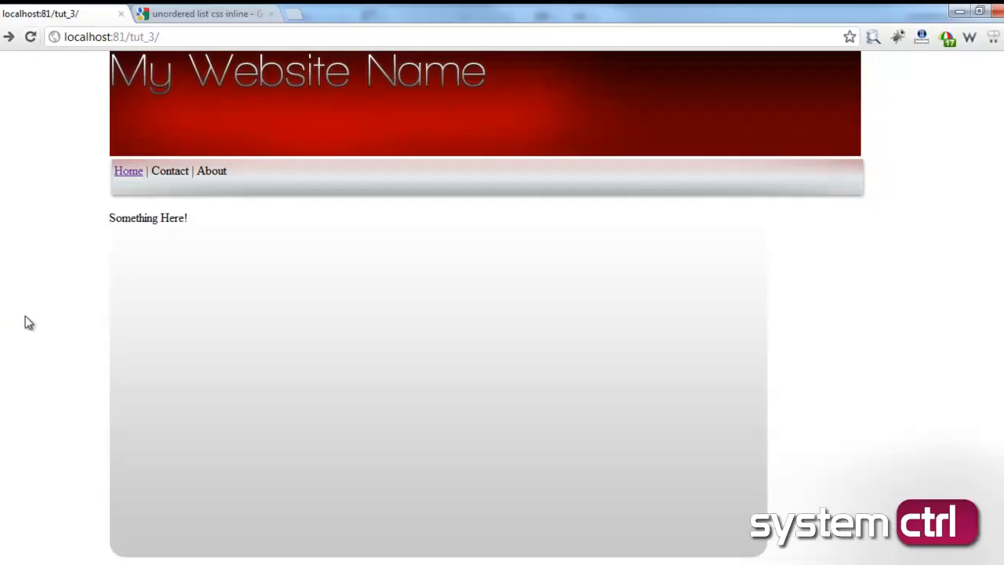
Step: Preview the page in Chrome showing 'Something Here!' above the rounded grey box
double_click(132, 217)
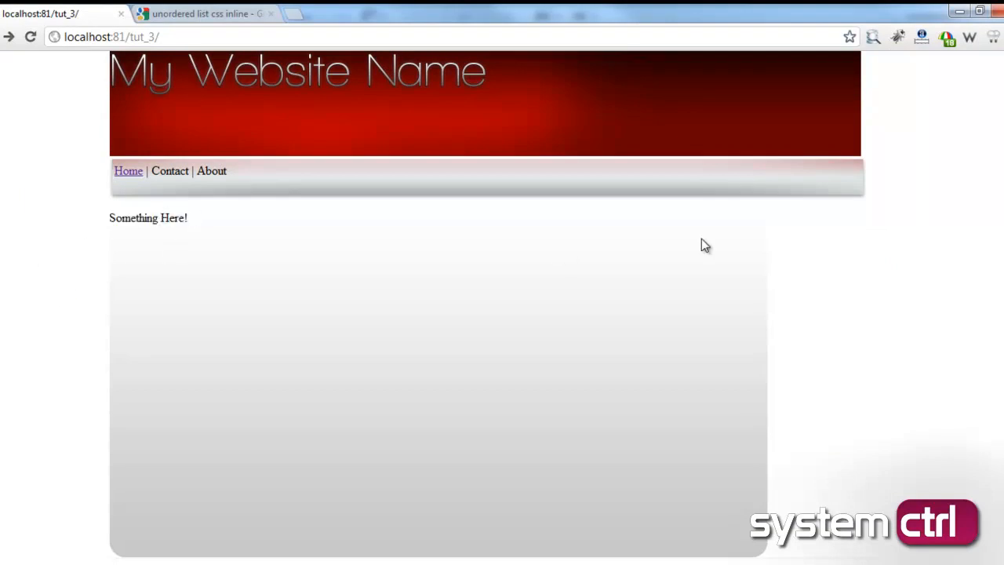
mouse_move(743, 268)
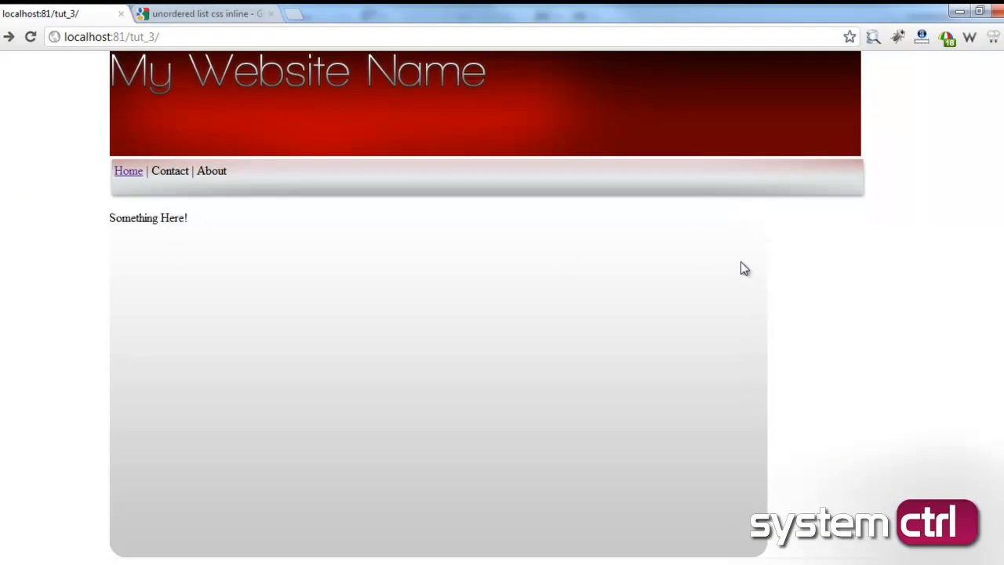
mouse_move(699, 268)
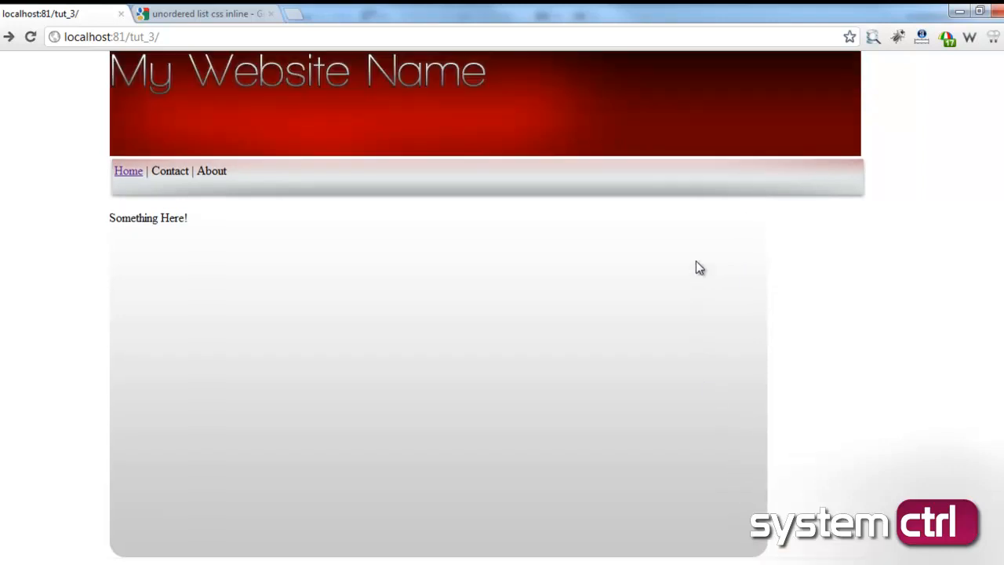
mouse_move(708, 193)
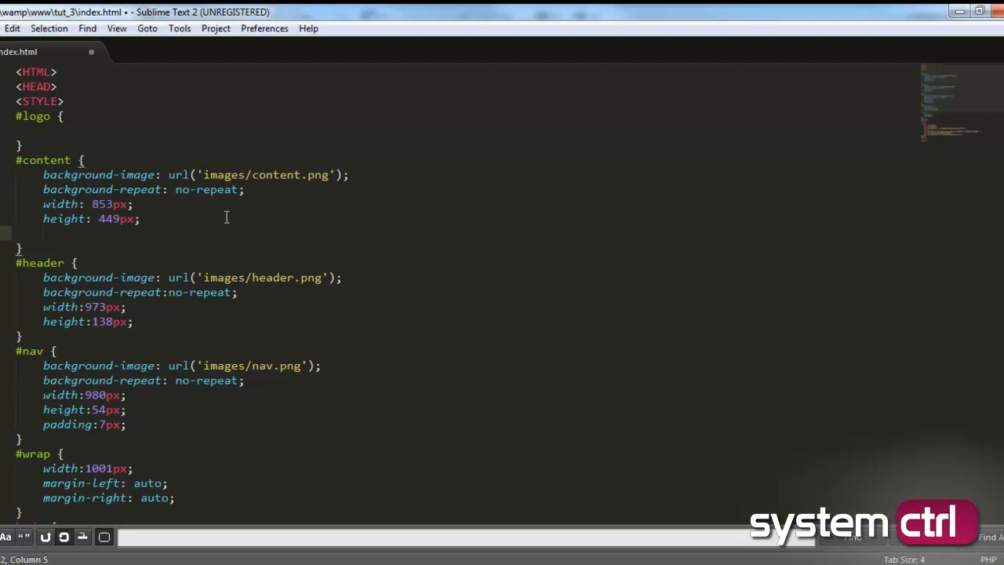
Step: Add a new padding line (padding: 1…) inside the #content rule
text(padding: 1)
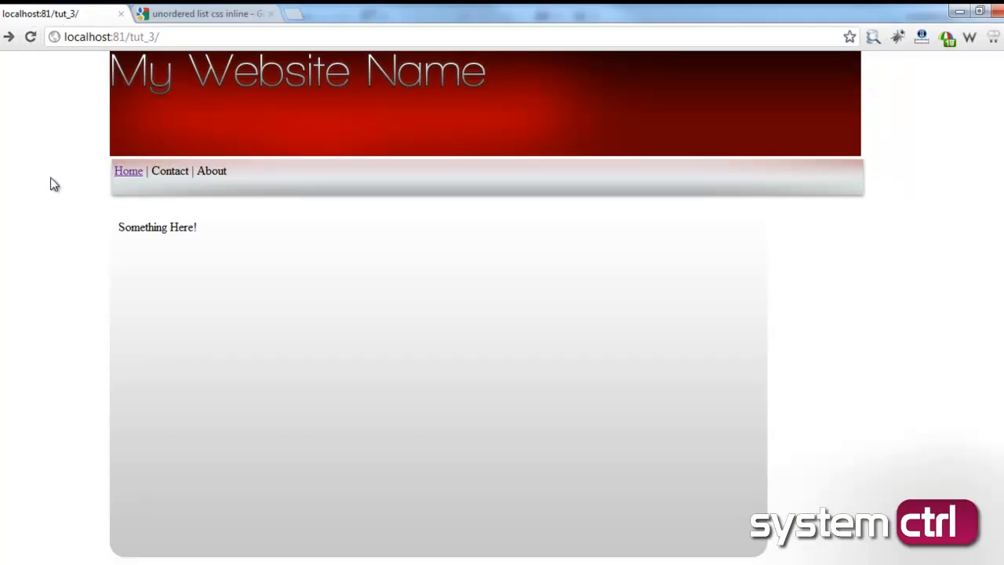
mouse_move(118, 232)
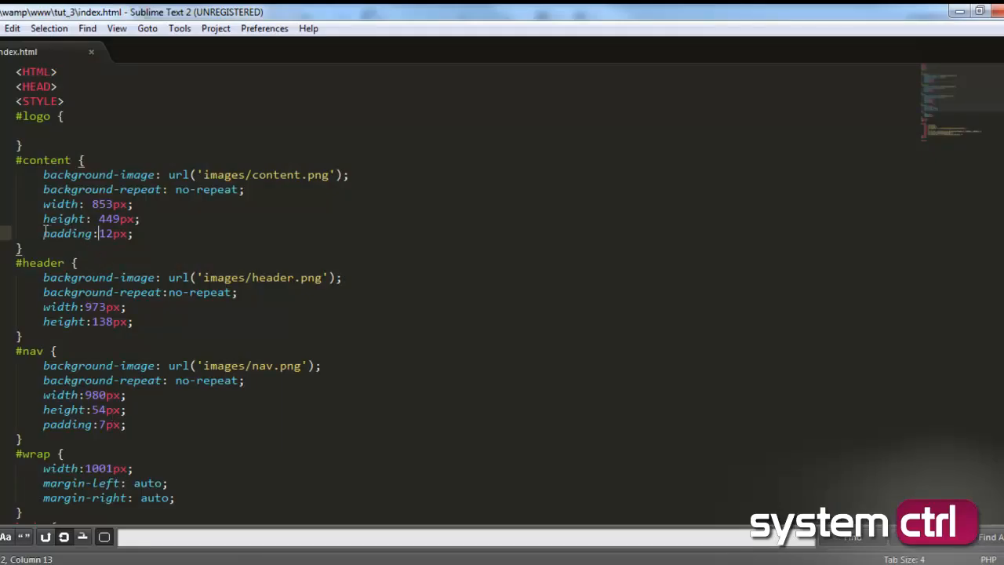
double_click(108, 233)
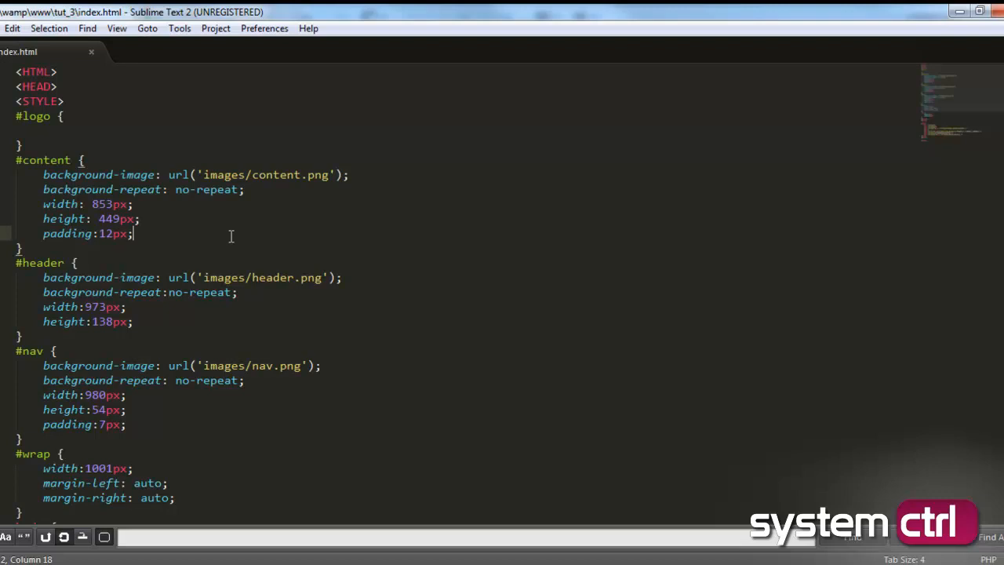
text(padding: 12;)
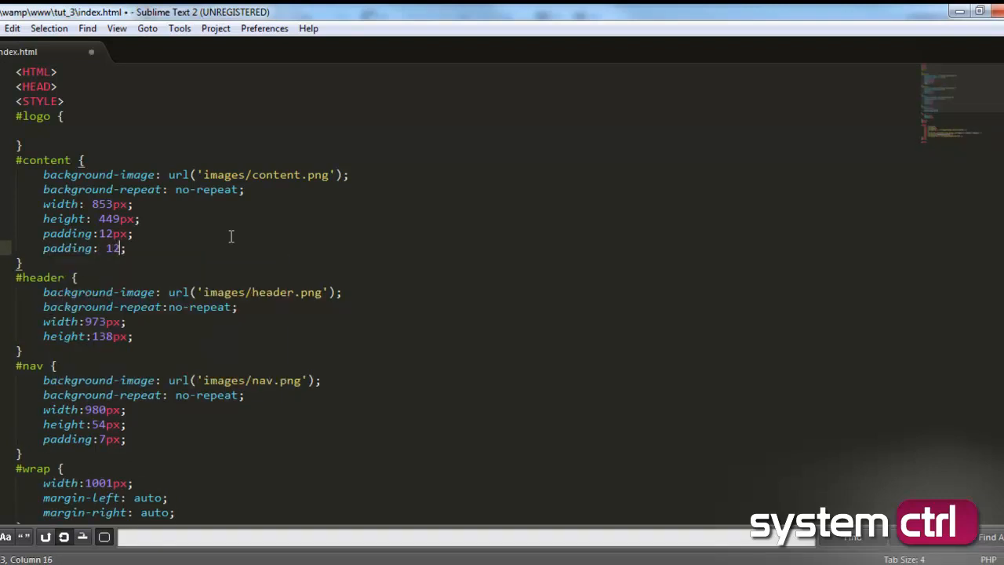
text(px)
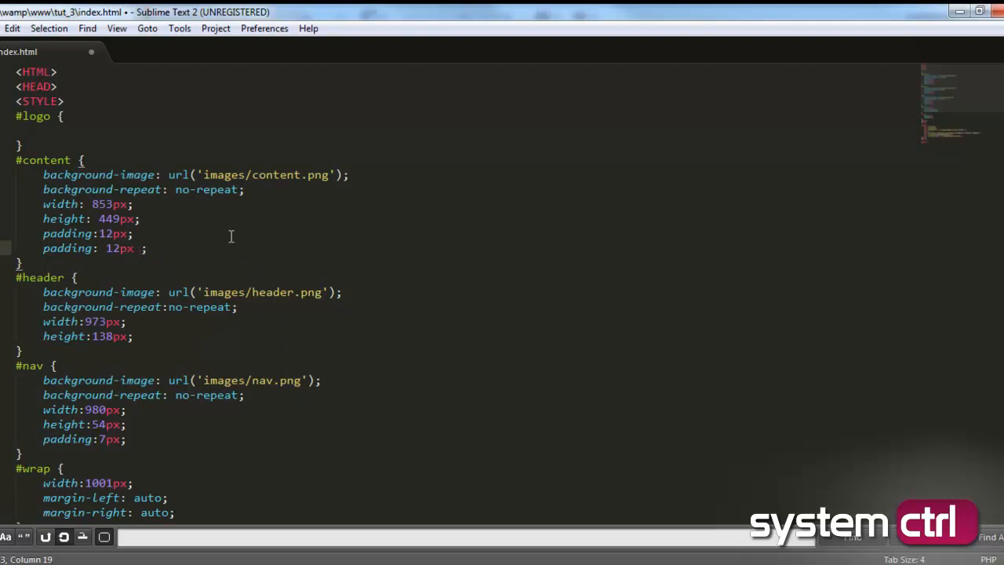
text(10px)
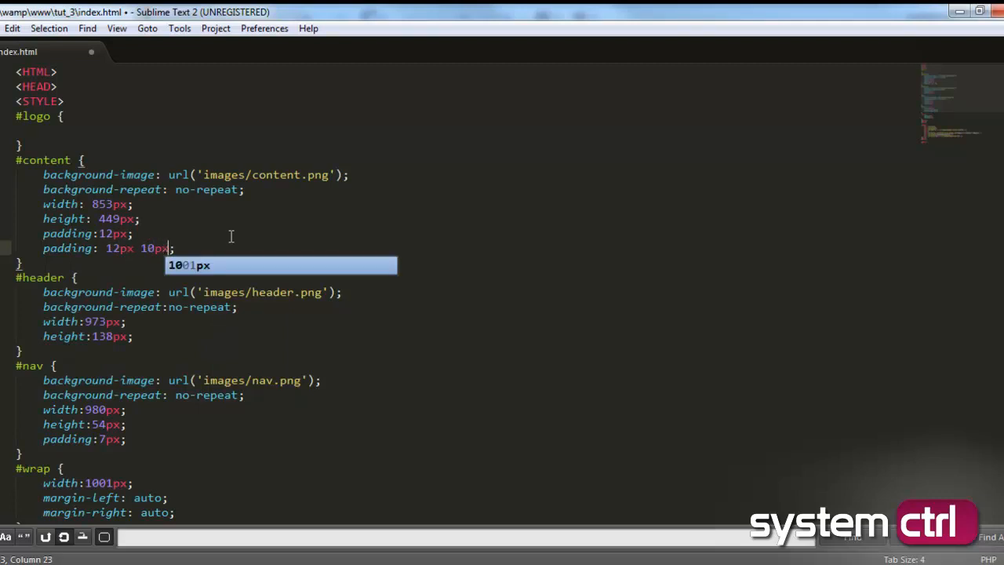
text(10px 0px)
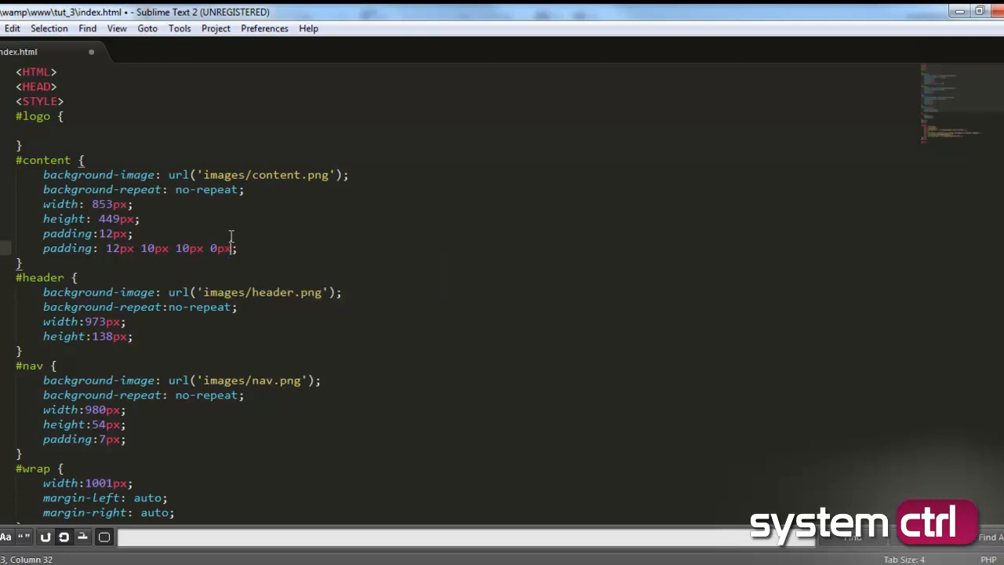
text(padding-l)
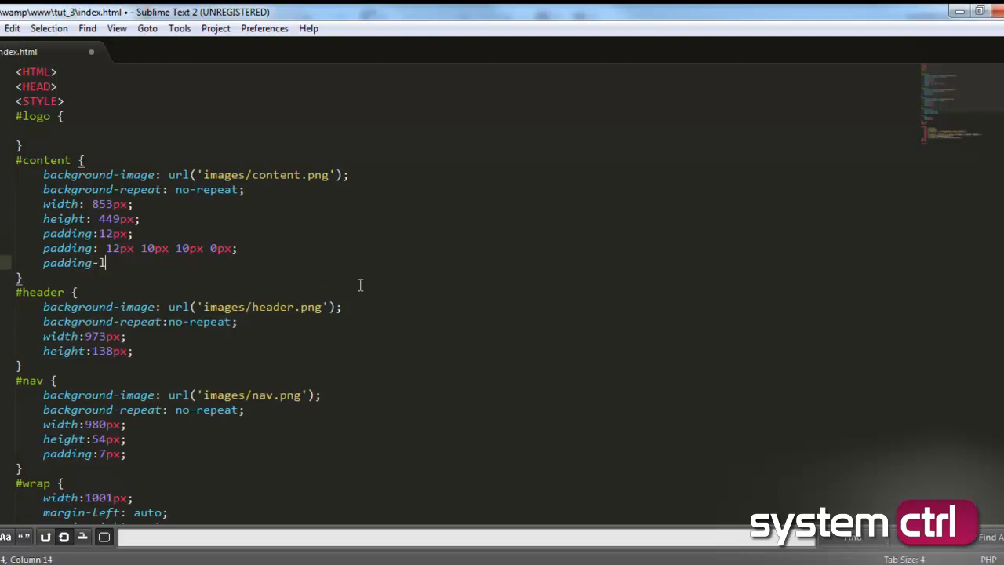
text(eft:12px;)
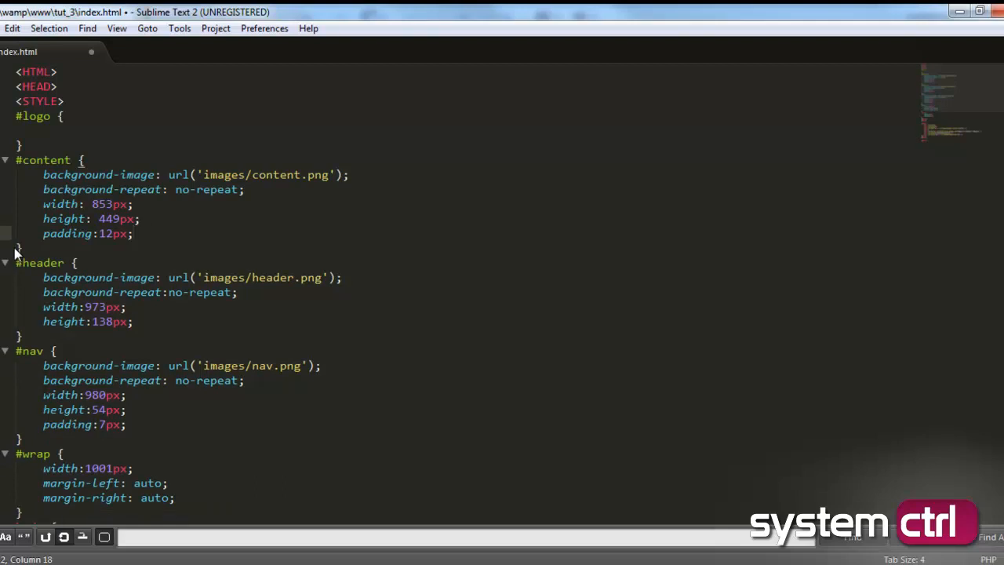
mouse_move(272, 262)
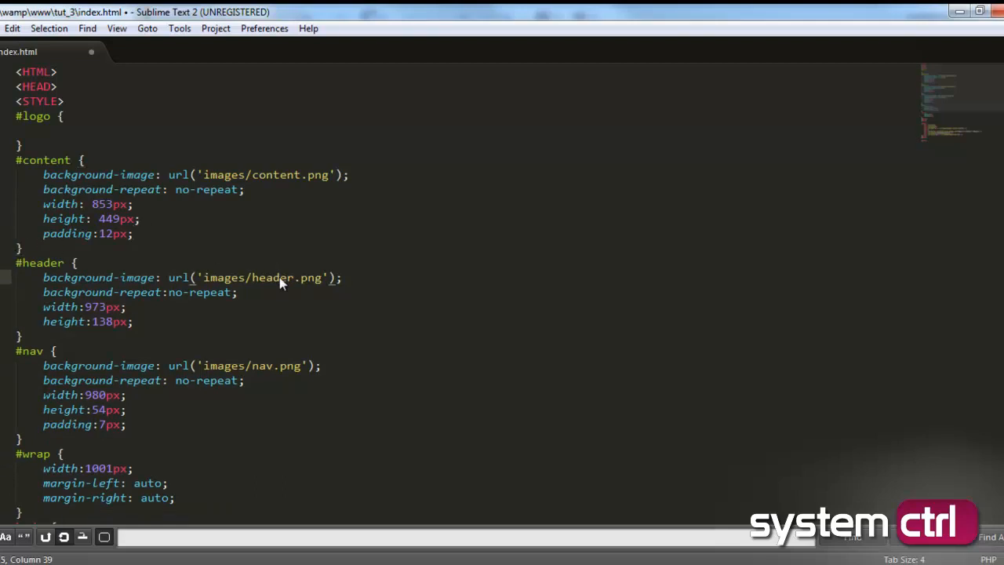
Step: Wrap the Home | Contact | About links in <div id="buttons">…</div> inside the nav div
scroll(down, 3)
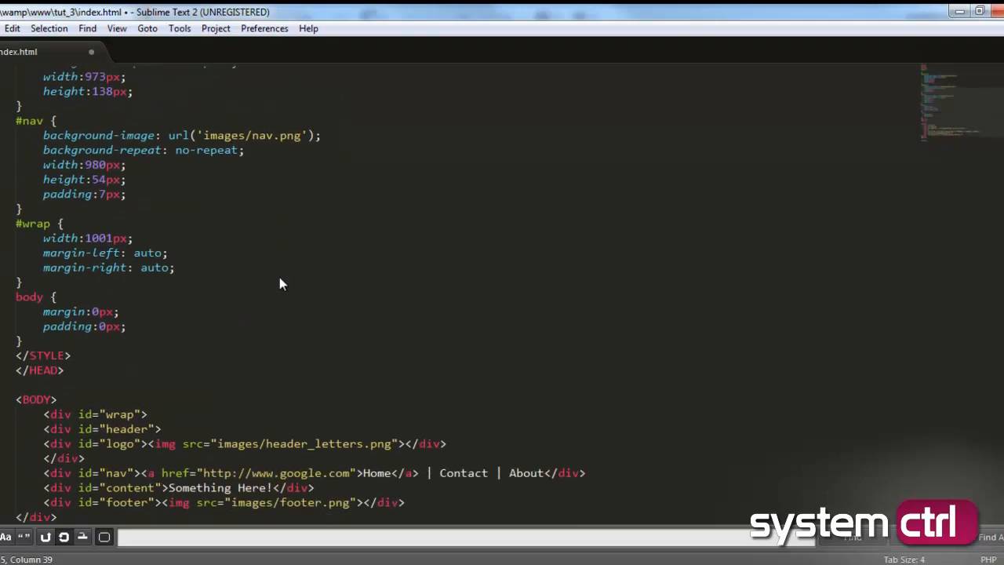
scroll(down, 3)
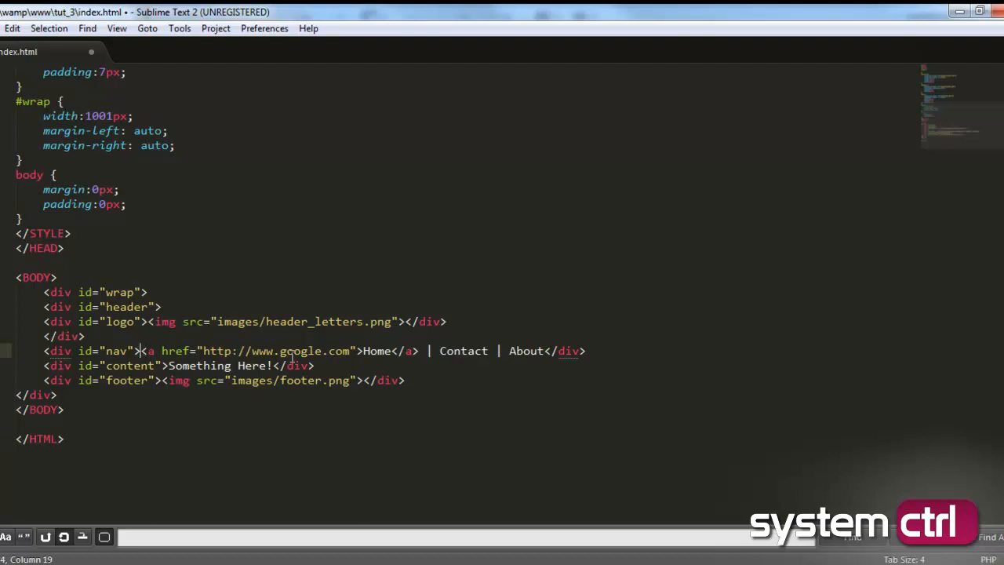
text(<div)
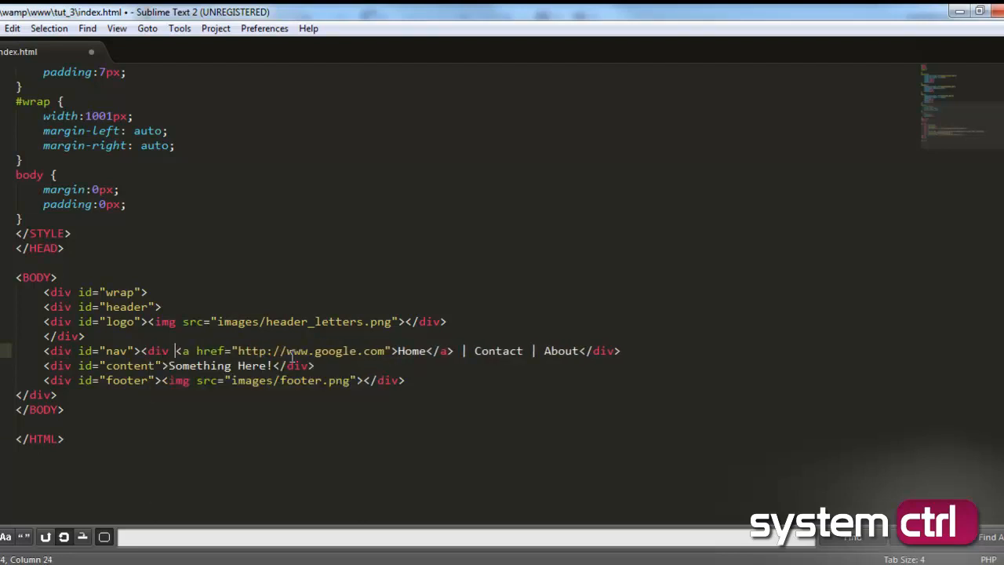
text(id=")
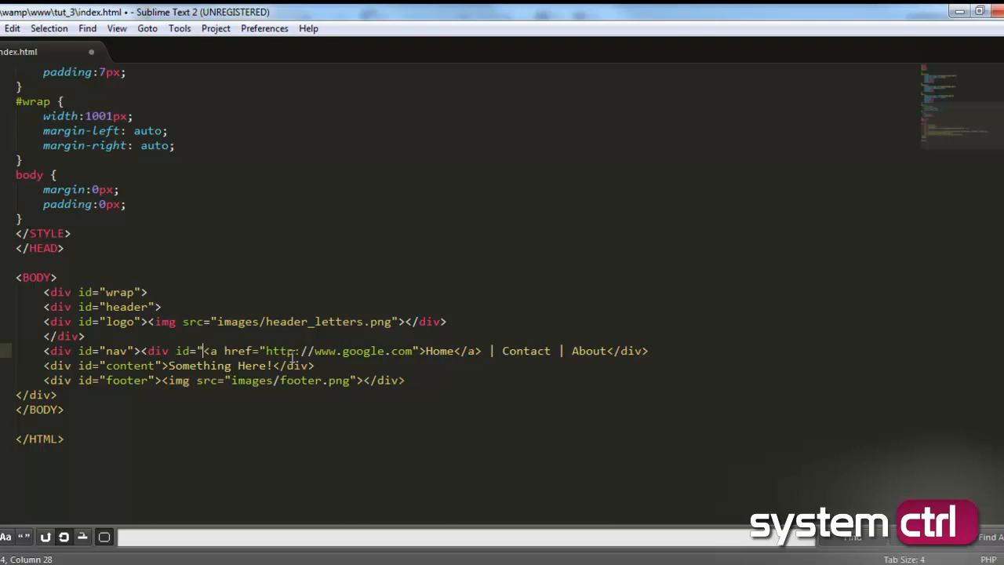
text(">)
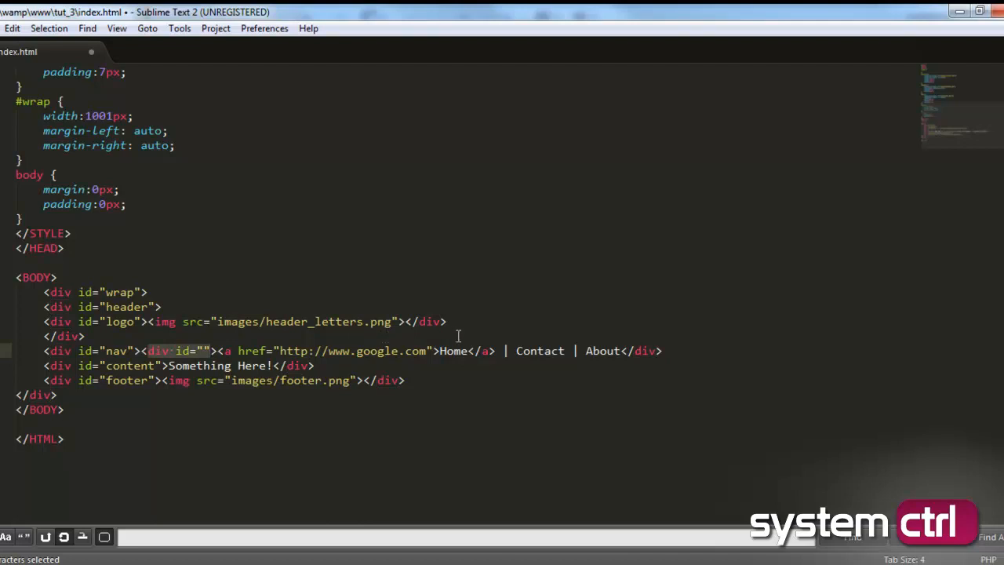
mouse_move(342, 344)
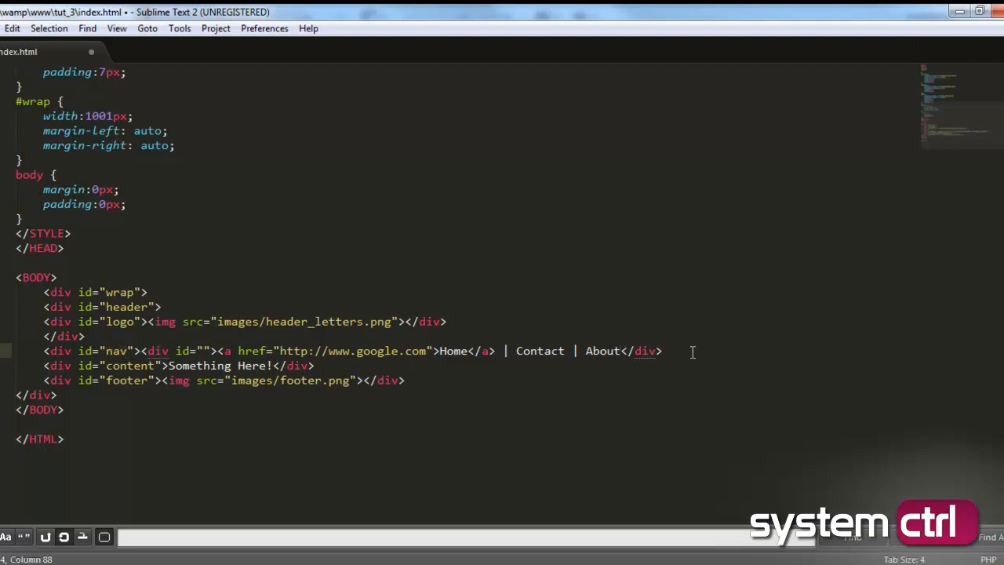
text(</div>)
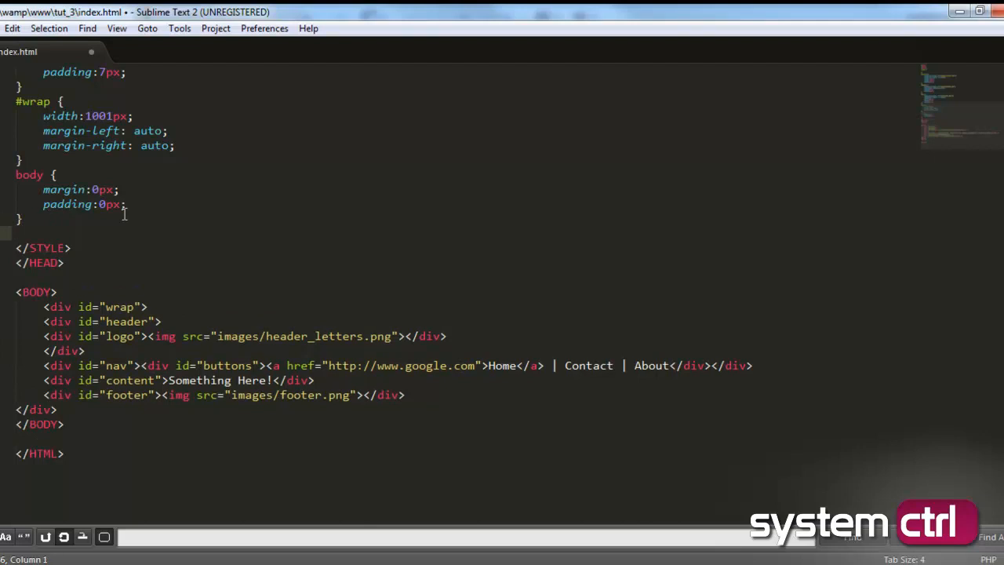
double_click(227, 366)
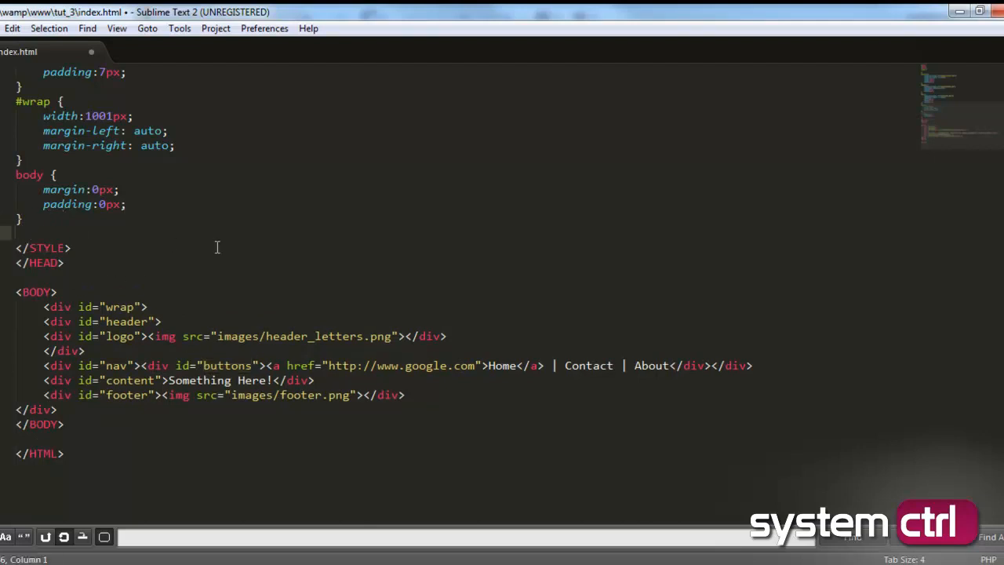
Step: Add a #buttons rule with padding: 6px; below the body rule and save
text(#)
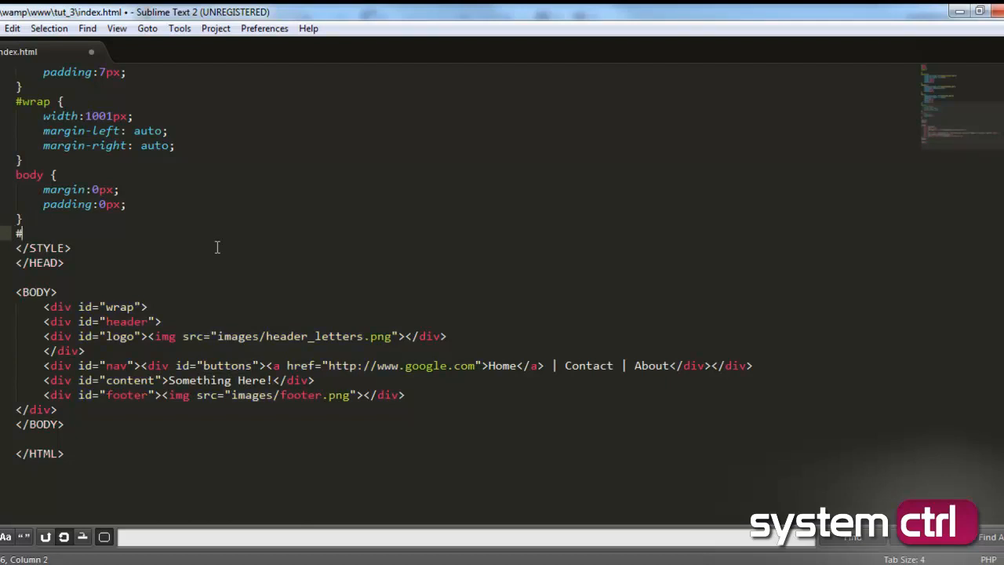
text(buttons {)
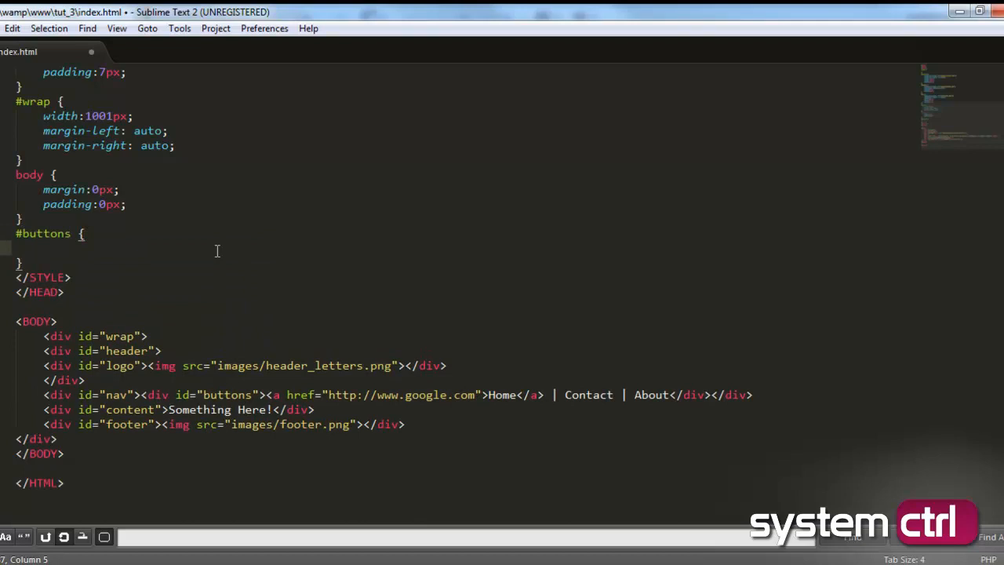
text(pa)
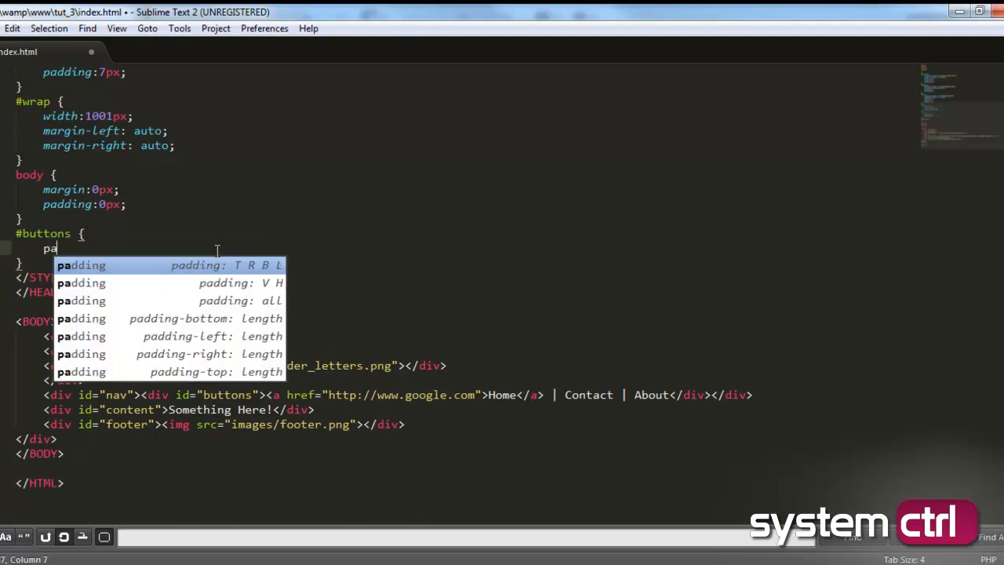
text(padding: 6px;)
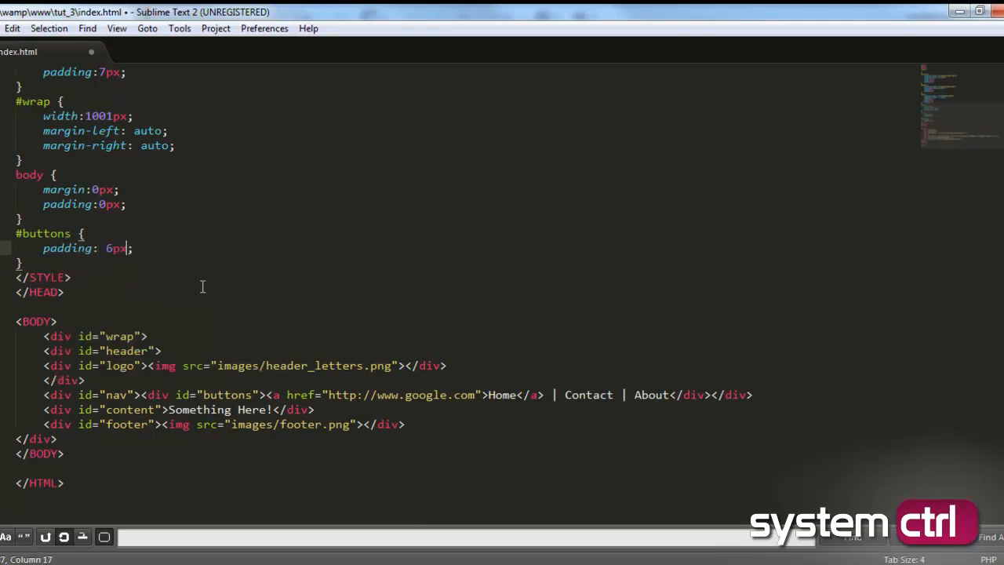
key(ctrl+s)
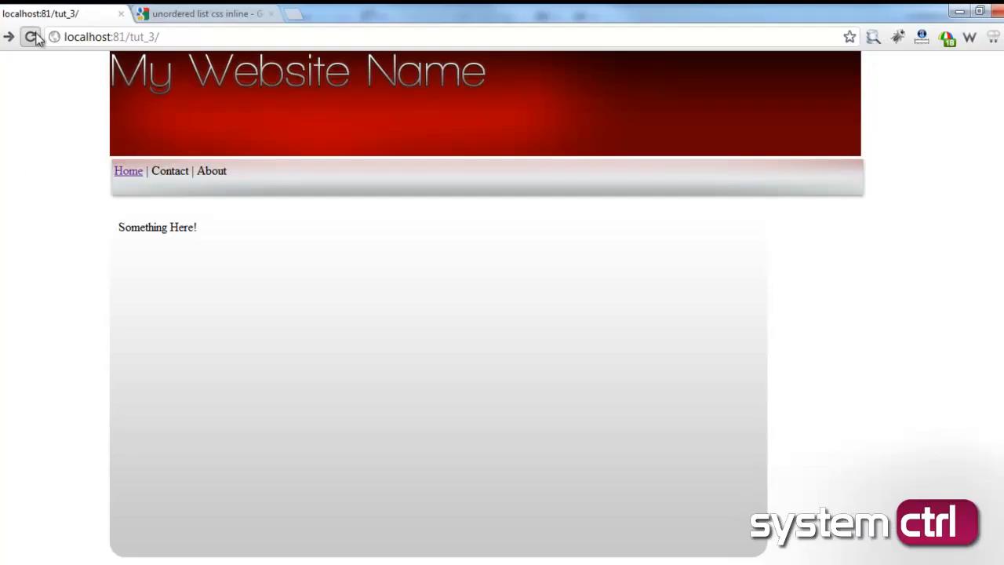
Step: Reload the tut_3 preview in Chrome, then change the #buttons padding to 8px
click(30, 37)
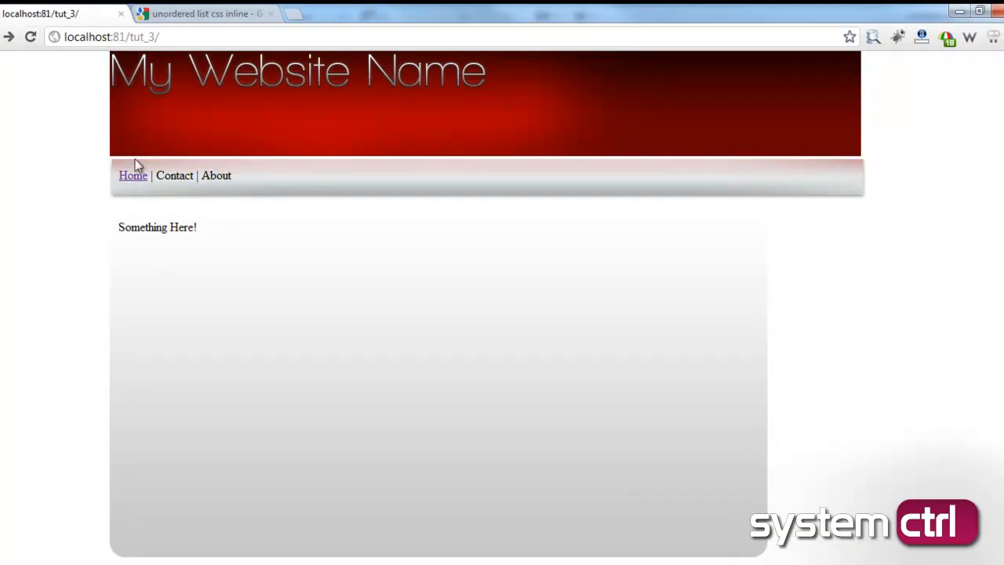
mouse_move(203, 218)
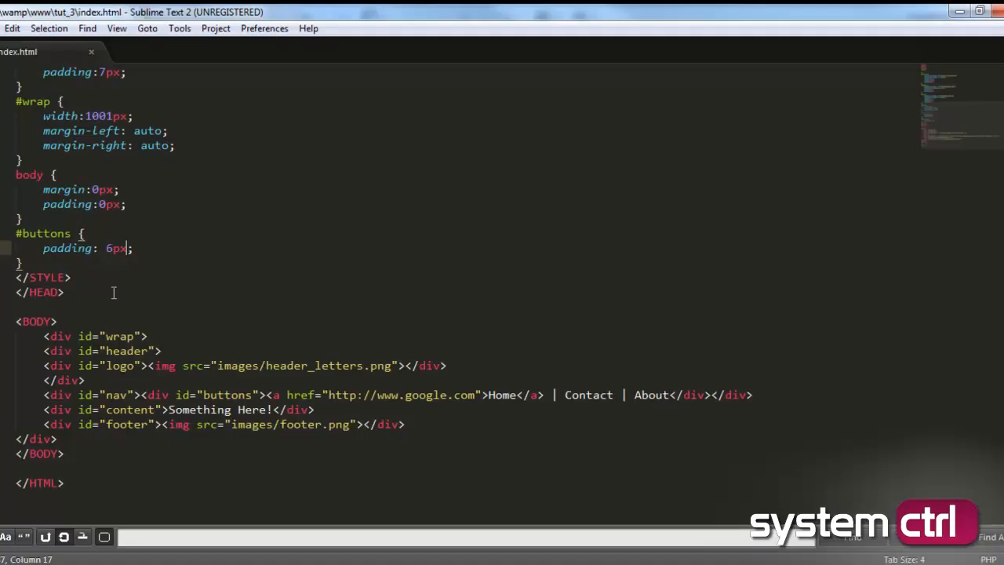
text(8)
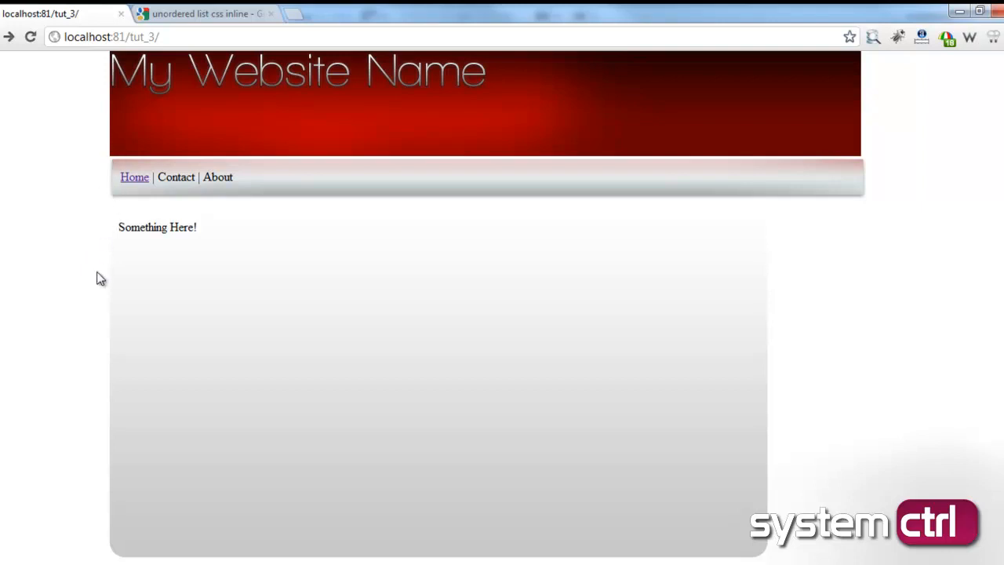
mouse_move(224, 235)
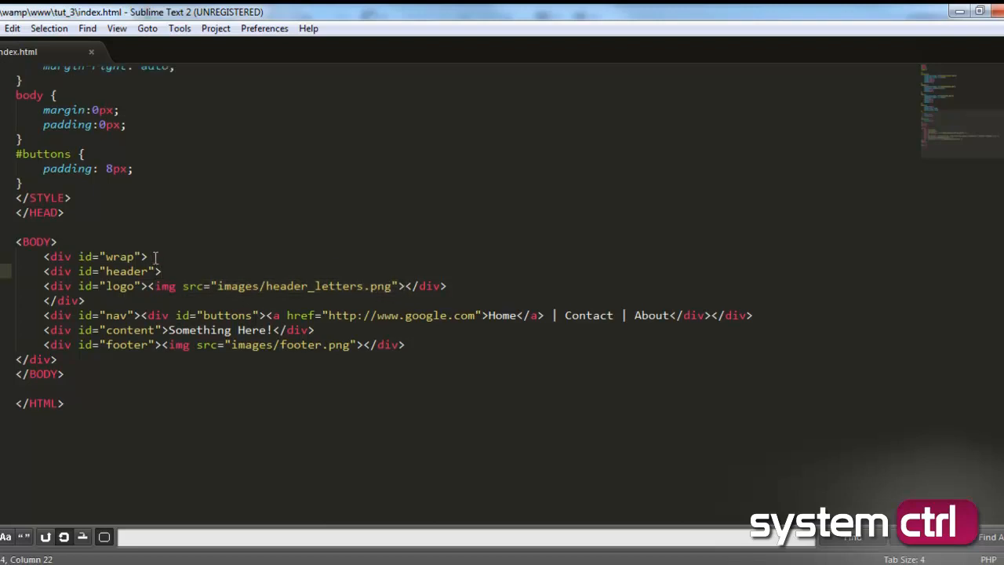
Step: Set the #logo rule to position: absolute
scroll(up, 3)
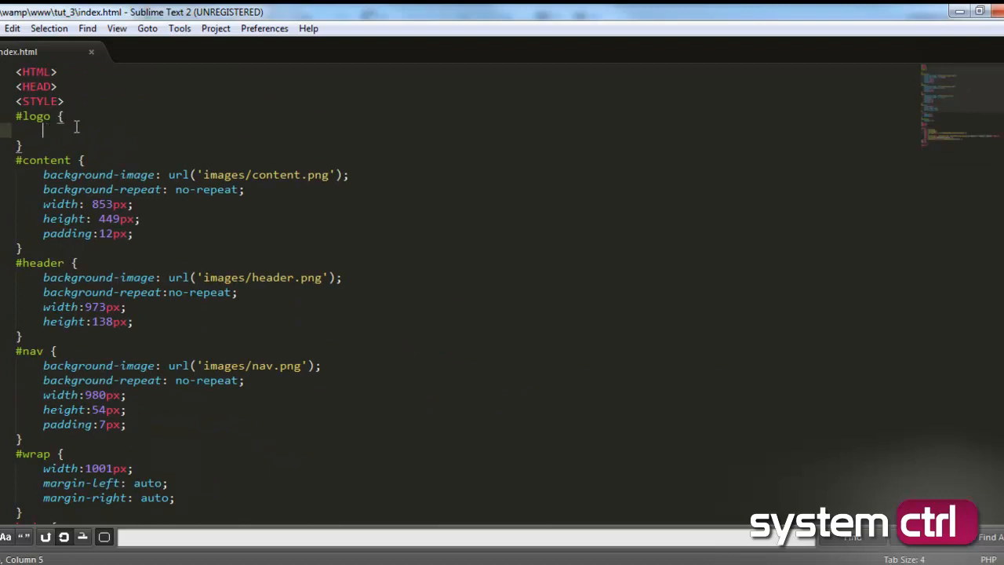
mouse_move(274, 130)
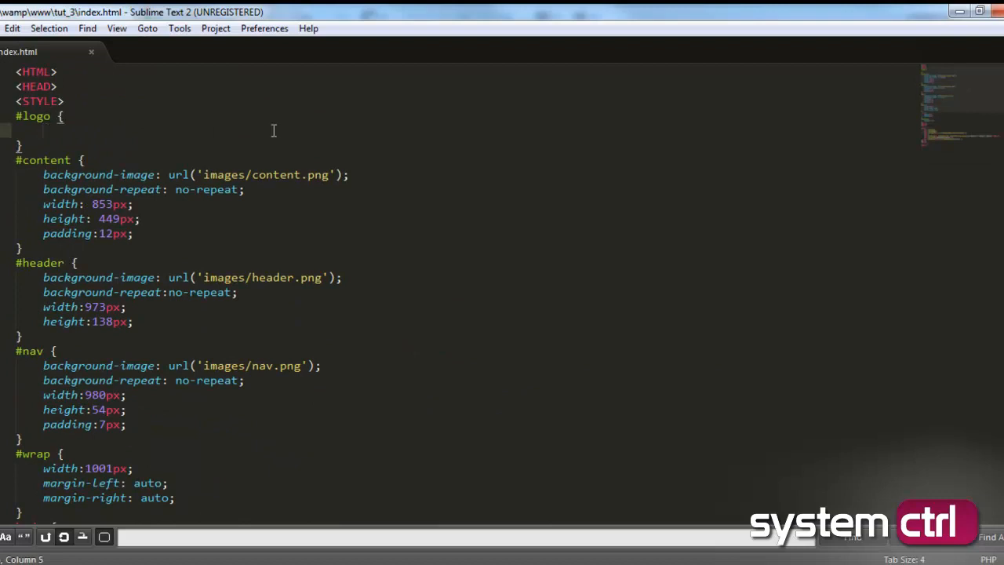
text(position:;)
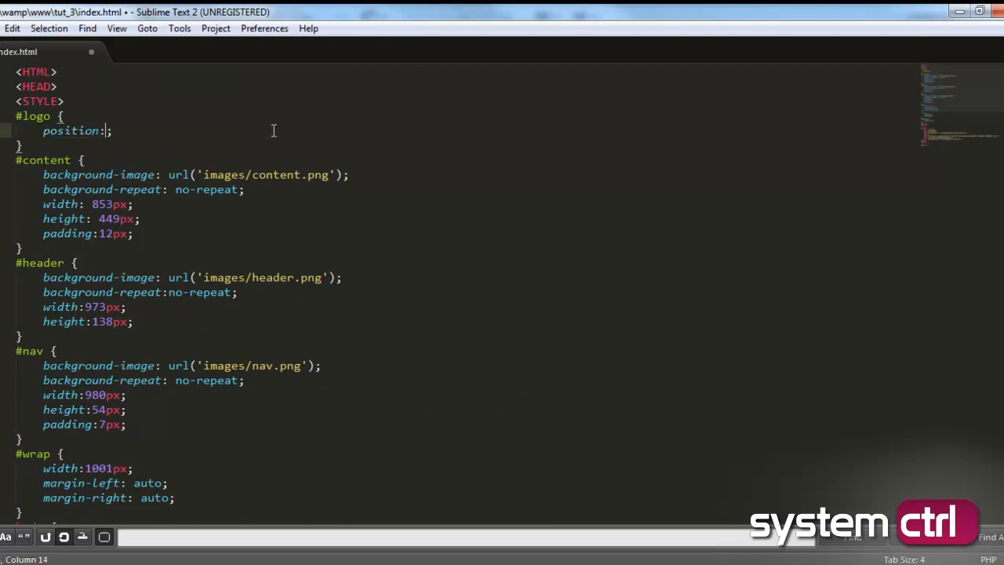
text(absolute)
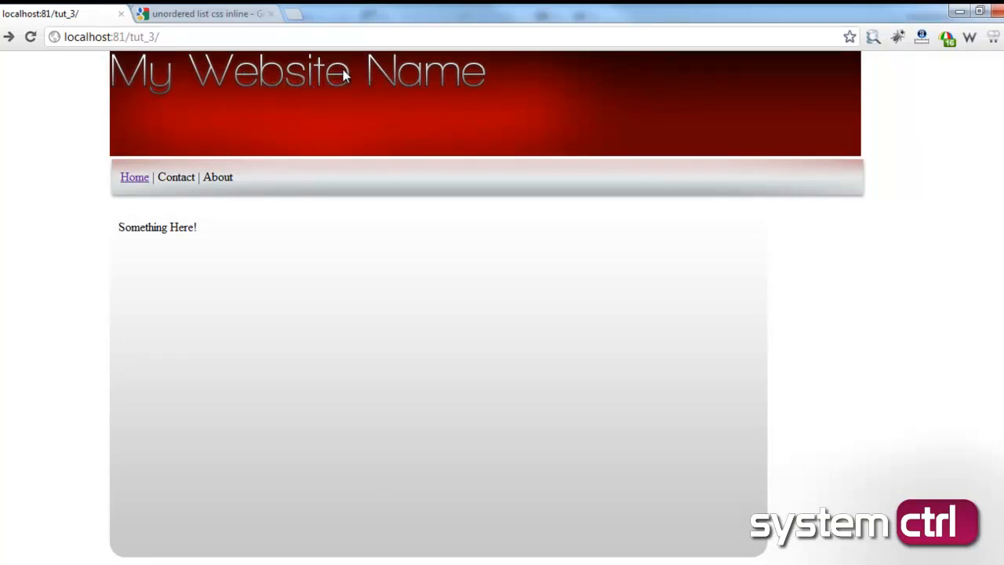
mouse_move(226, 97)
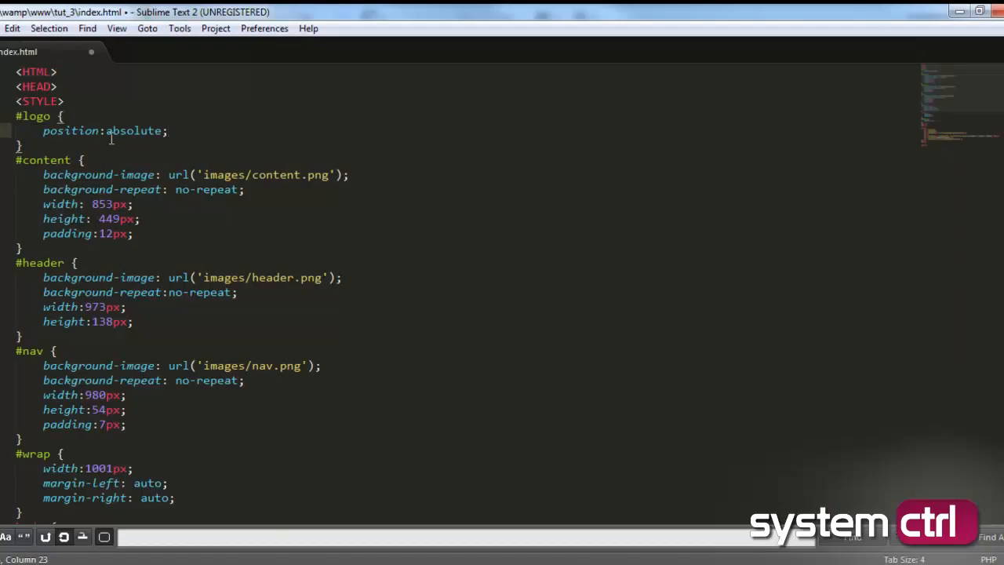
Step: Add margin-top: 50px and margin-left: 45px to the #logo rule
text(ma)
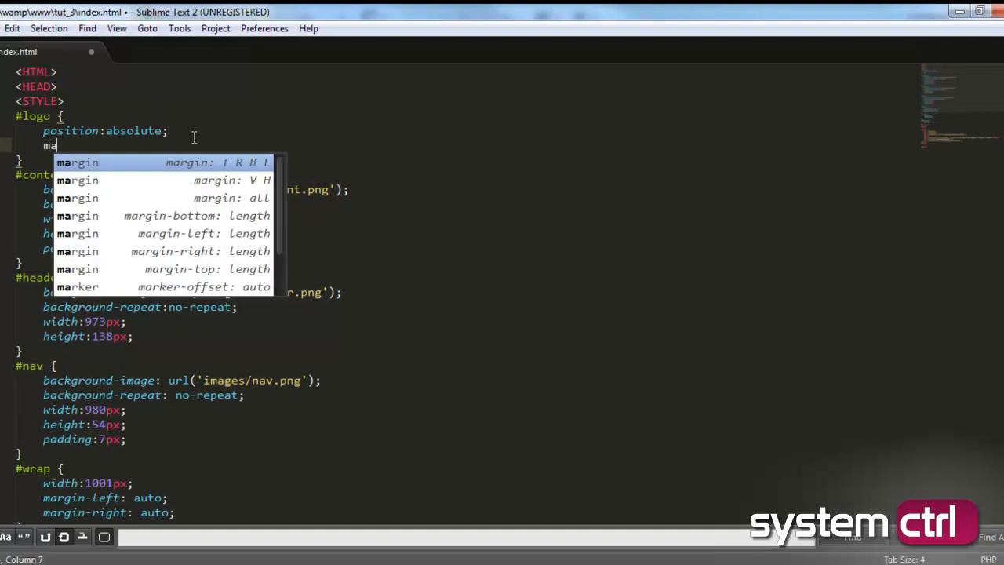
key(Tab)
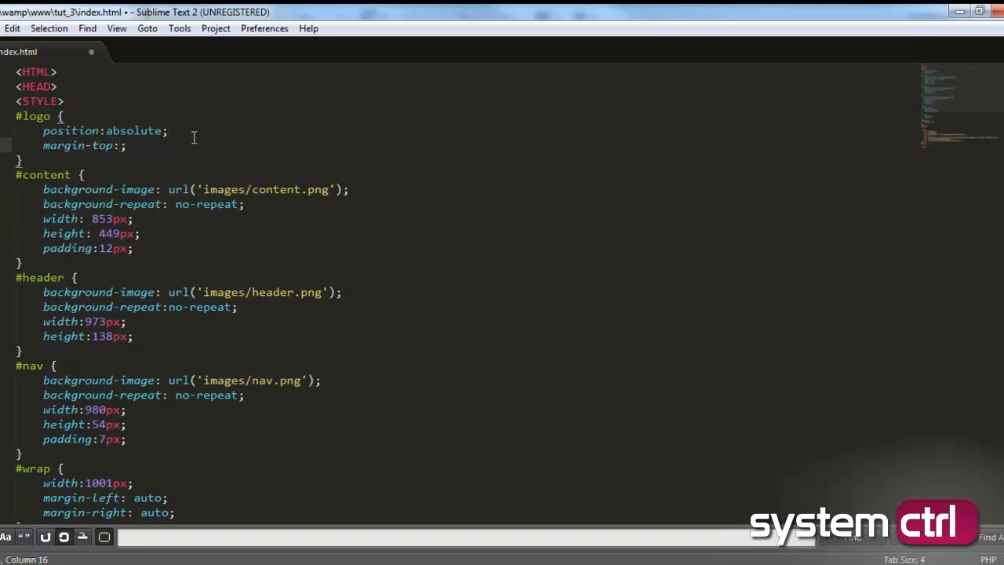
text(50px)
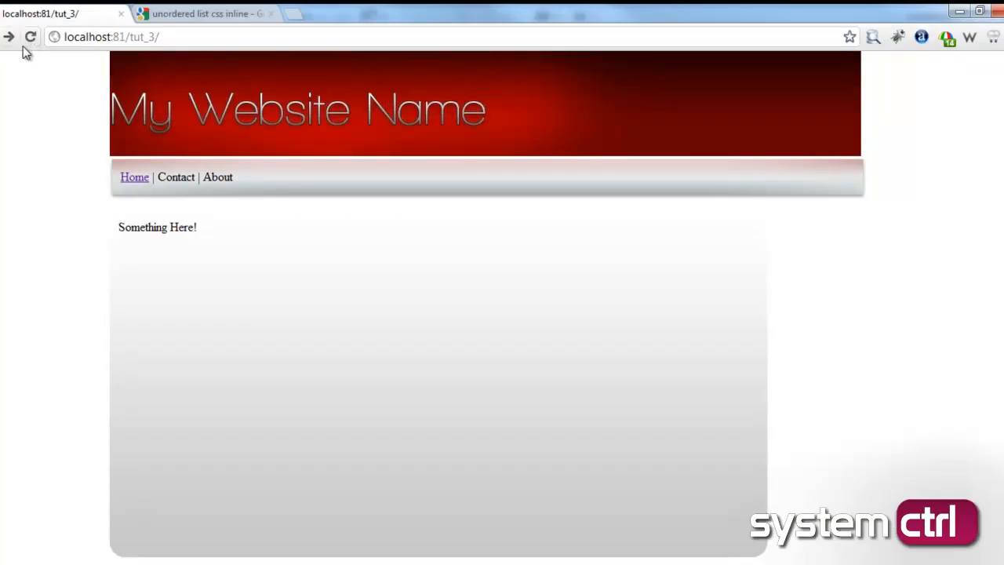
mouse_move(121, 156)
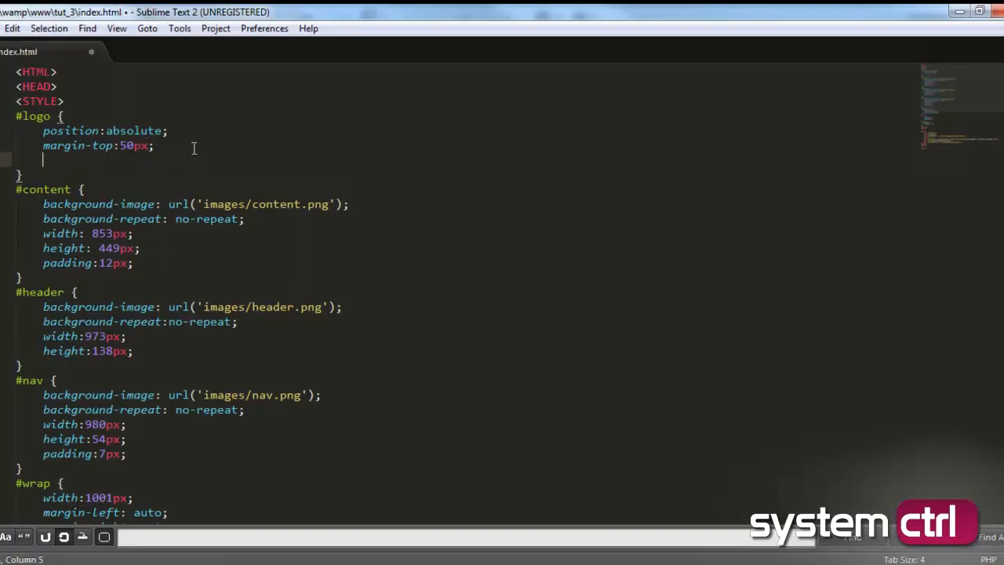
text(margin-left:;)
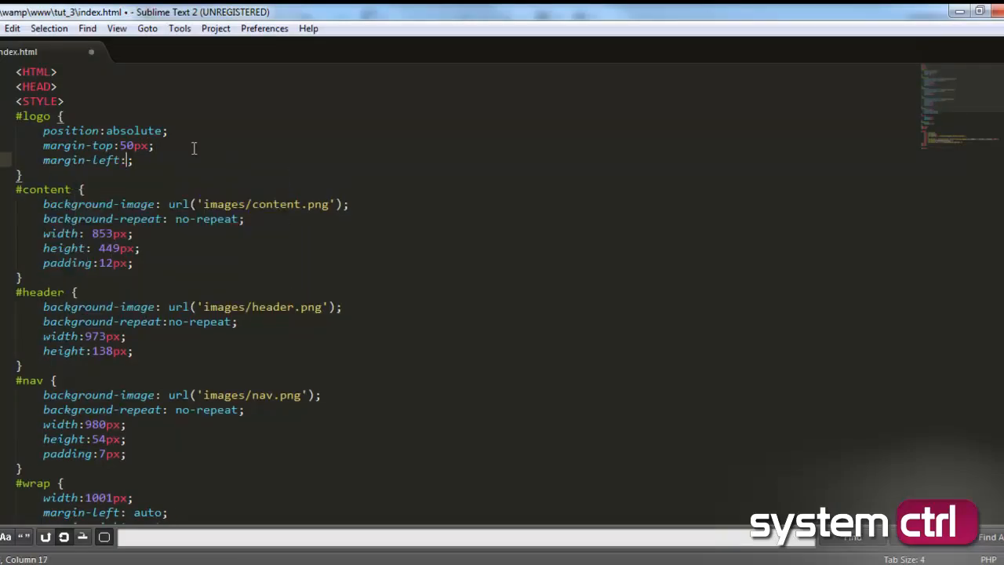
text(45px)
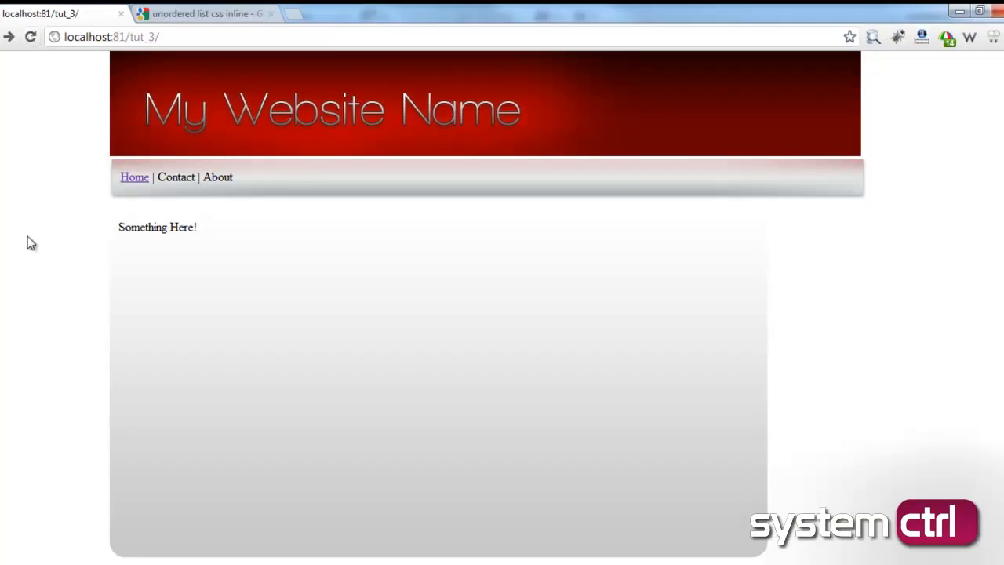
mouse_move(33, 239)
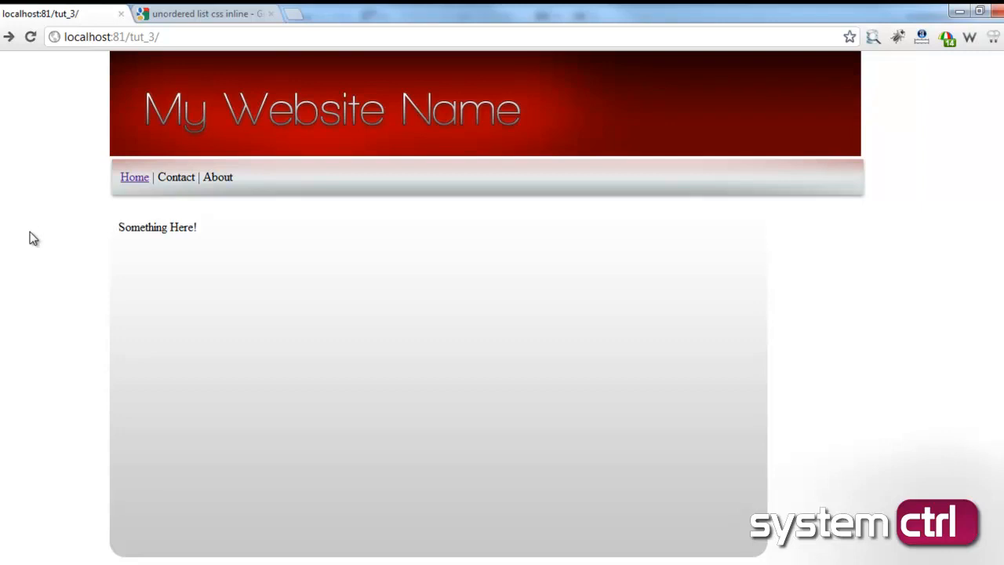
scroll(down, 3)
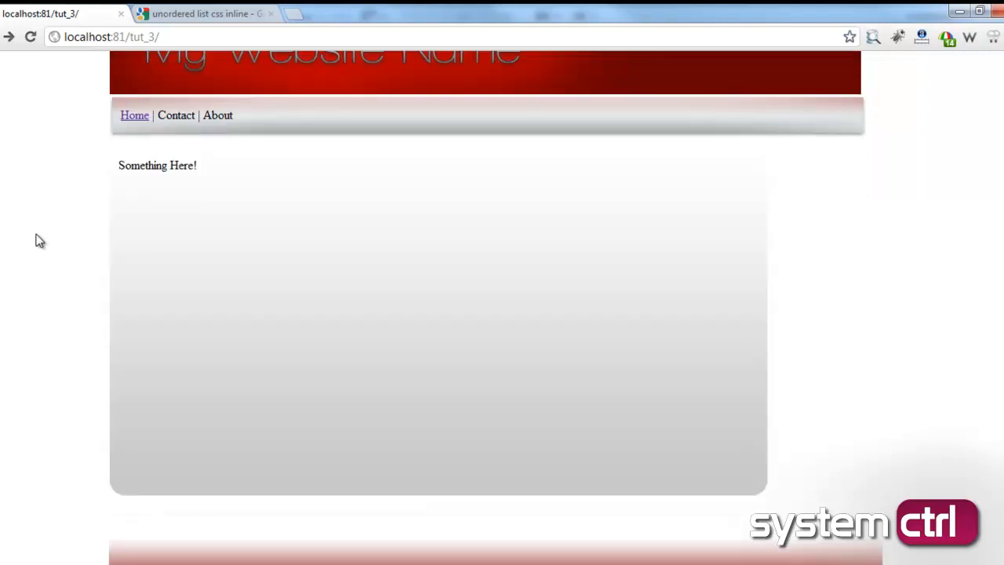
mouse_move(561, 331)
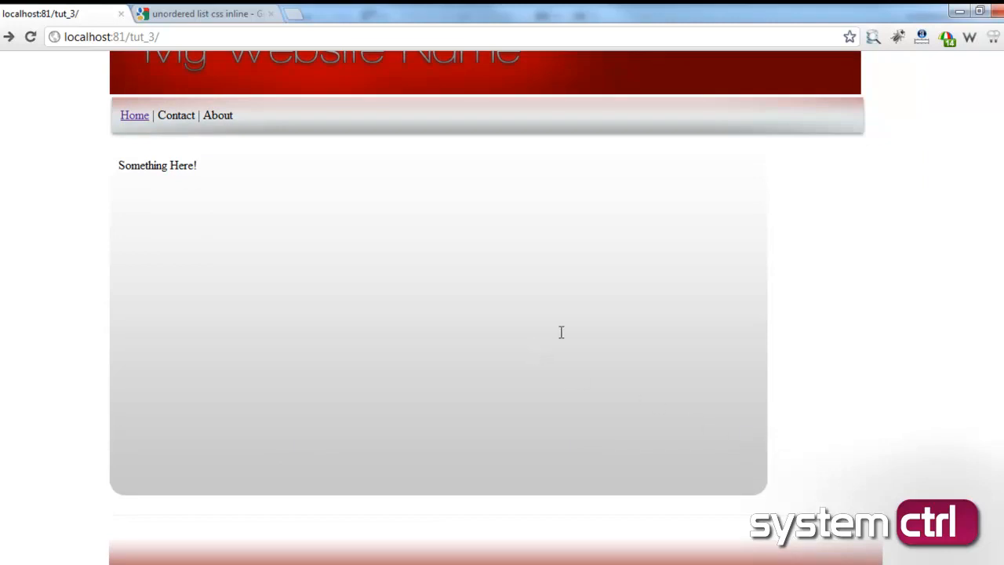
mouse_move(86, 168)
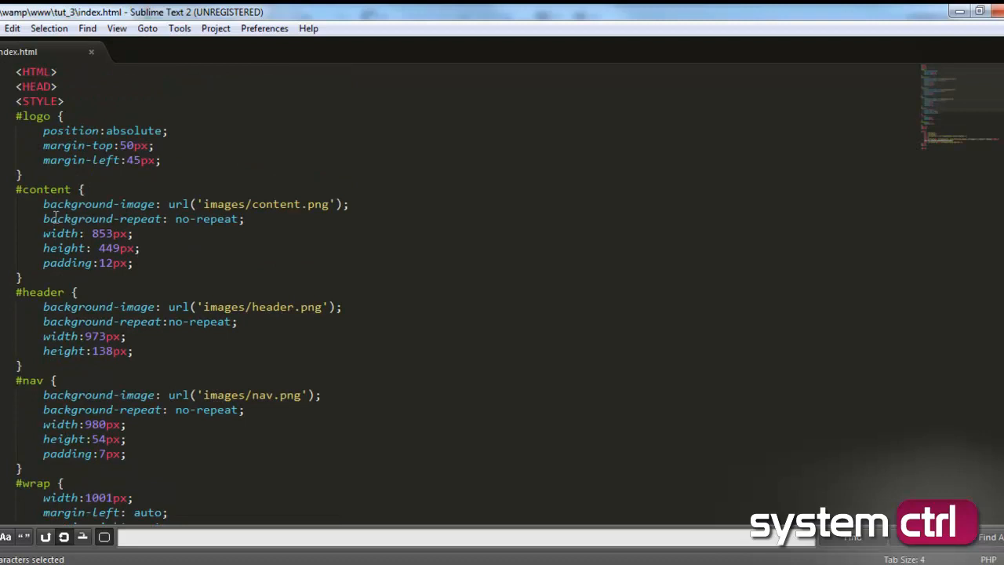
Step: Add a margin-left value starting with 6 after padding: 12px in #content
click(135, 263)
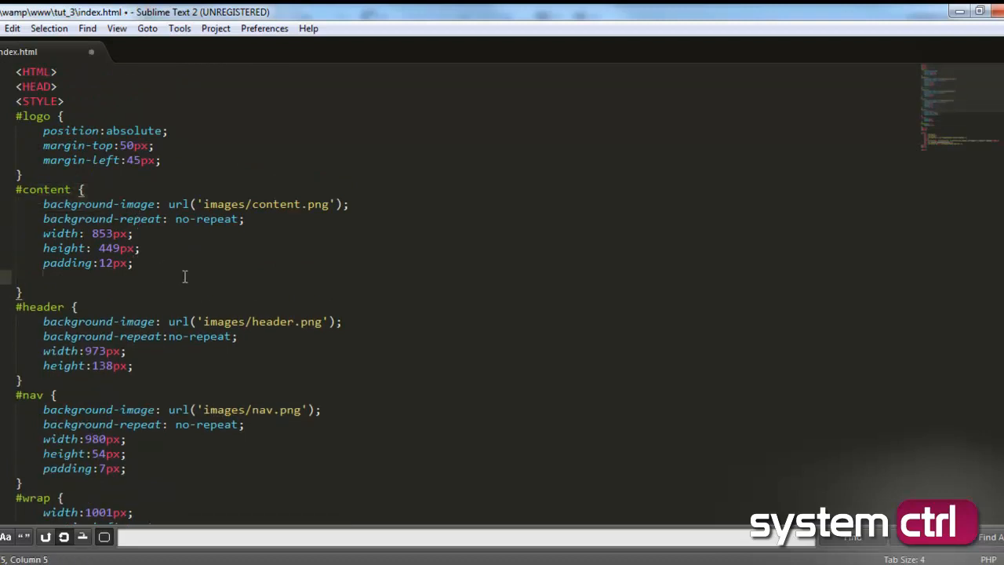
text(margin-left)
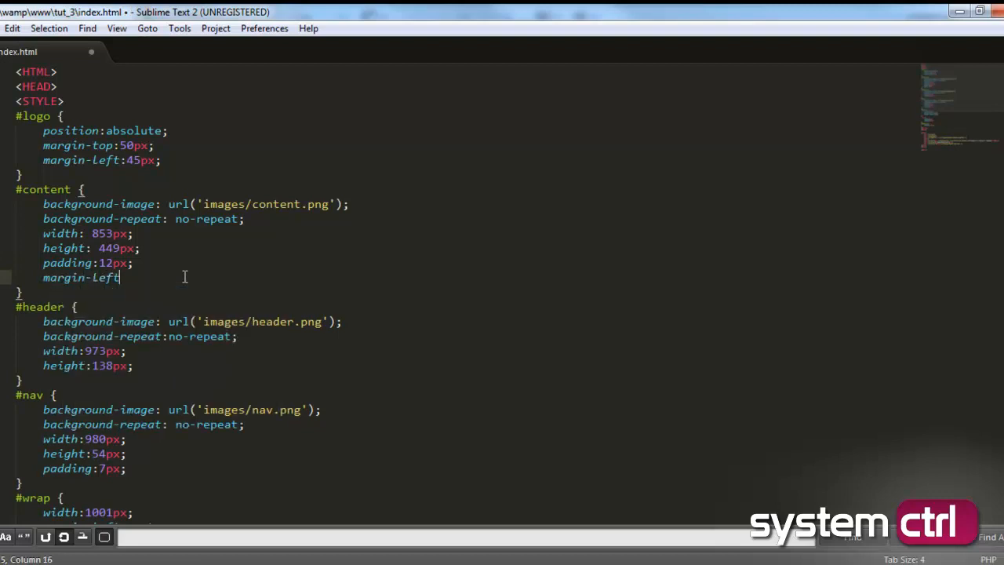
text(:;)
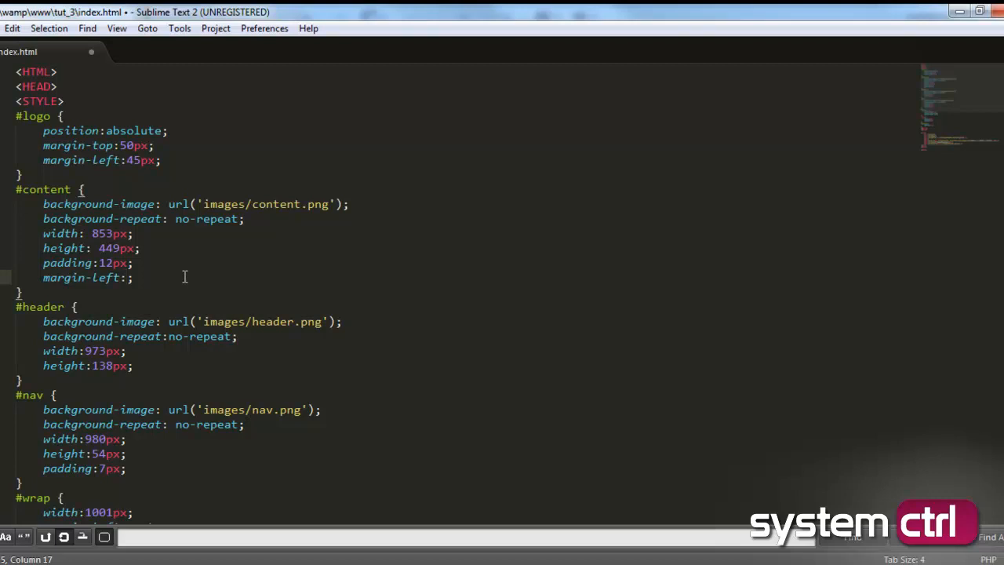
text(6)
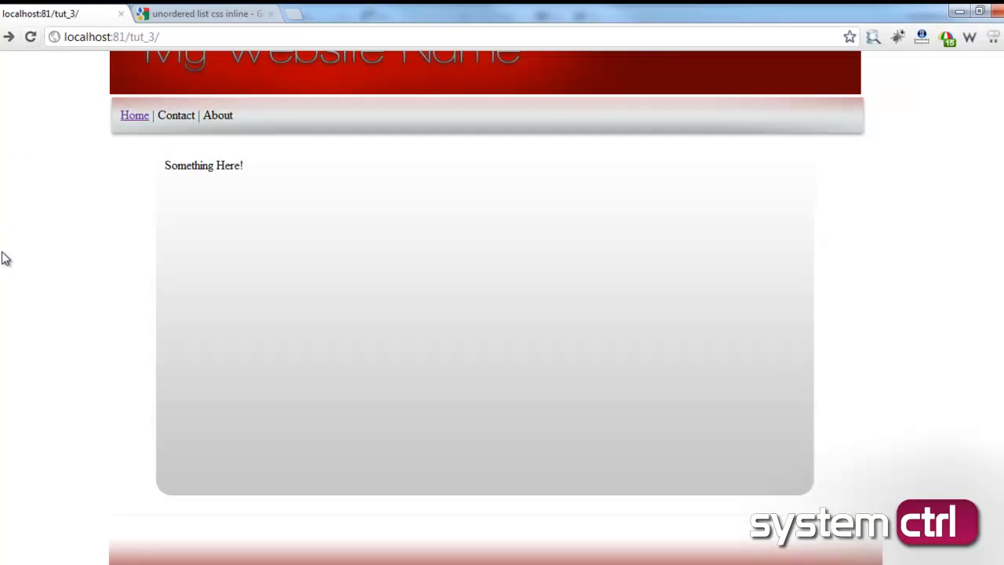
mouse_move(301, 345)
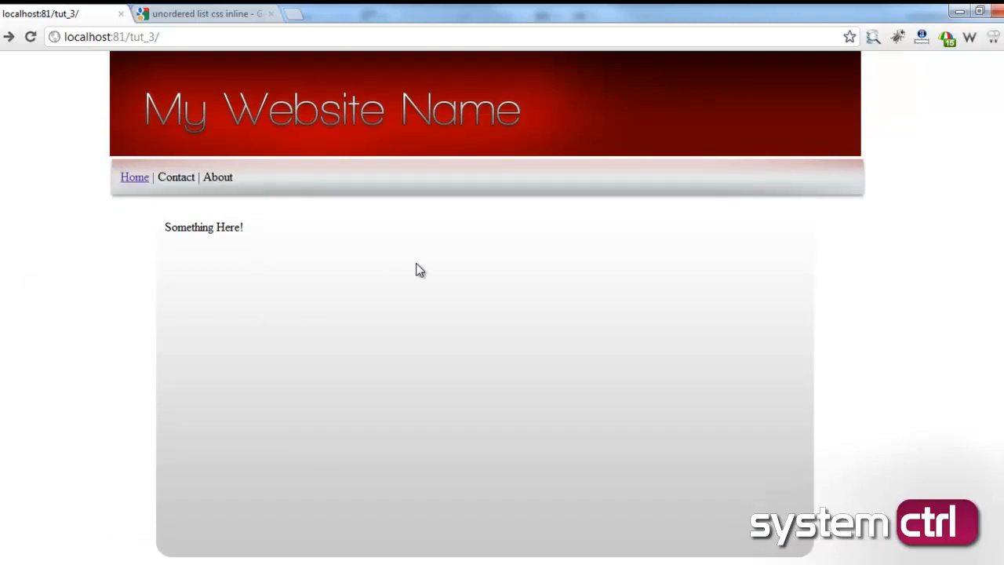
mouse_move(422, 272)
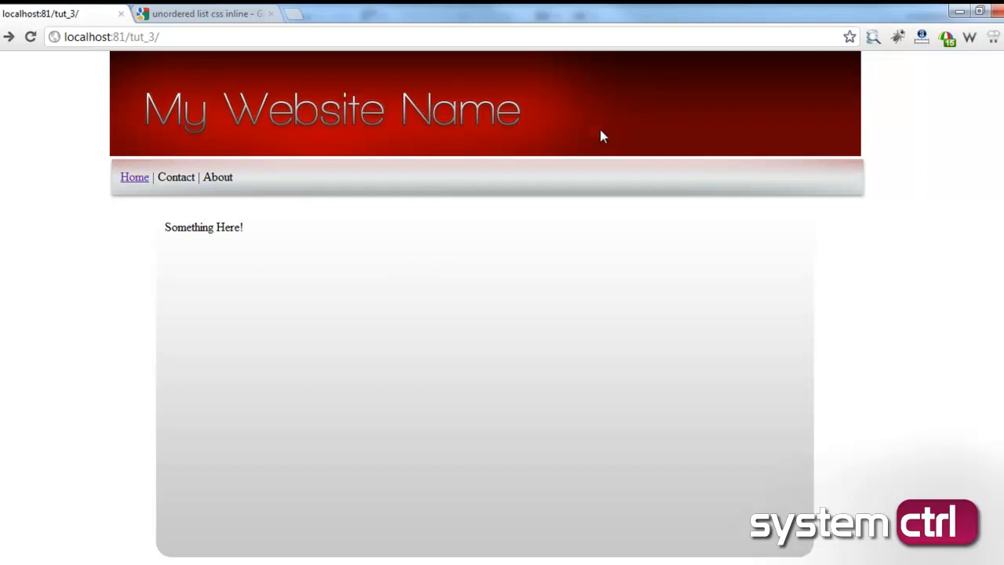
mouse_move(556, 347)
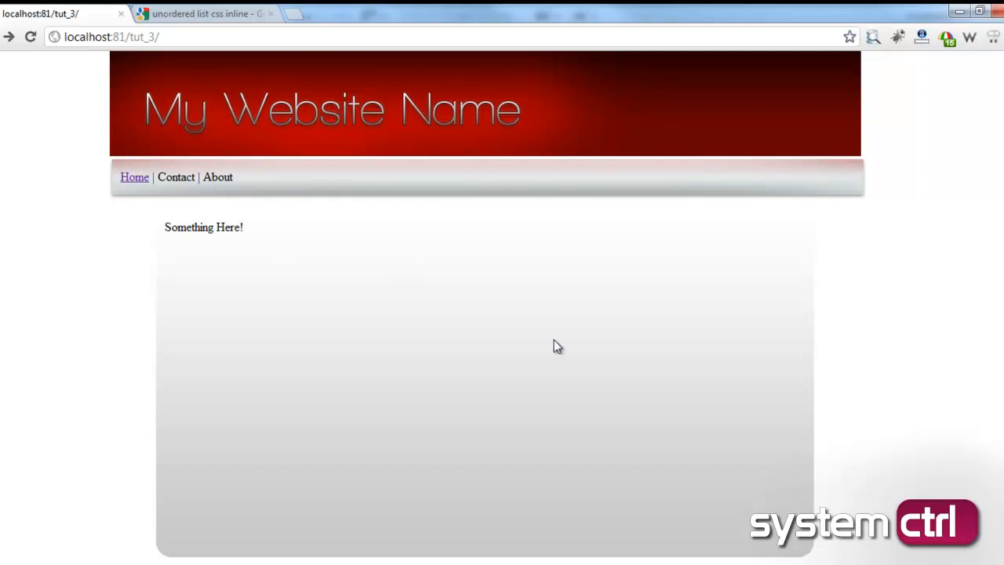
mouse_move(756, 153)
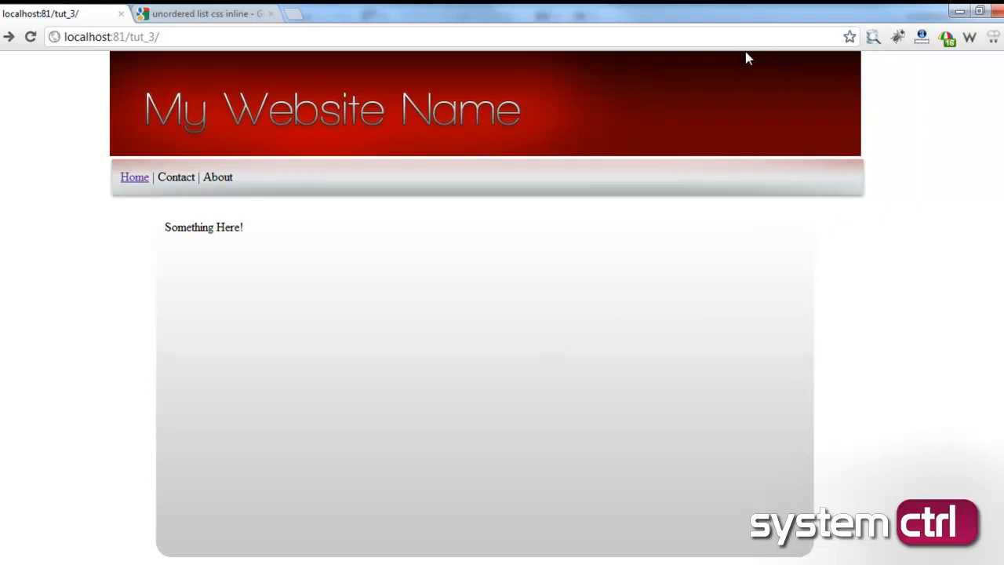
scroll(down, 3)
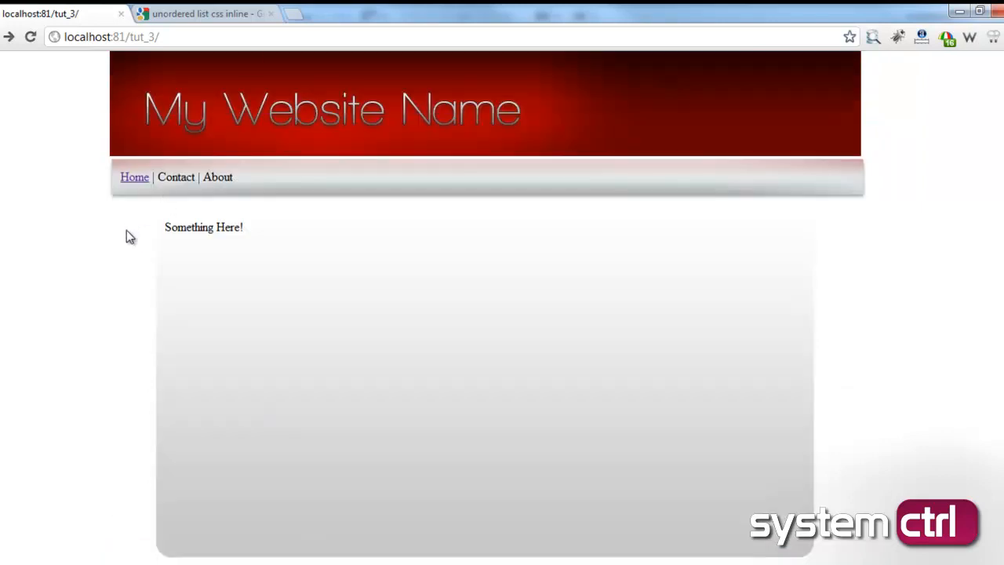
mouse_move(376, 262)
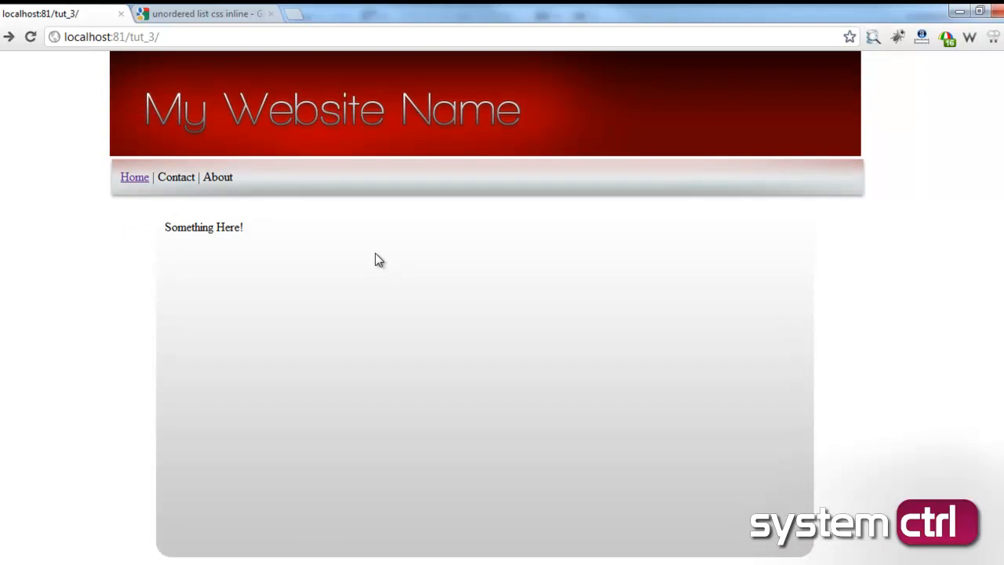
mouse_move(114, 203)
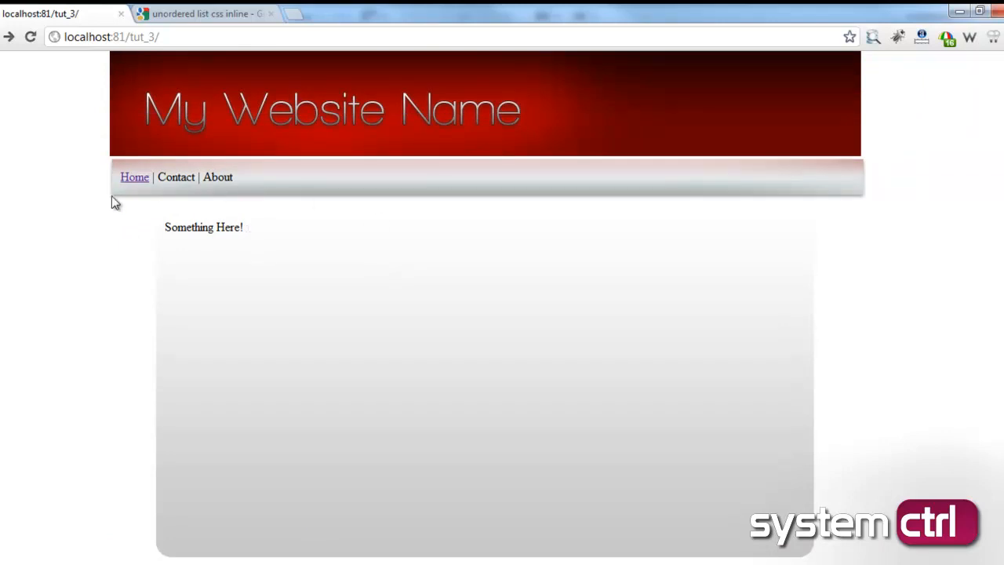
mouse_move(637, 154)
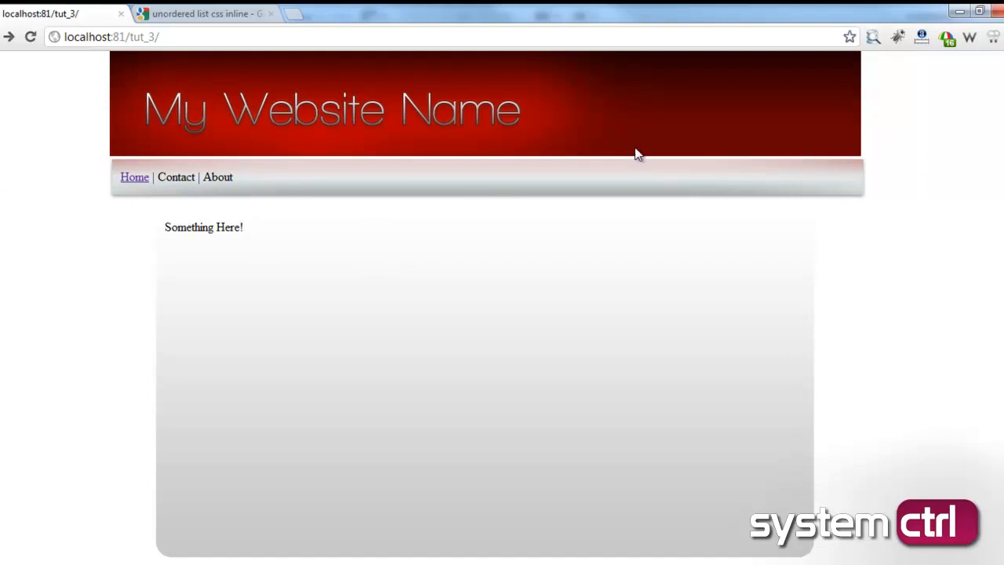
mouse_move(401, 366)
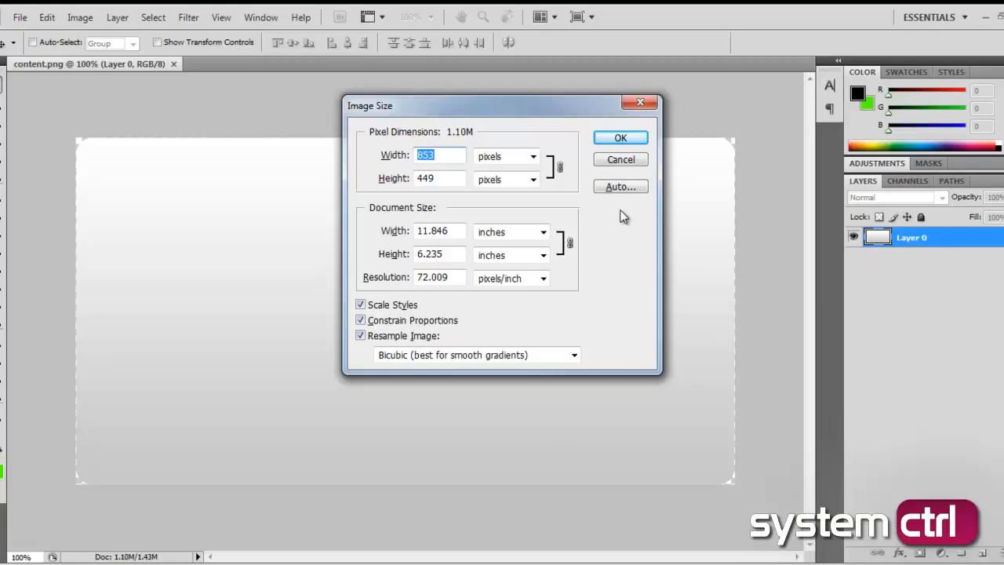
click(620, 137)
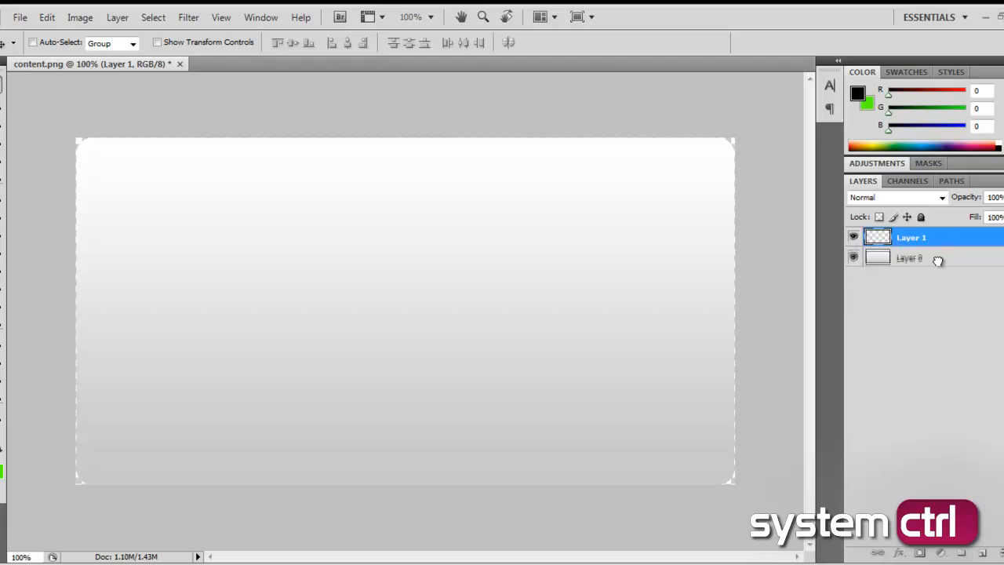
Step: Select Layer 0, then make the new empty Layer 1 active again
click(910, 257)
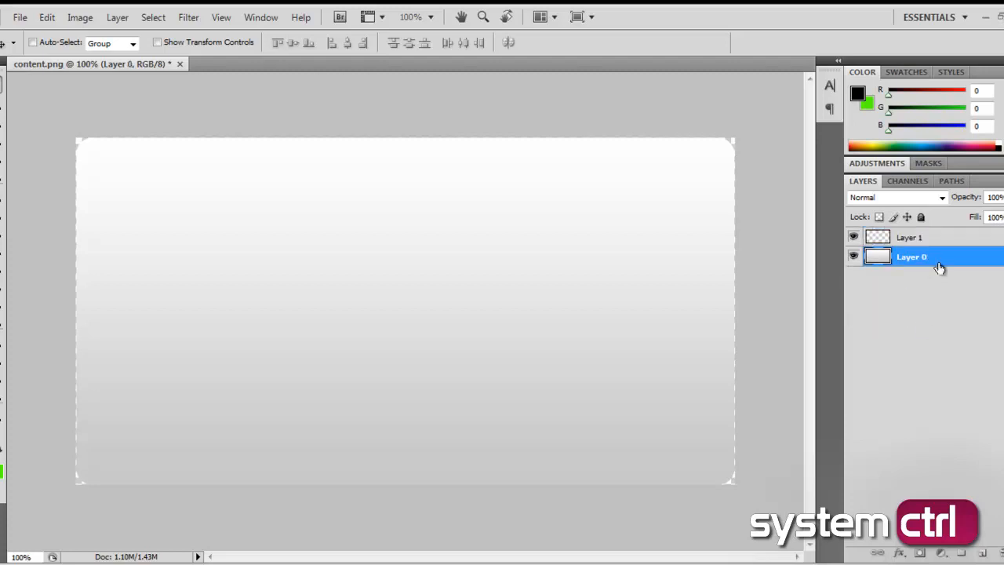
click(910, 237)
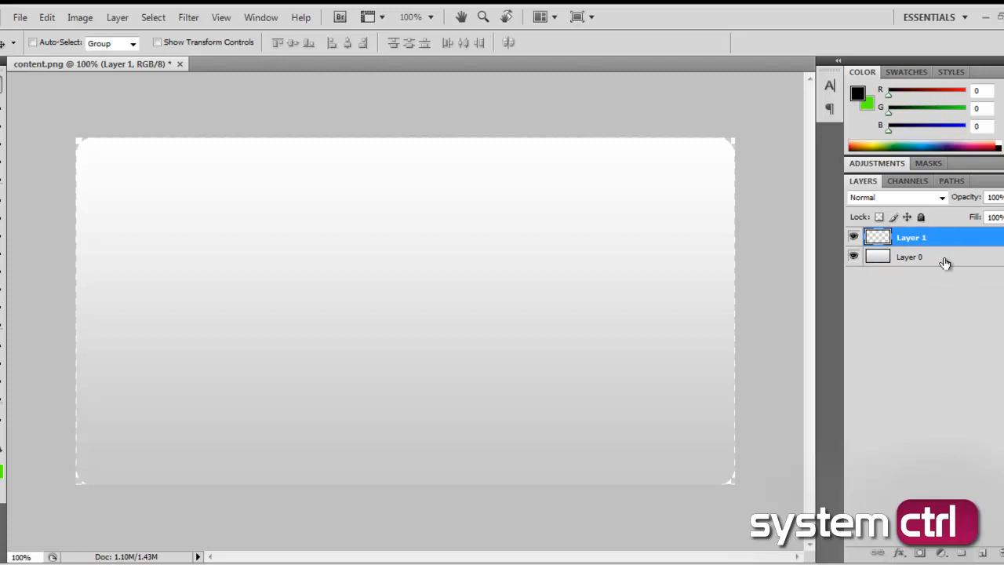
mouse_move(940, 245)
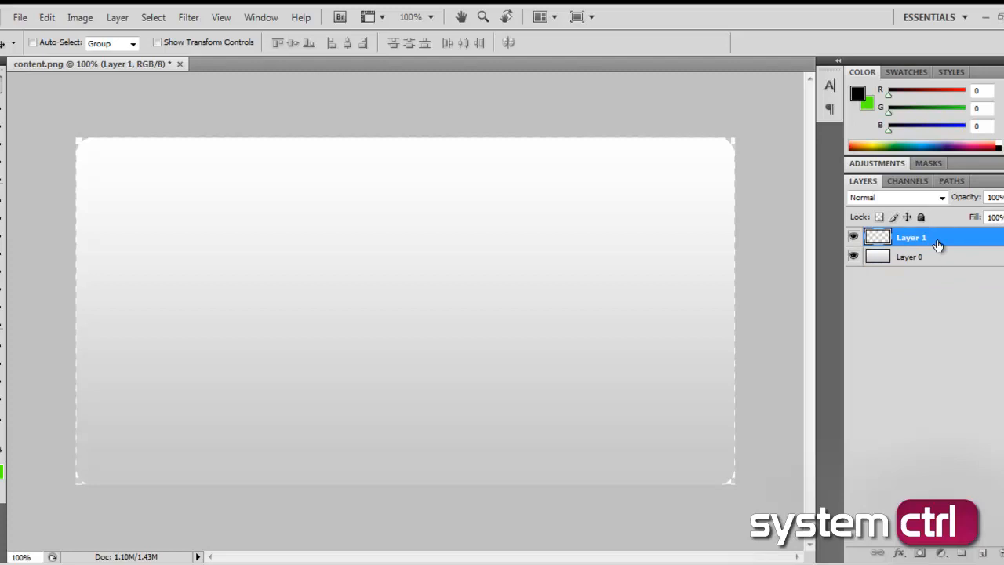
mouse_move(324, 336)
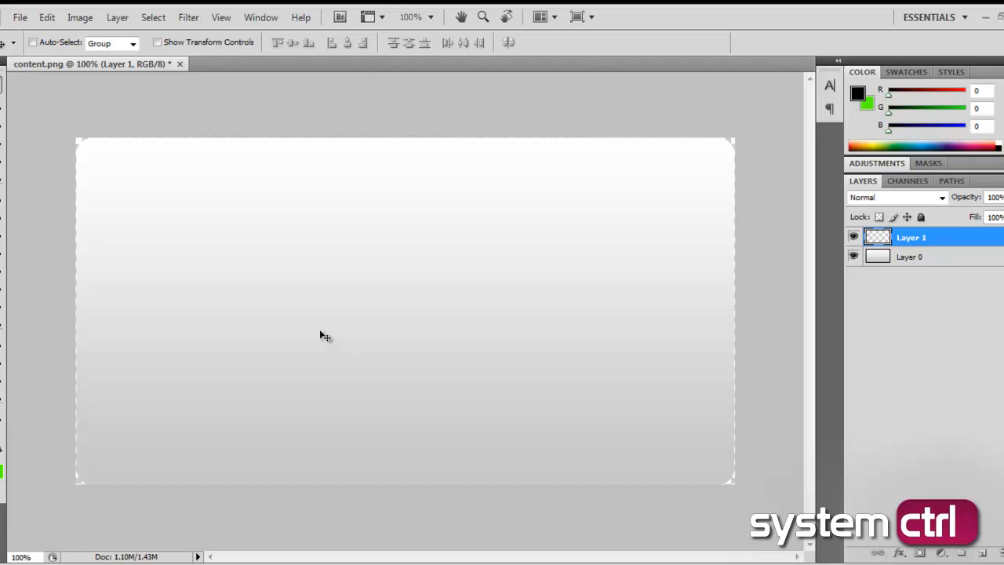
mouse_move(662, 353)
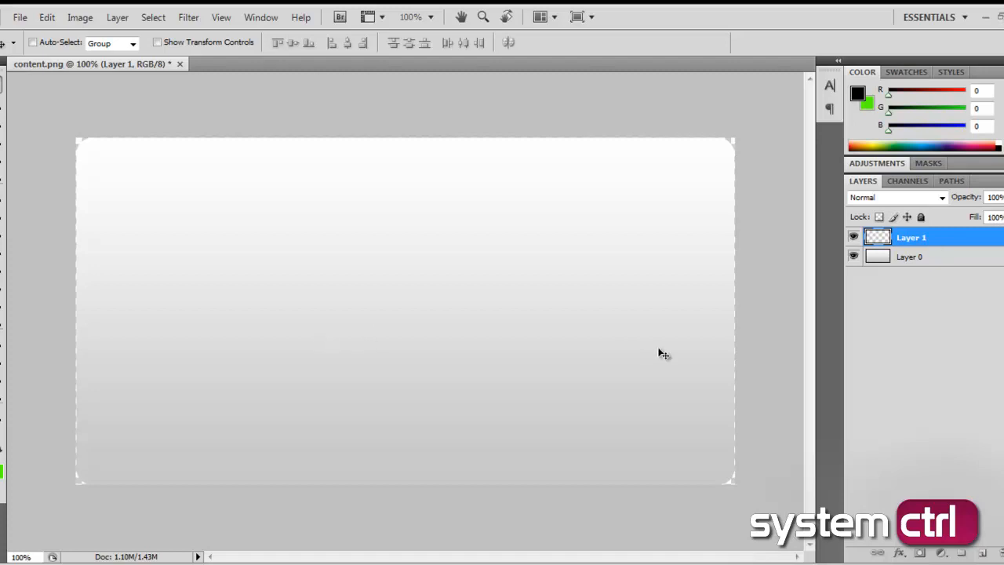
mouse_move(861, 351)
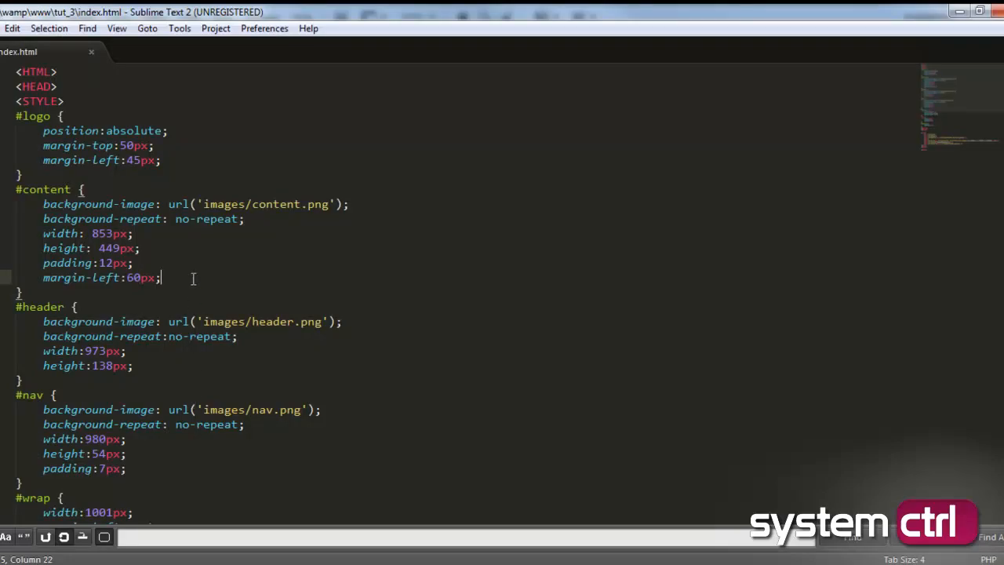
Step: Add position: absolute and z-index: 5 to the #nav rule and save
scroll(down, 3)
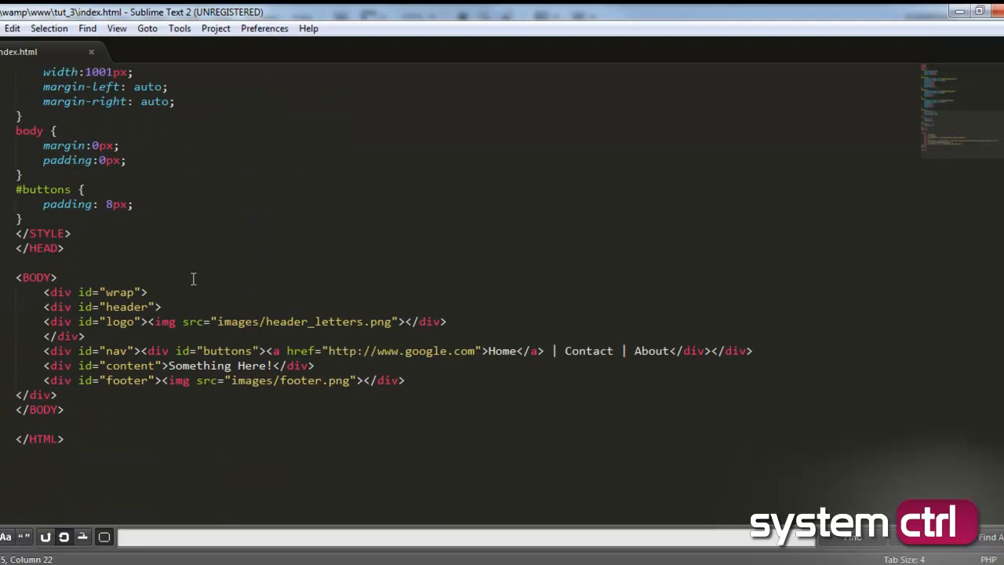
mouse_move(41, 346)
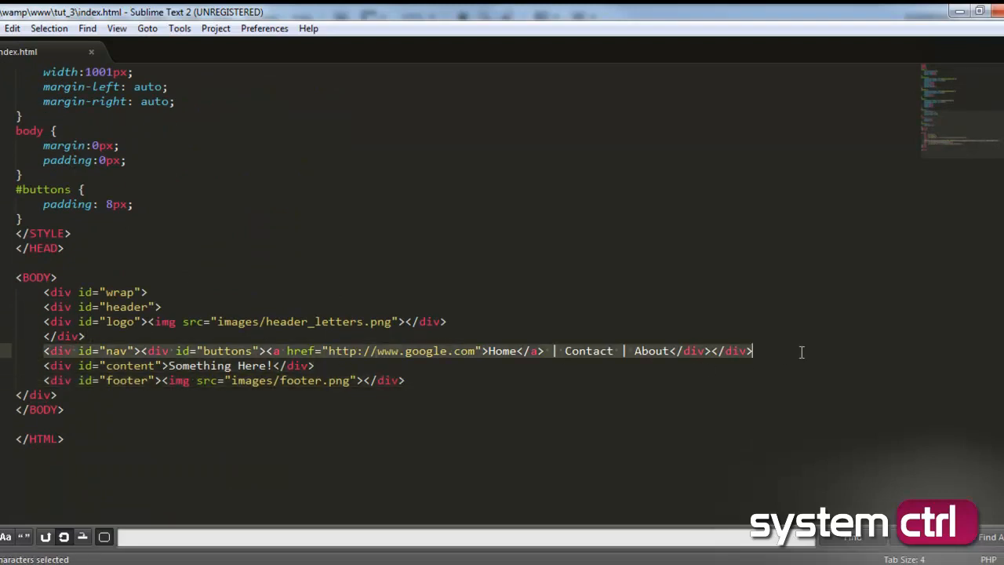
scroll(up, 3)
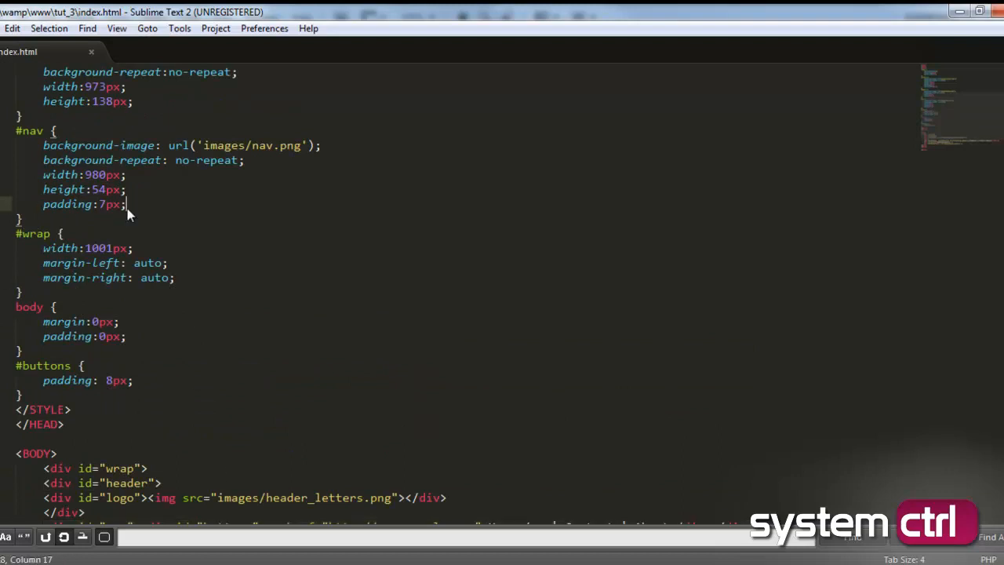
text(pos)
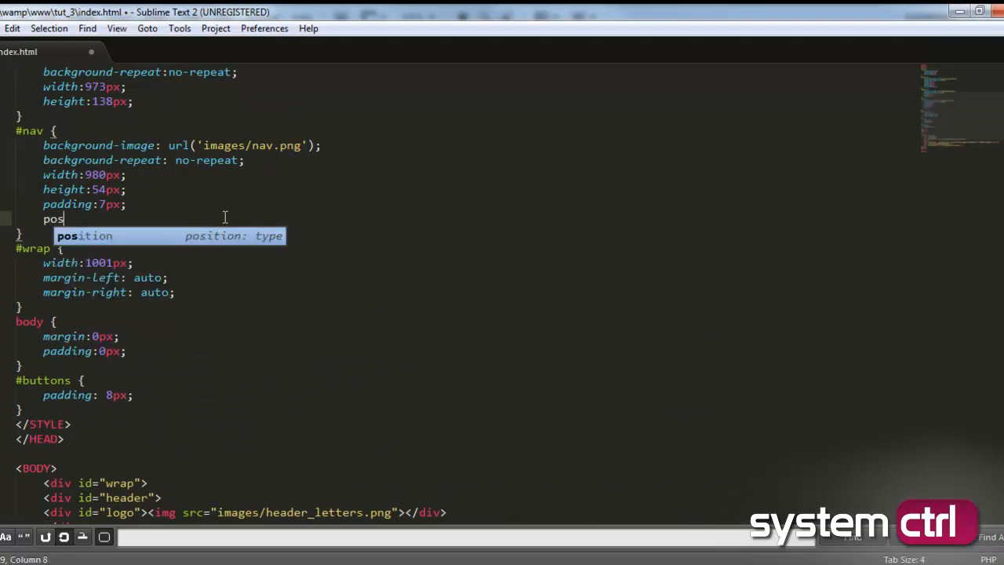
key(Tab)
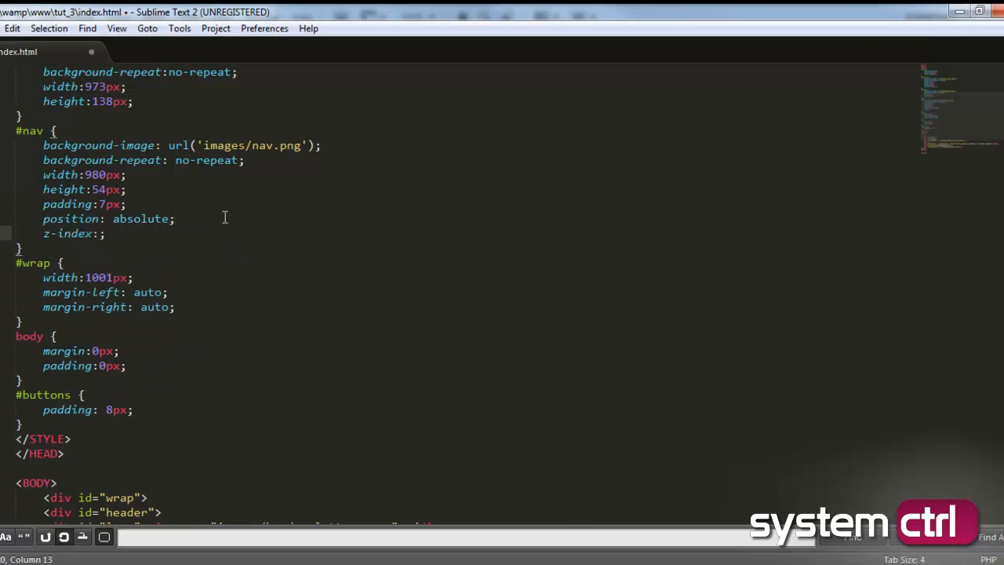
text(5)
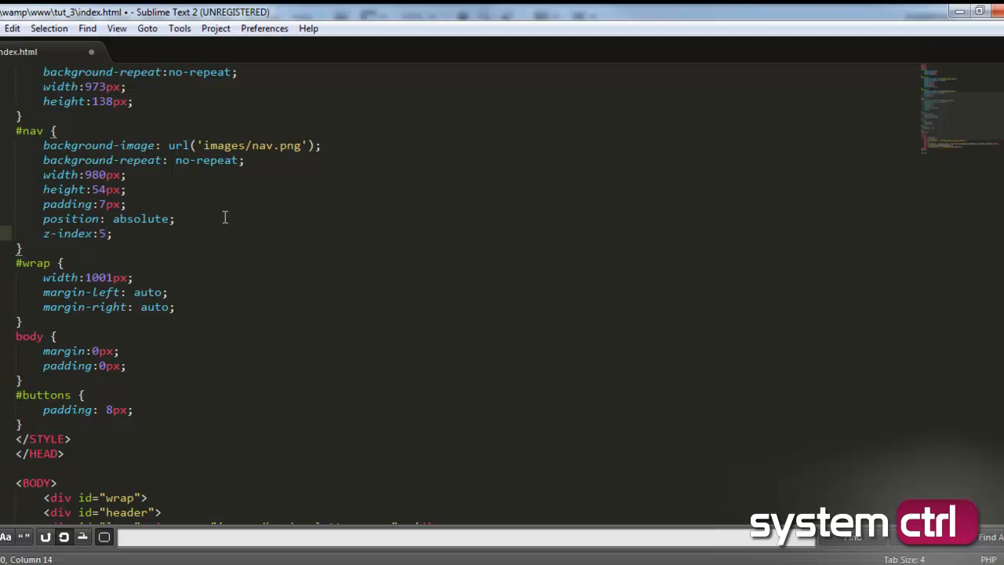
key(ctrl+s)
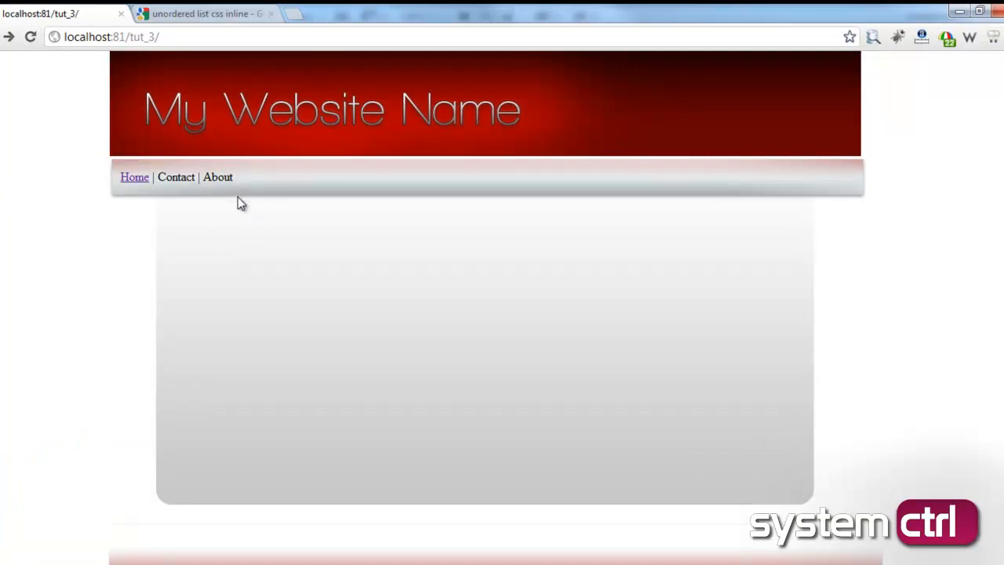
mouse_move(140, 264)
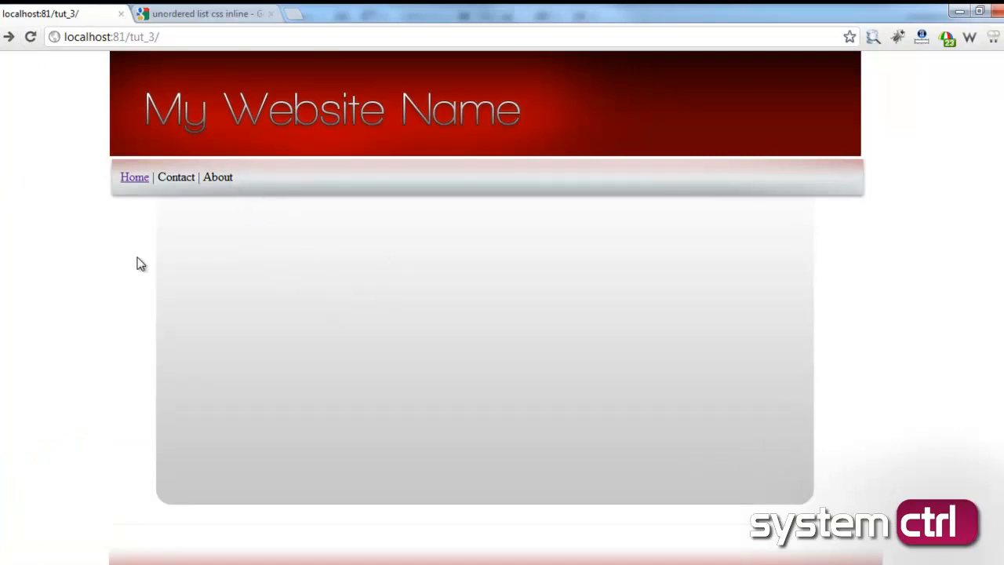
mouse_move(563, 146)
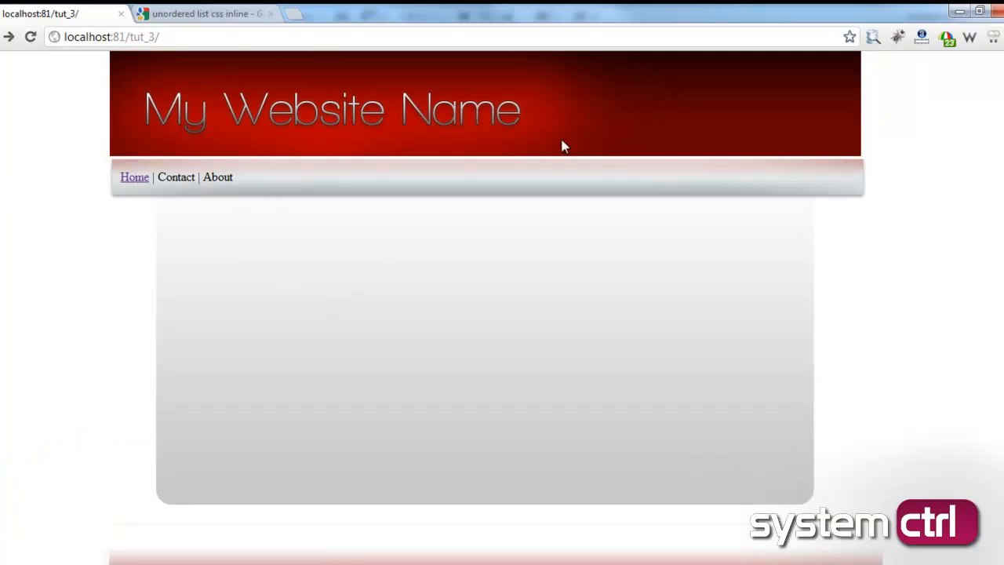
mouse_move(187, 555)
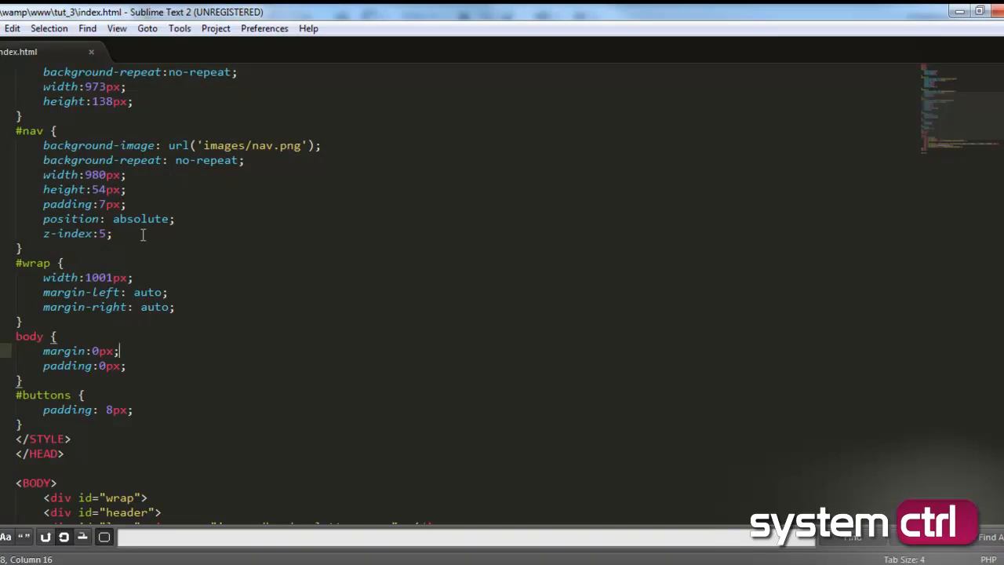
Step: Add margin-top: -20px and a negative margin-left below z-index in #nav
text(margin-top:;)
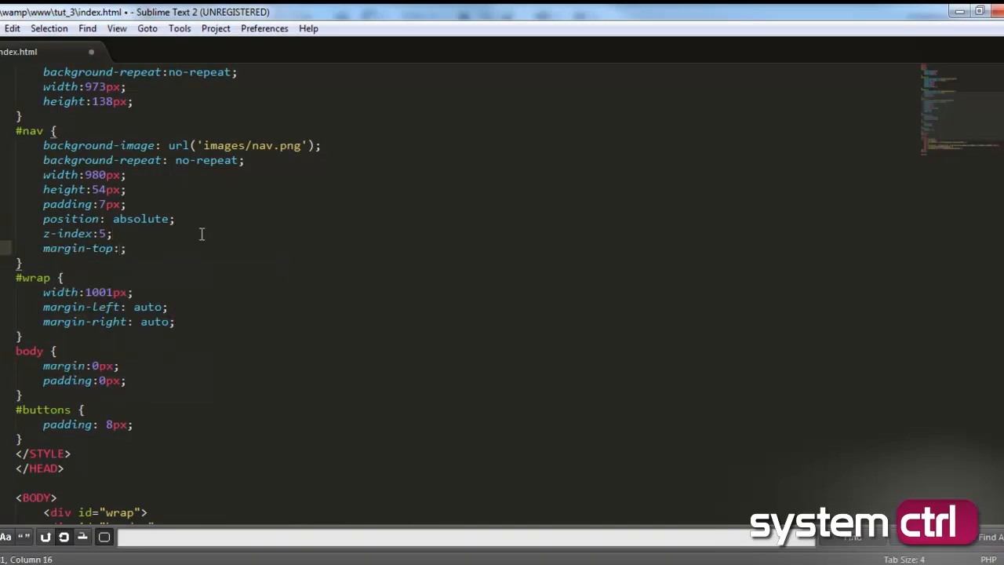
text(-20px)
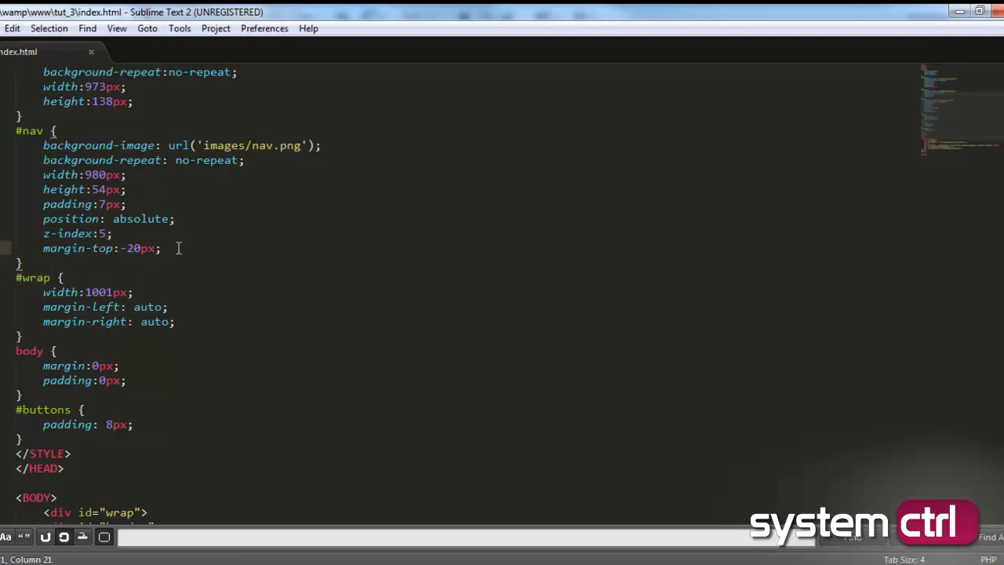
text(margin-left:;)
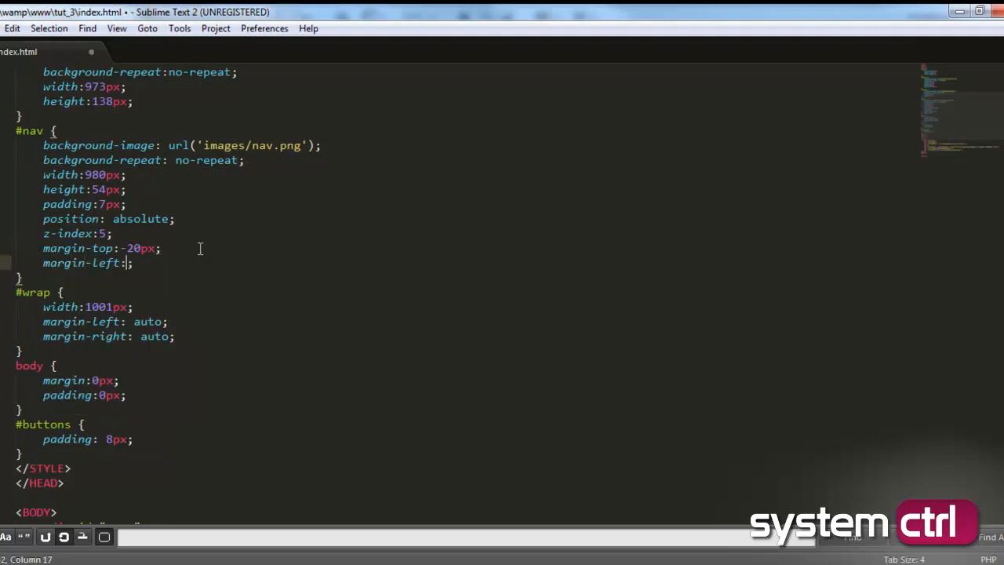
text(-)
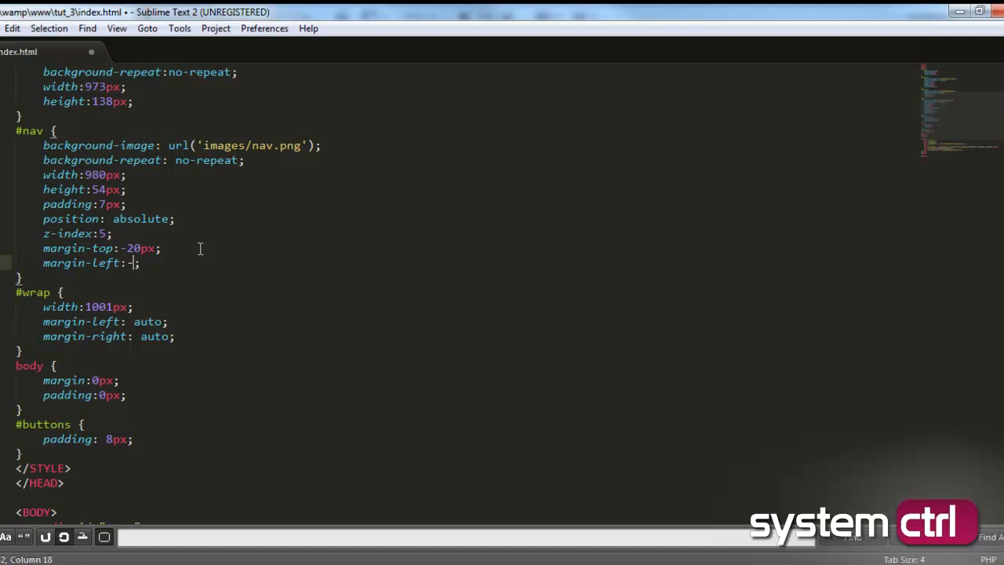
click(63, 13)
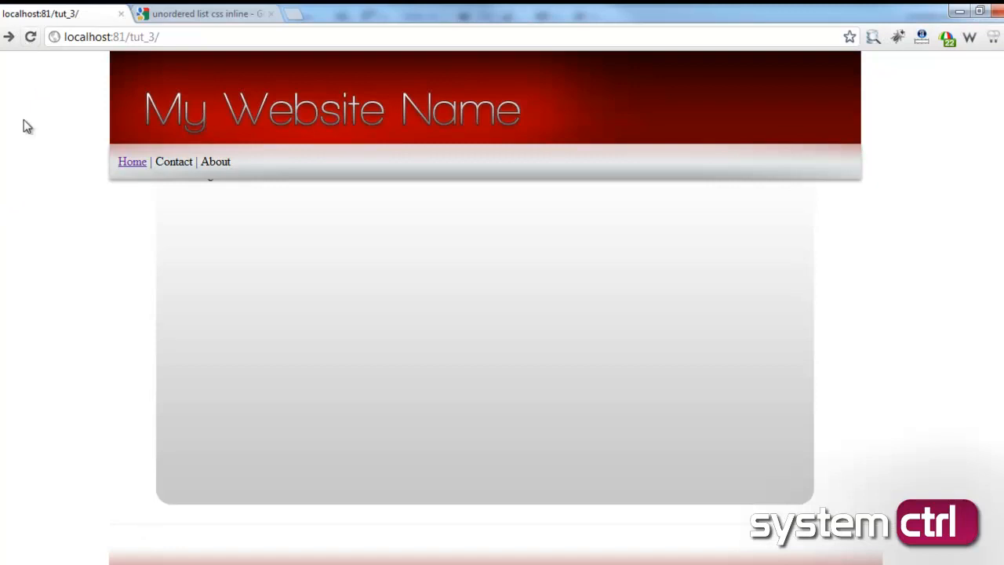
mouse_move(145, 220)
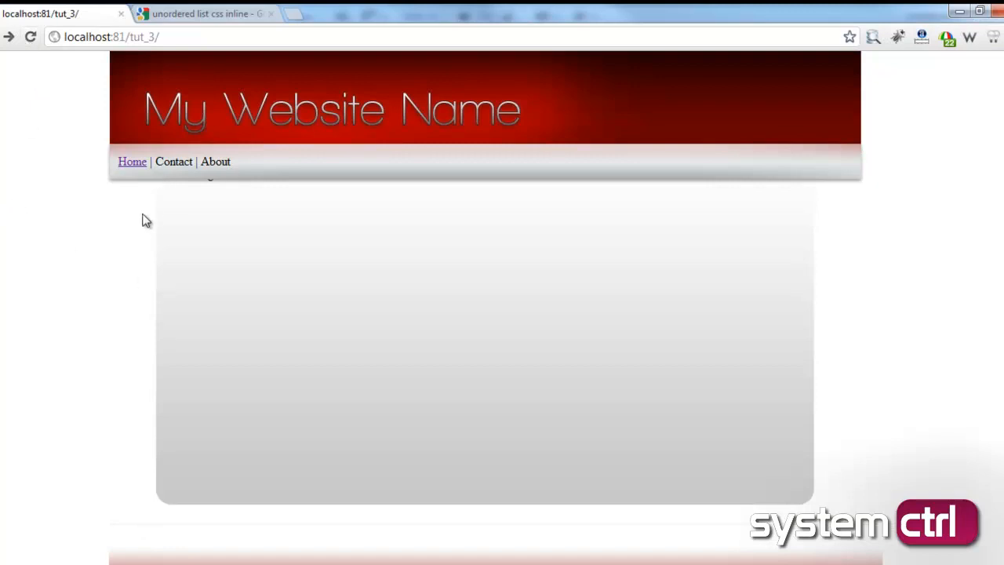
mouse_move(156, 219)
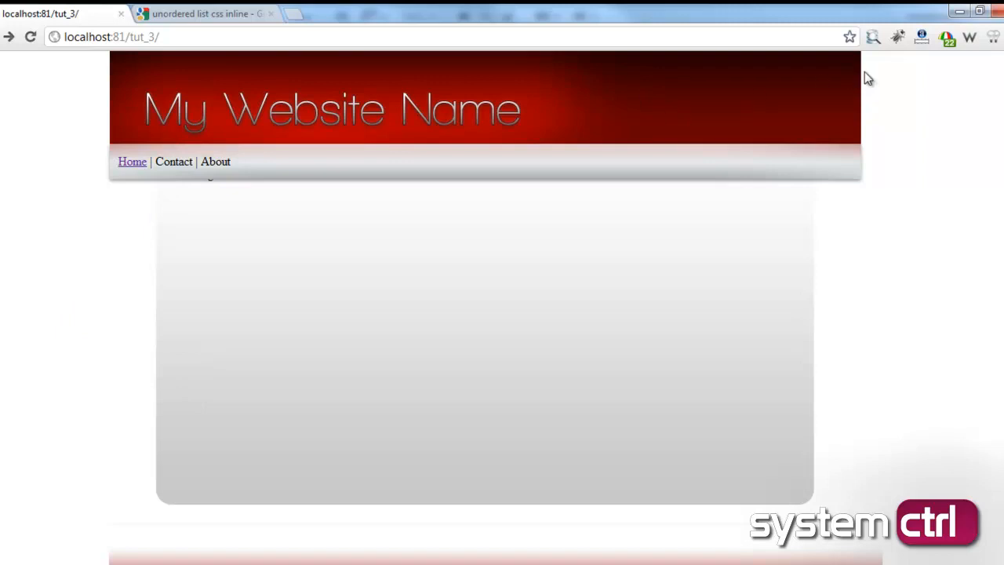
mouse_move(374, 194)
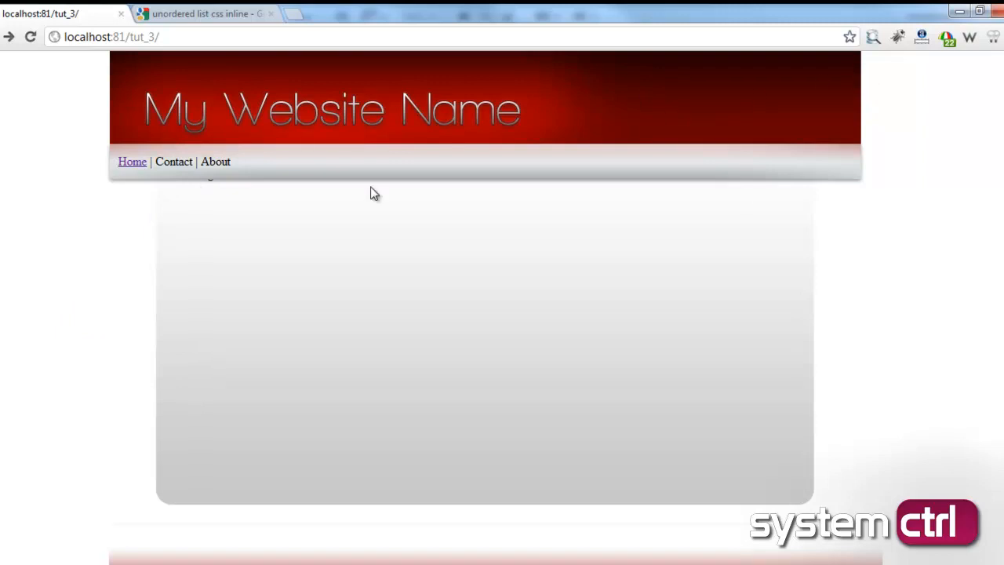
mouse_move(200, 560)
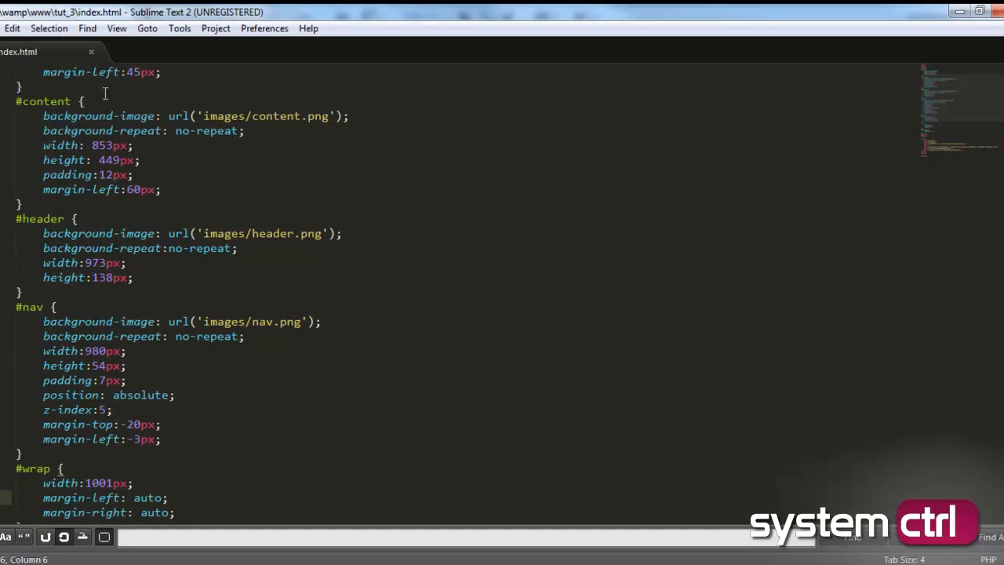
Step: Start a margin-top line in the #content rule using autocomplete
text(ma)
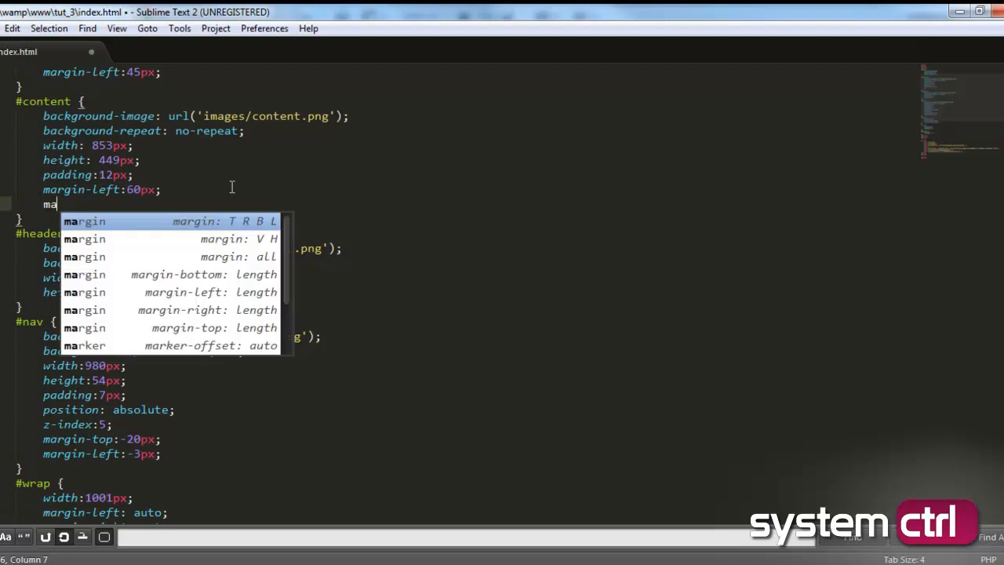
text(rgin-to)
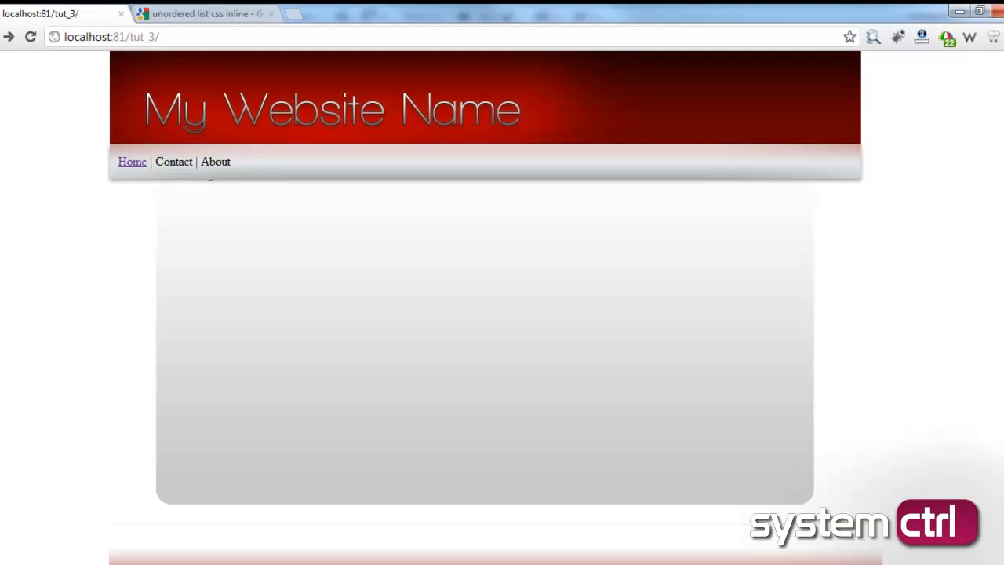
Step: Scroll the Chrome preview to confirm 'Something Here!' sits below the navigation bar
scroll(up, 3)
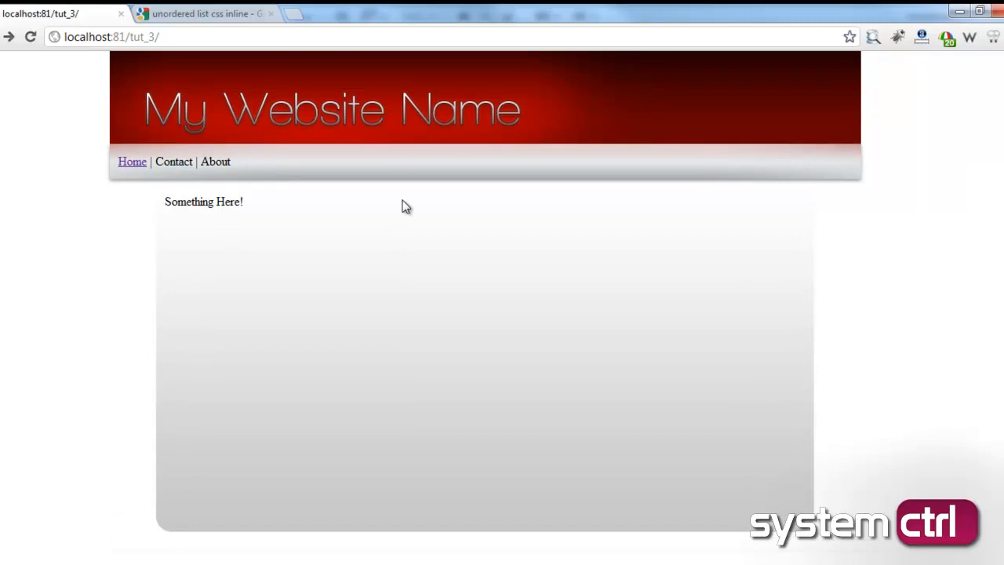
scroll(down, 3)
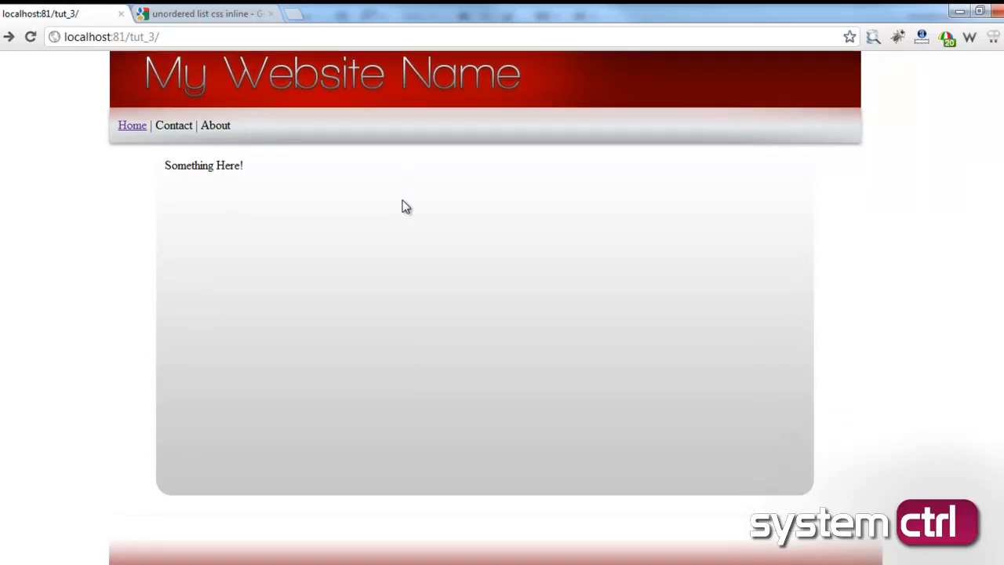
scroll(down, 3)
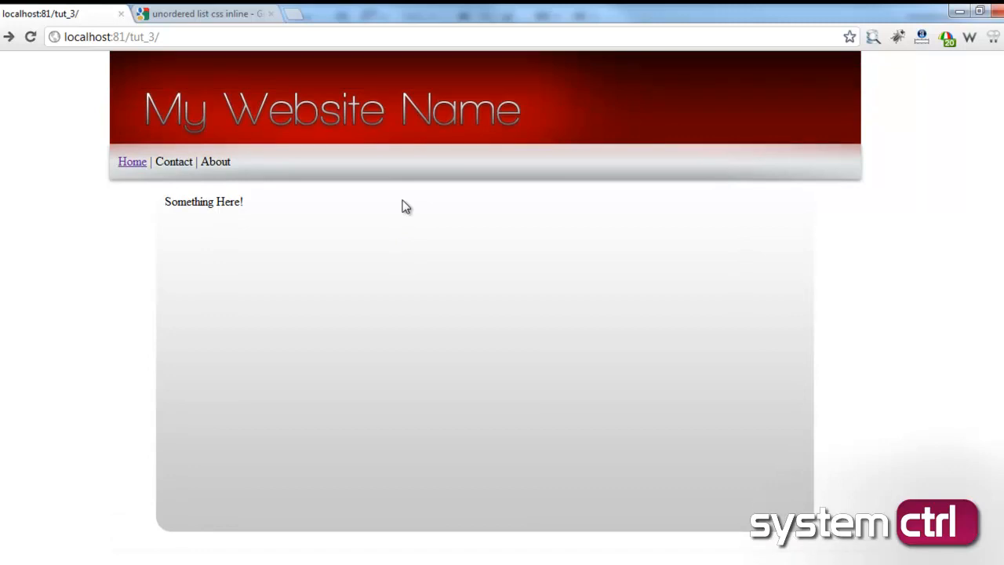
mouse_move(929, 271)
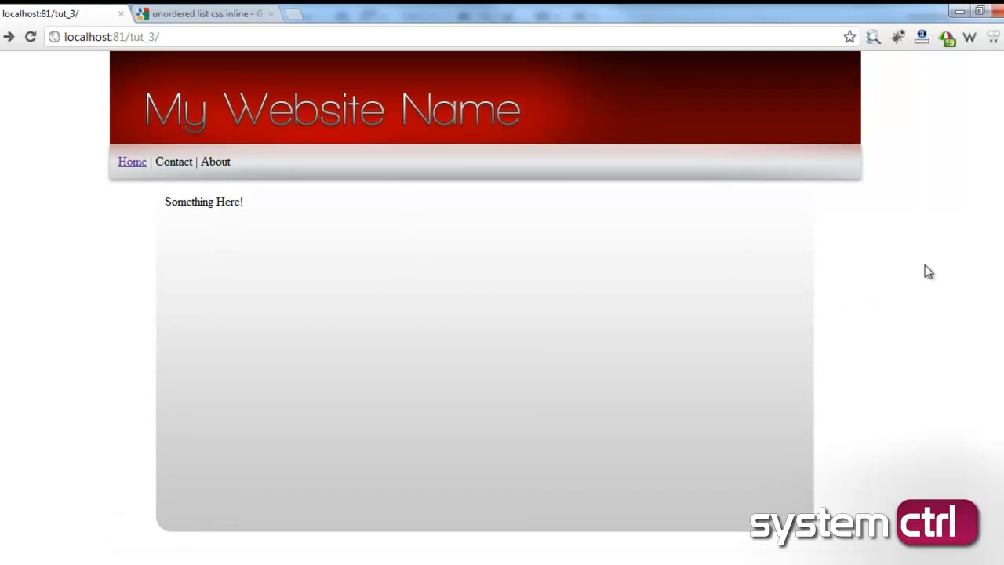
scroll(down, 3)
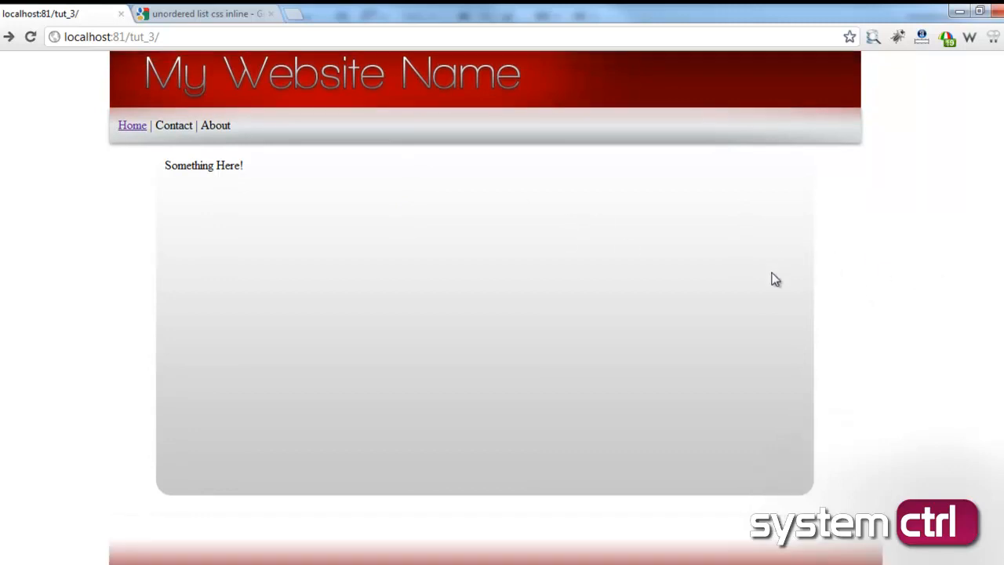
scroll(down, 3)
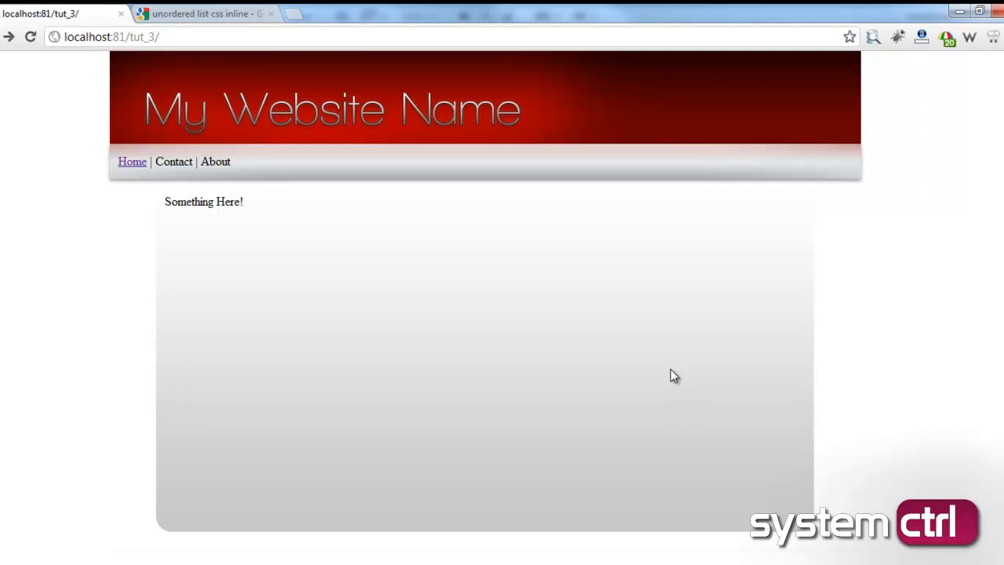
mouse_move(351, 329)
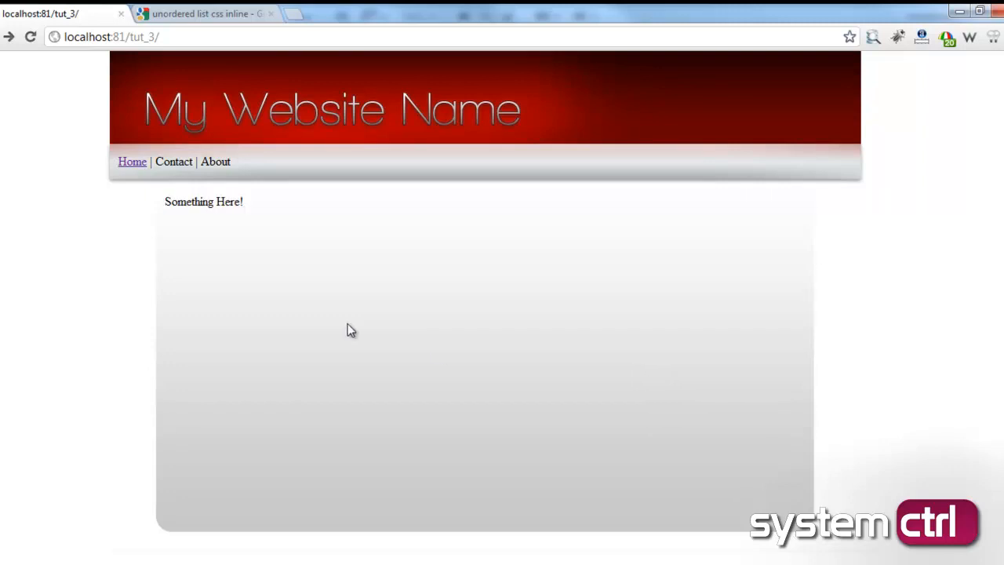